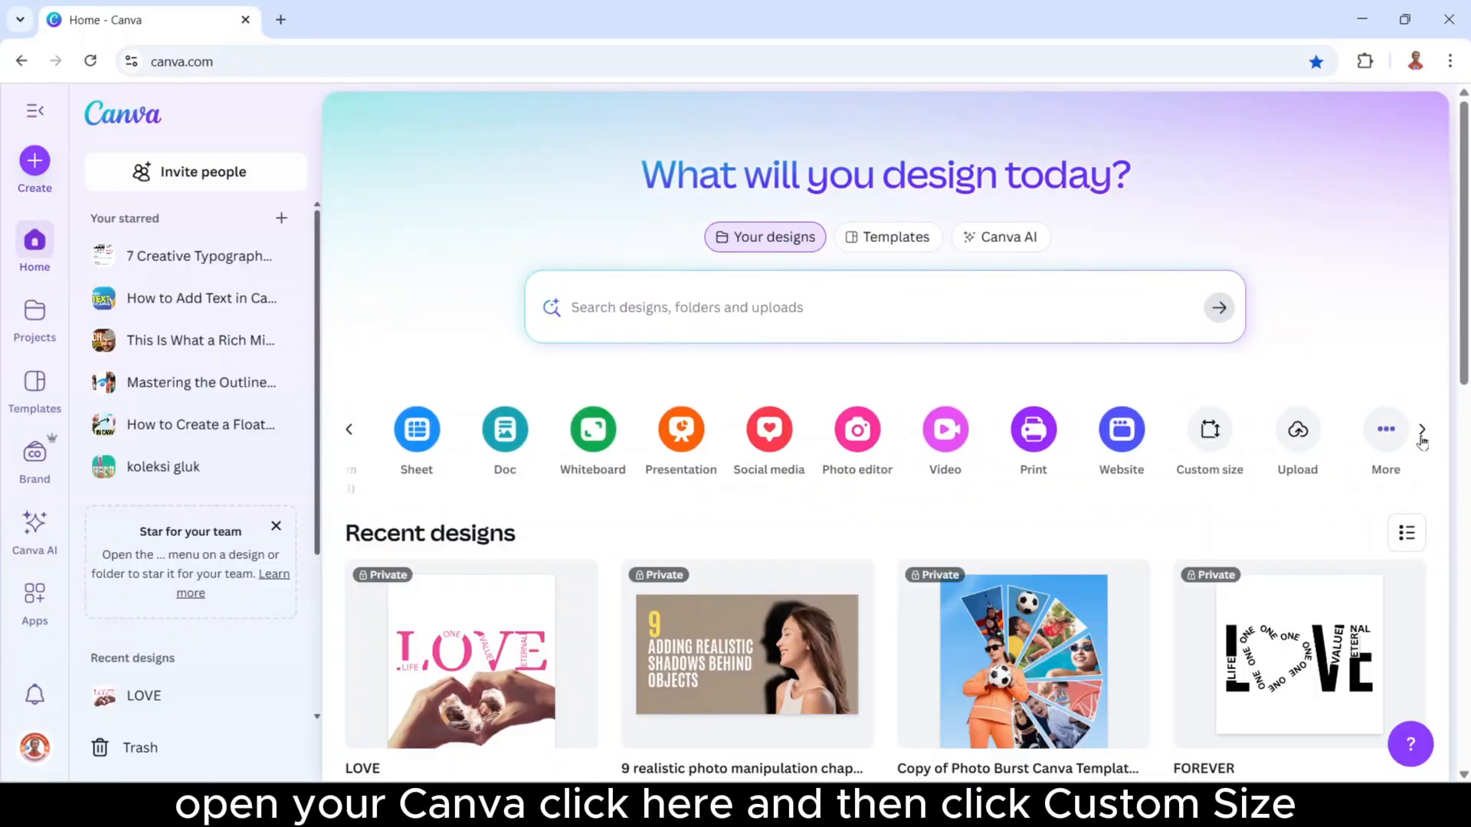
- Create a new custom-size design of 4500 × 4500 px
{"action": "left_click", "coordinate": [1209, 430]}
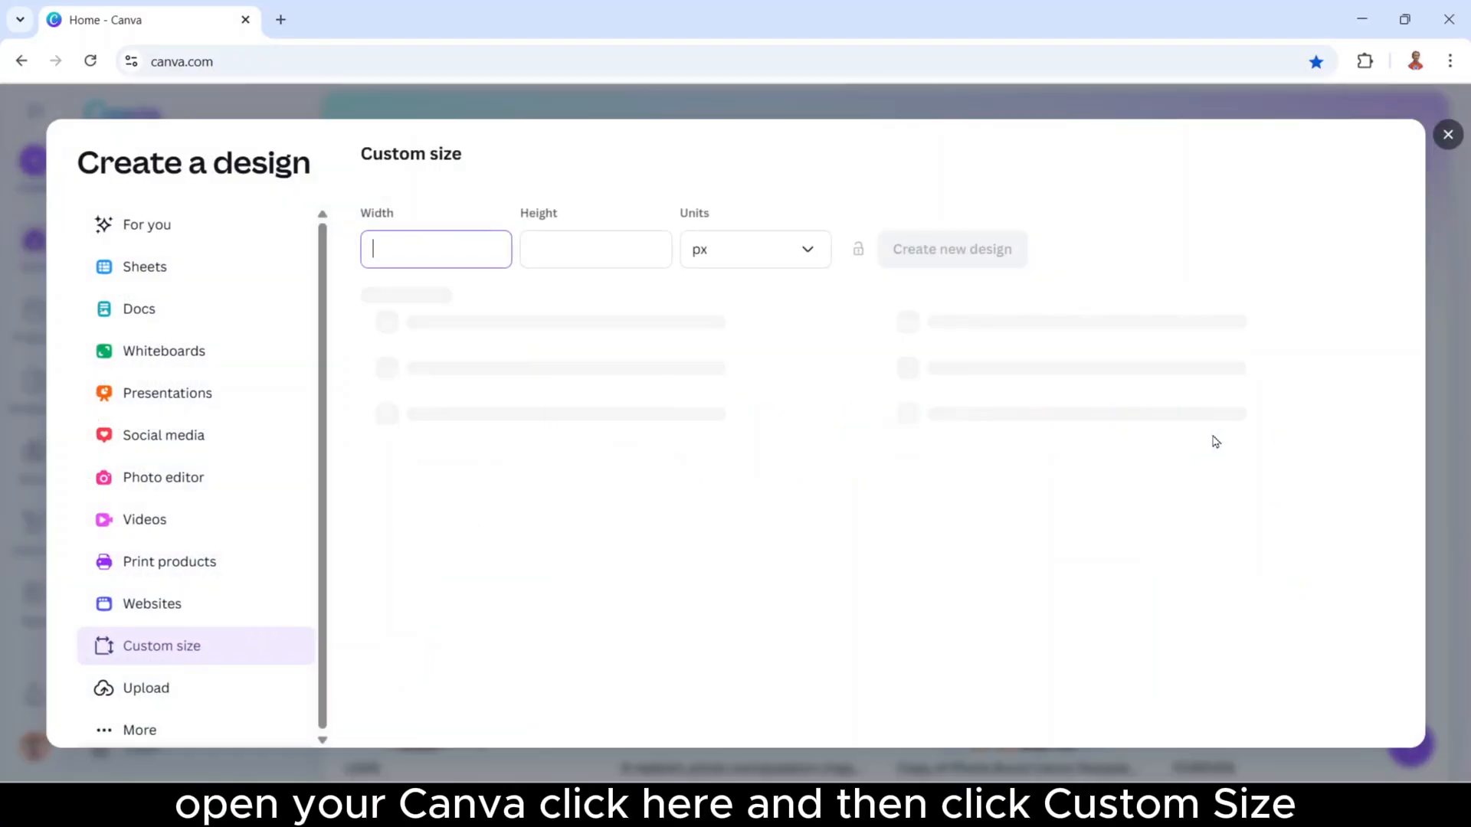
{"action": "type", "text": "4"}
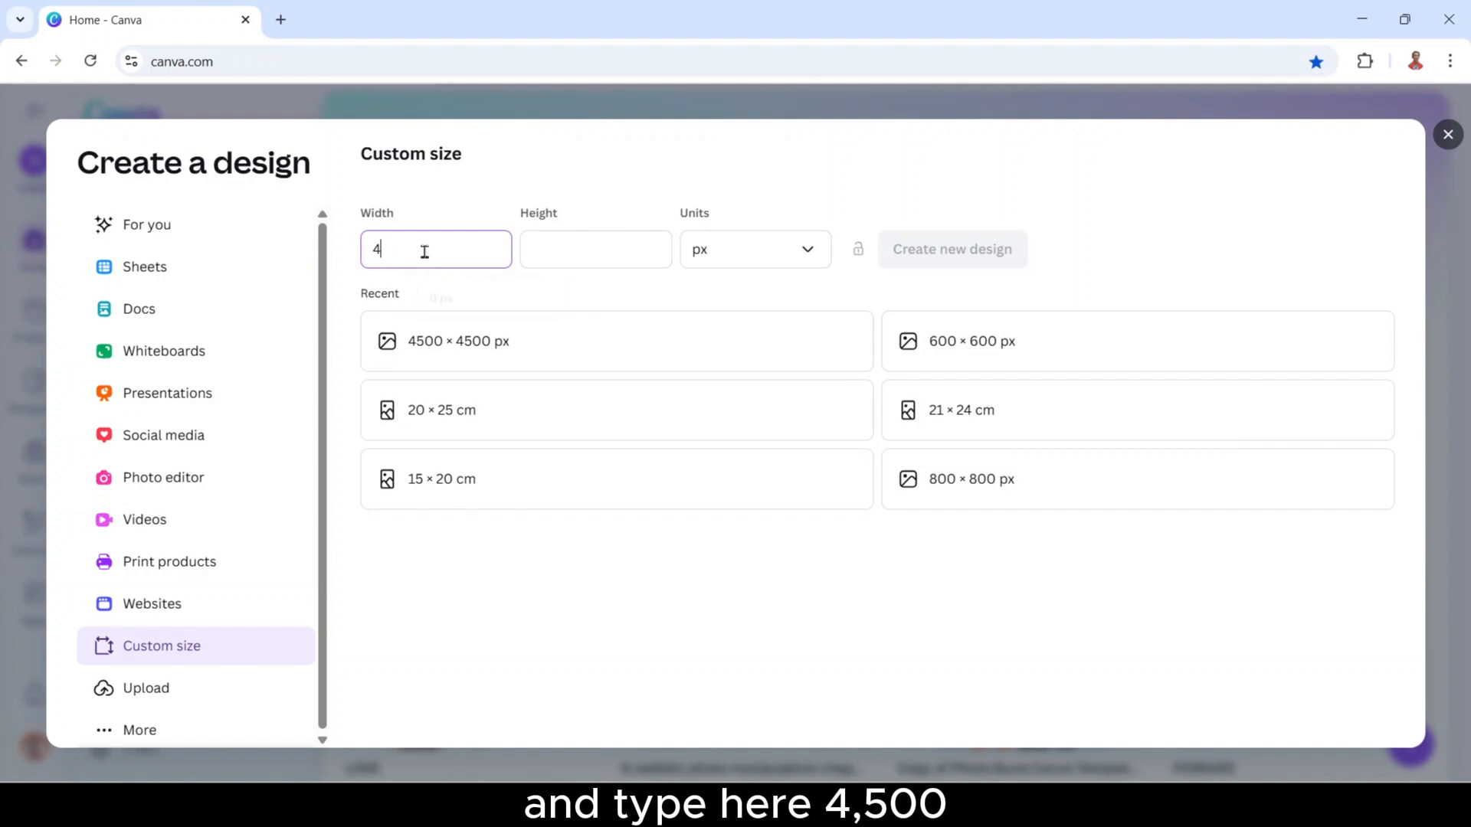
{"action": "type", "text": "4500"}
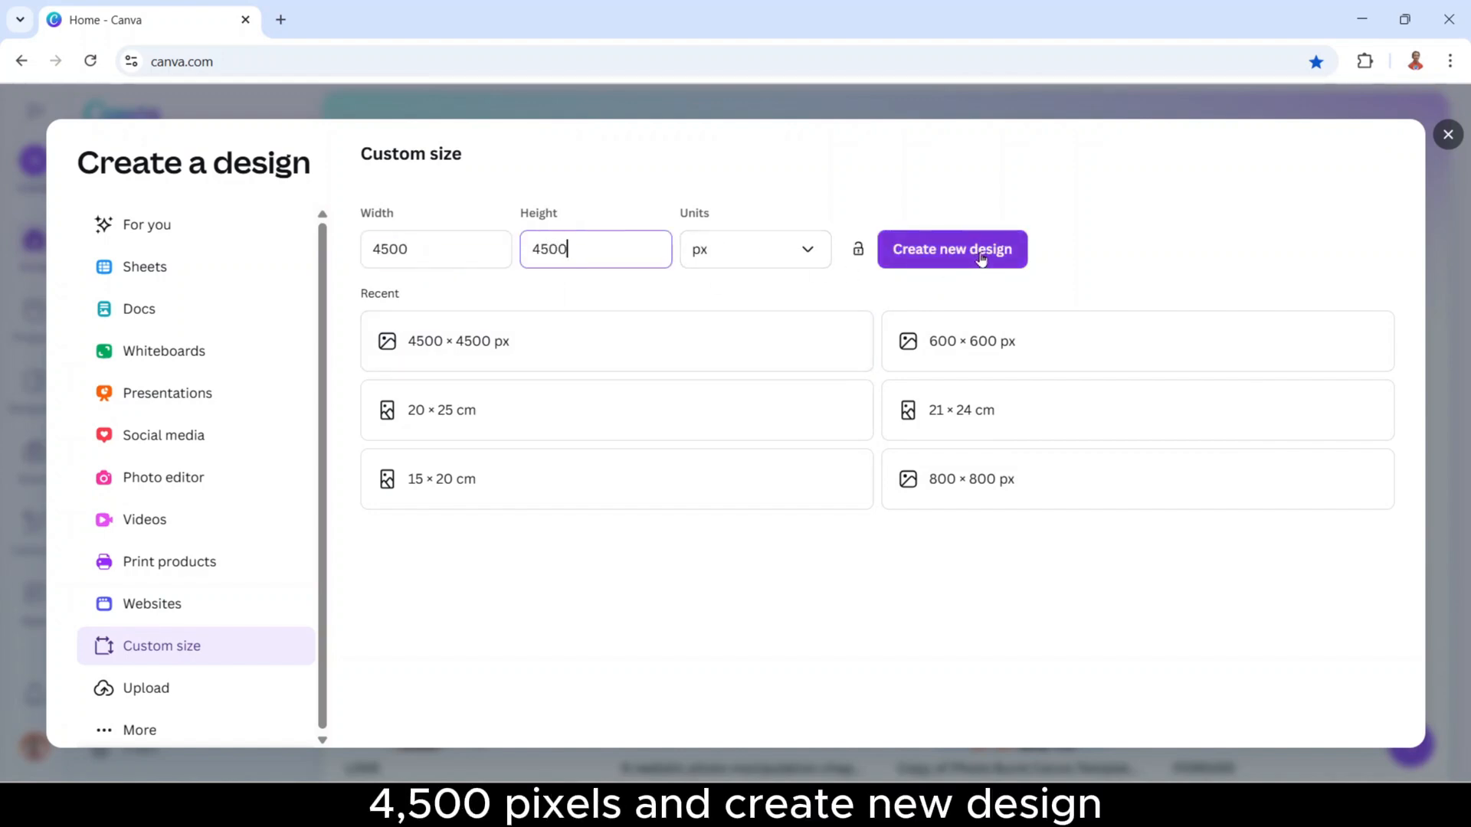
{"action": "left_click", "coordinate": [951, 248]}
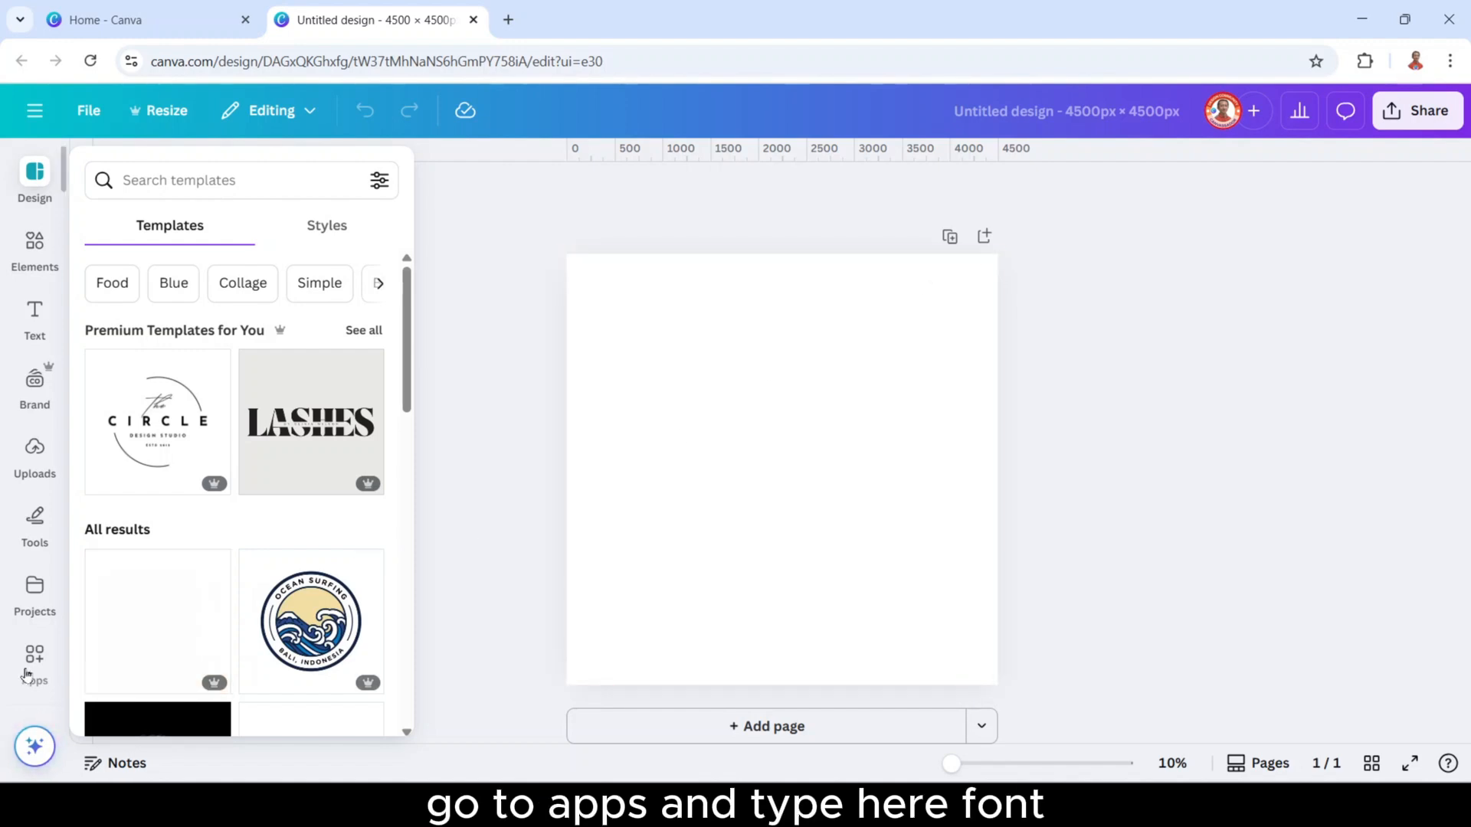
- Search Apps for 'font' and launch the FontStudio app
{"action": "left_click", "coordinate": [34, 660]}
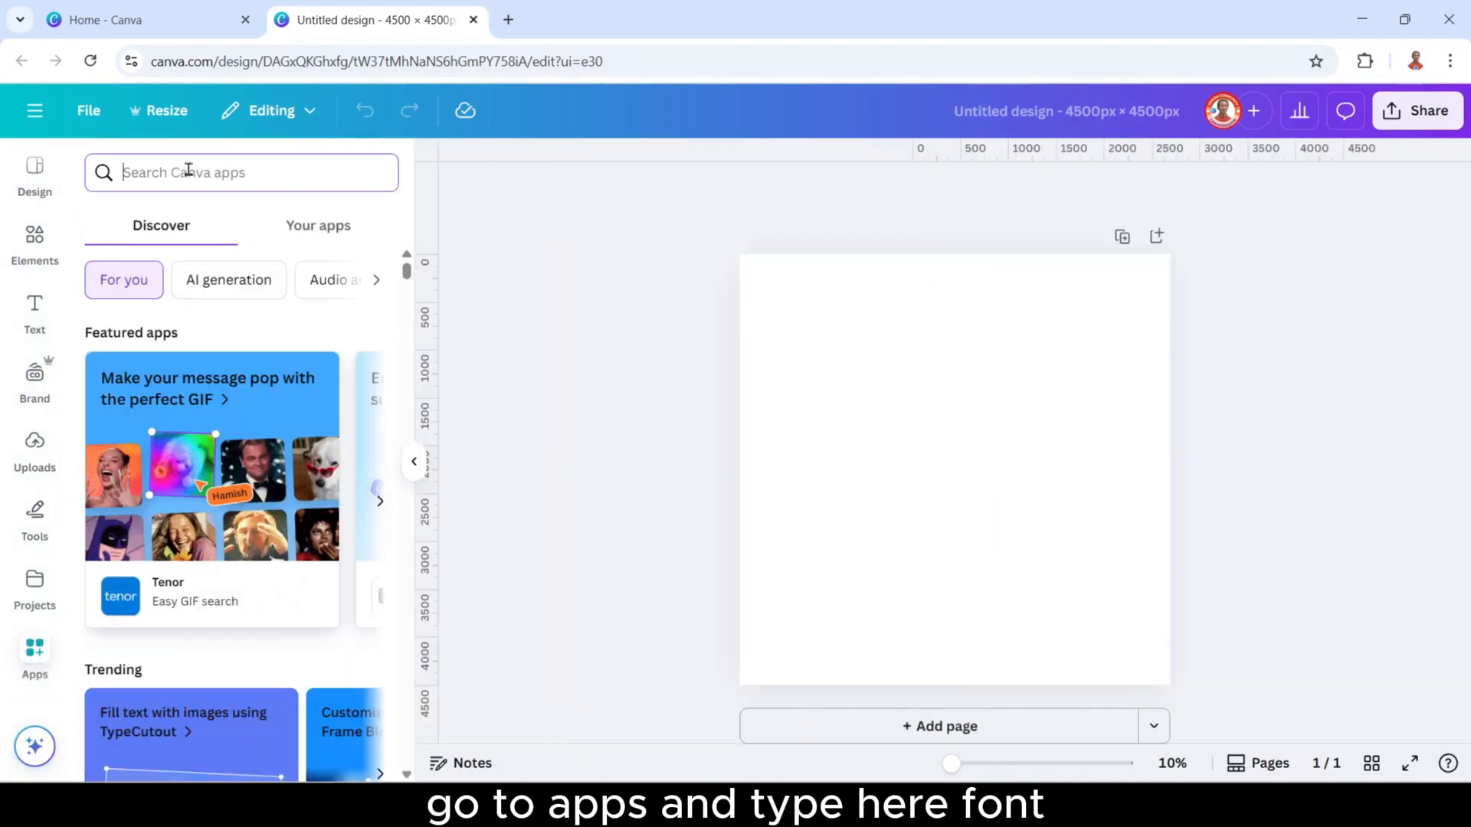
{"action": "type", "text": "font"}
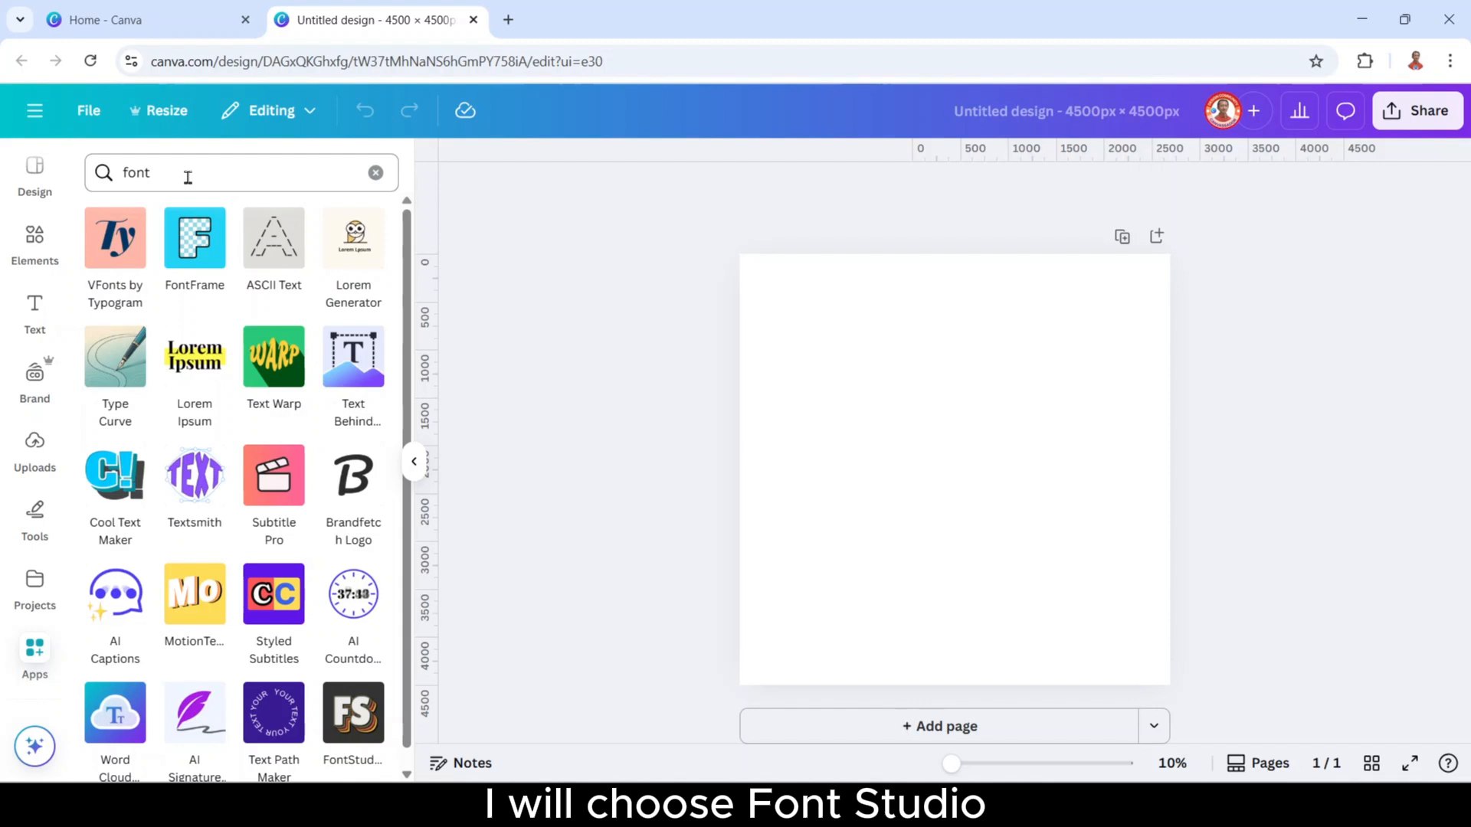
{"action": "left_click", "coordinate": [353, 713]}
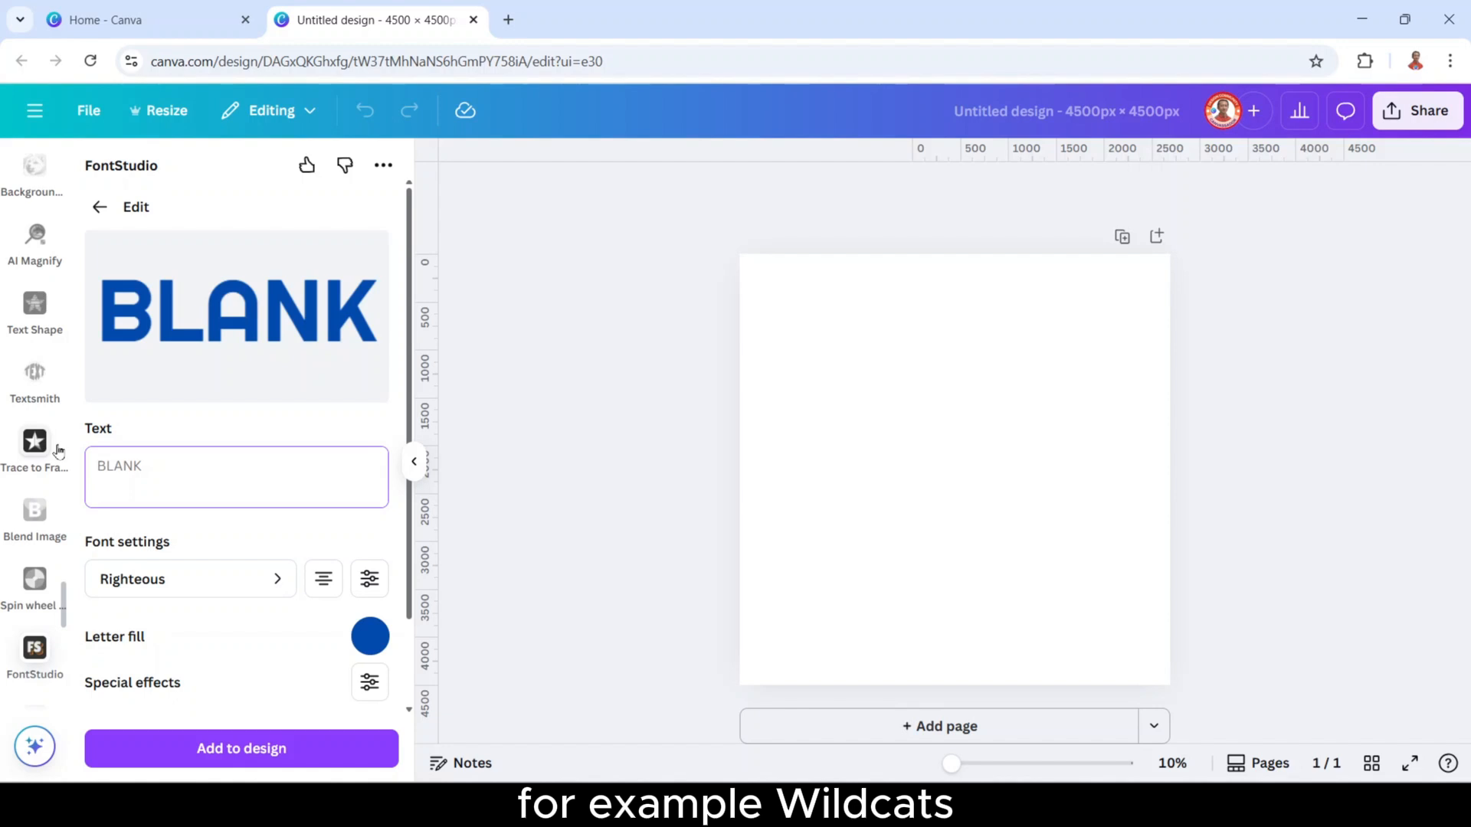
- Change the FontStudio text to WILDCATS in the Stint Ultra Condensed font
{"action": "type", "text": "WILDCA"}
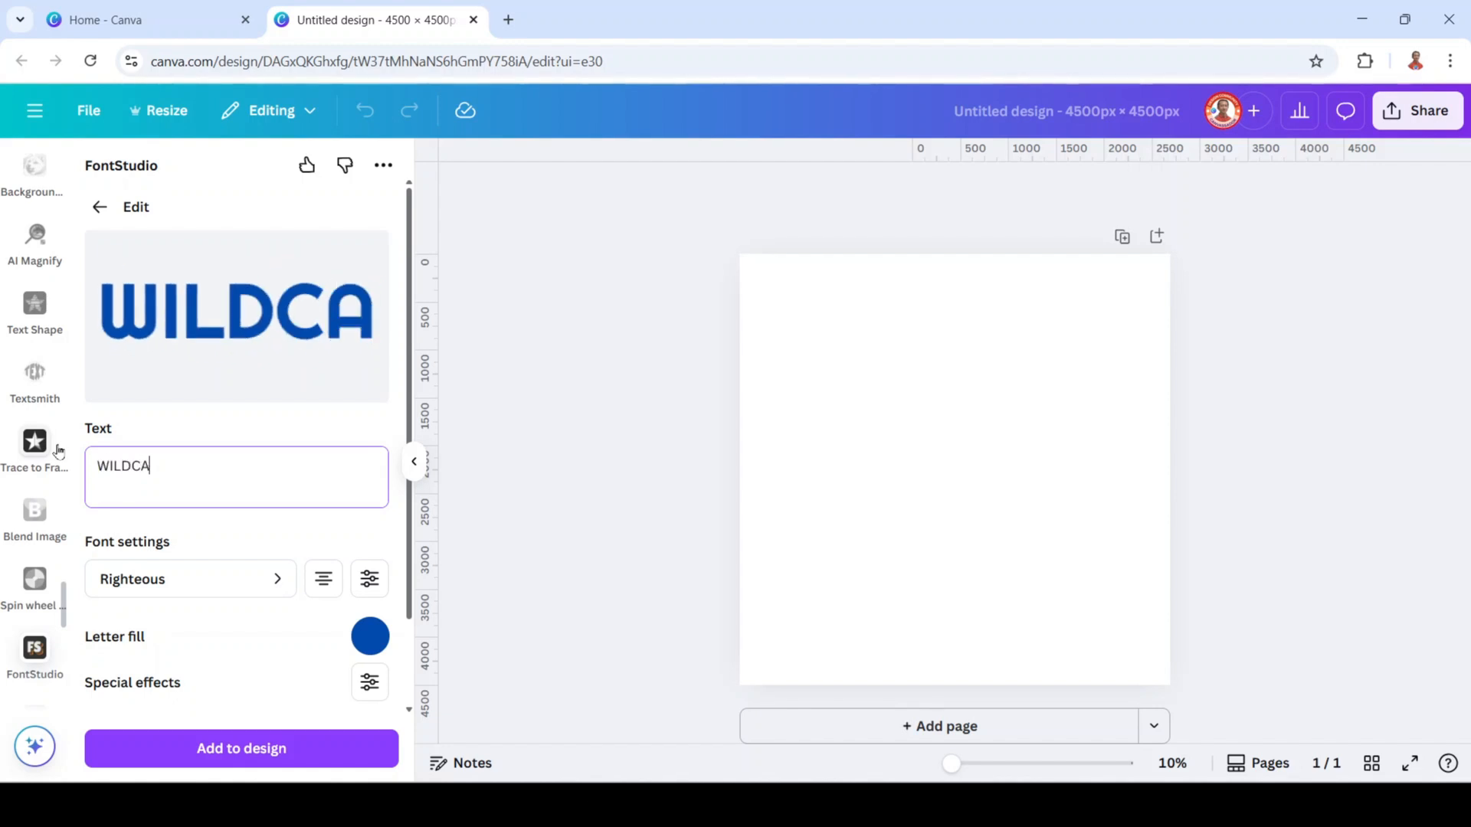
{"action": "left_click", "coordinate": [187, 579]}
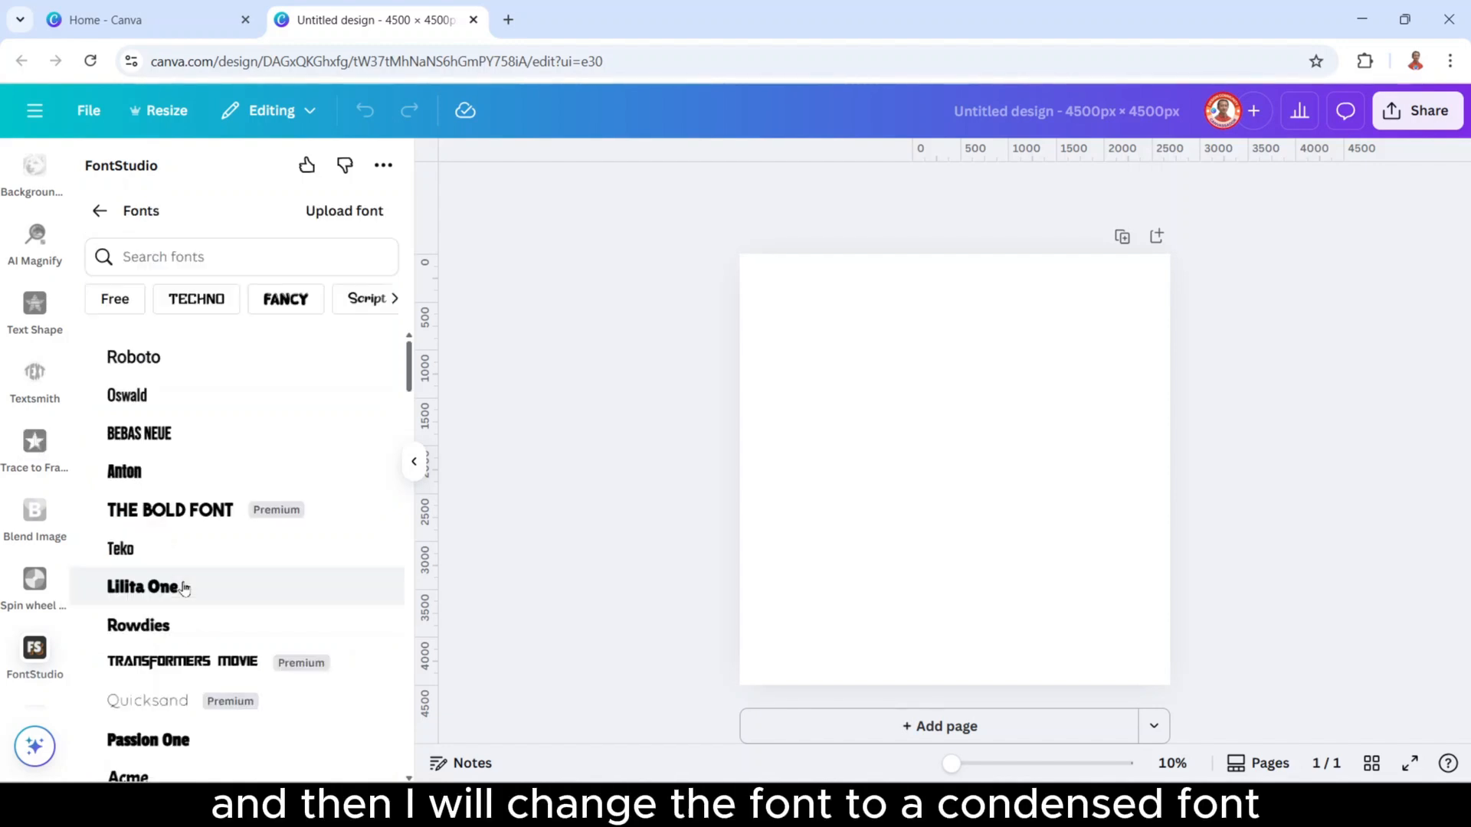
{"action": "type", "text": "CON"}
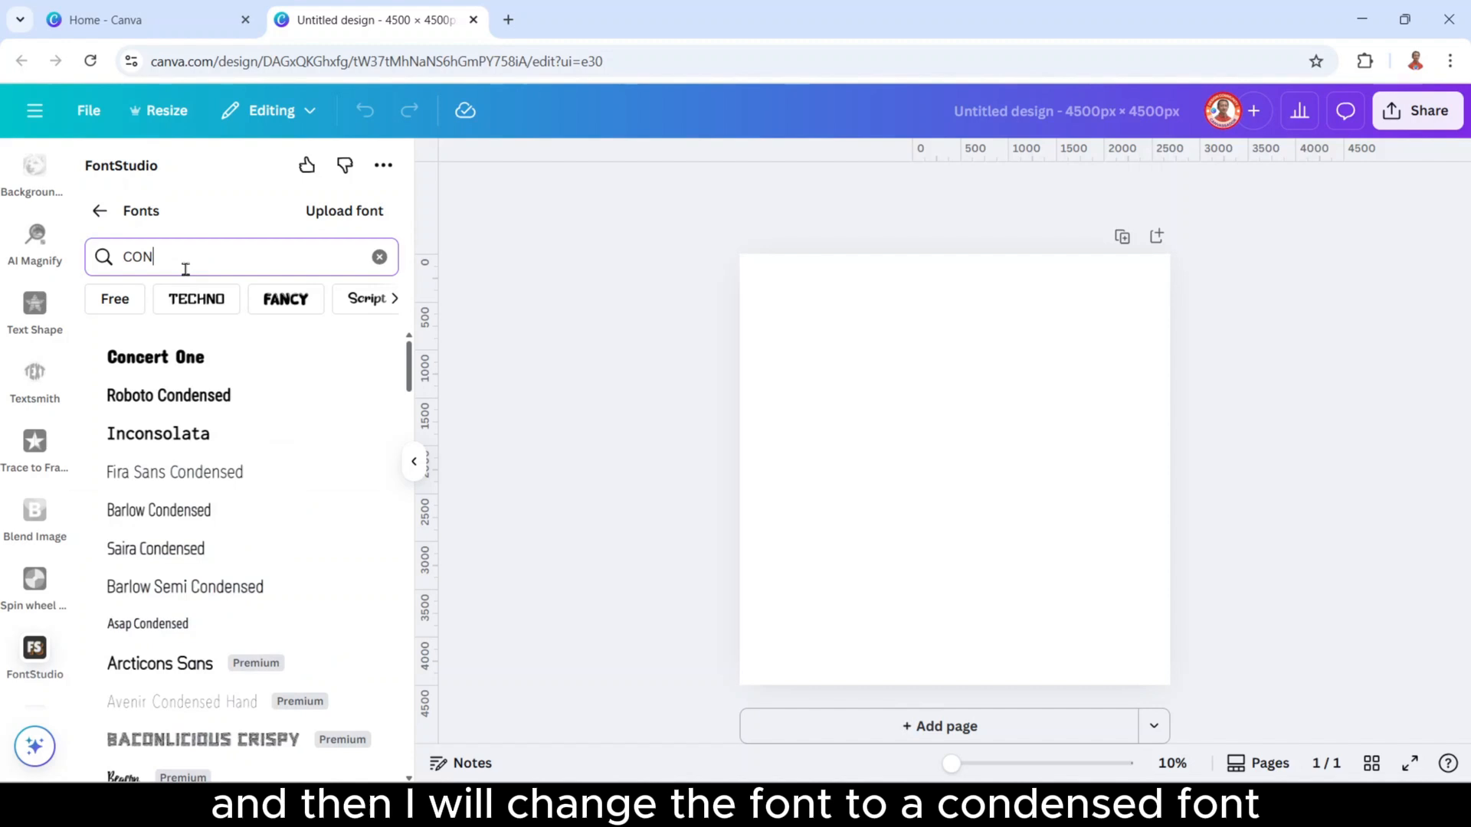
{"action": "type", "text": "DENSED"}
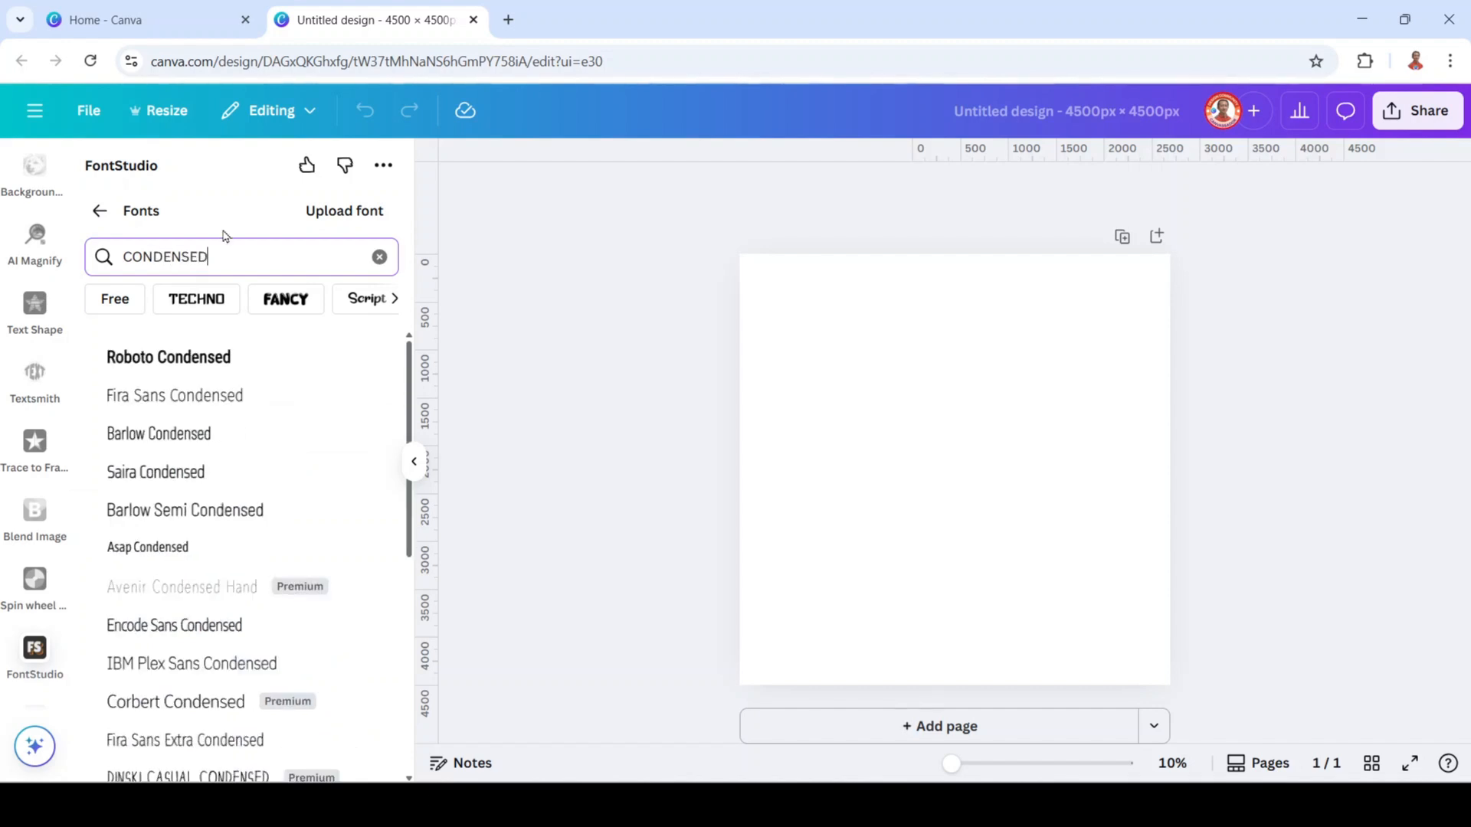
{"action": "scroll", "scroll_direction": "down", "scroll_amount": 3}
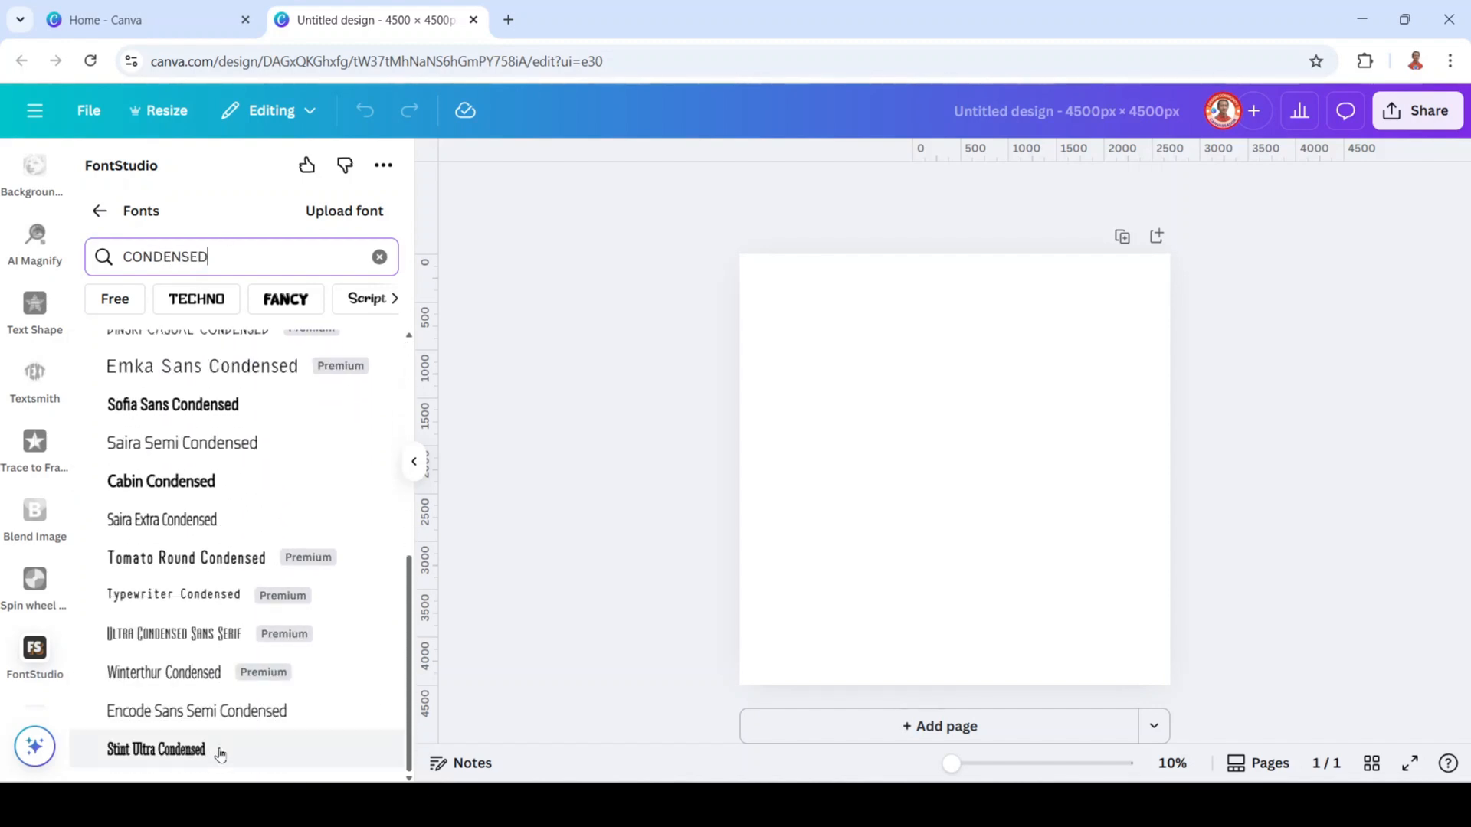
{"action": "left_click", "coordinate": [155, 749]}
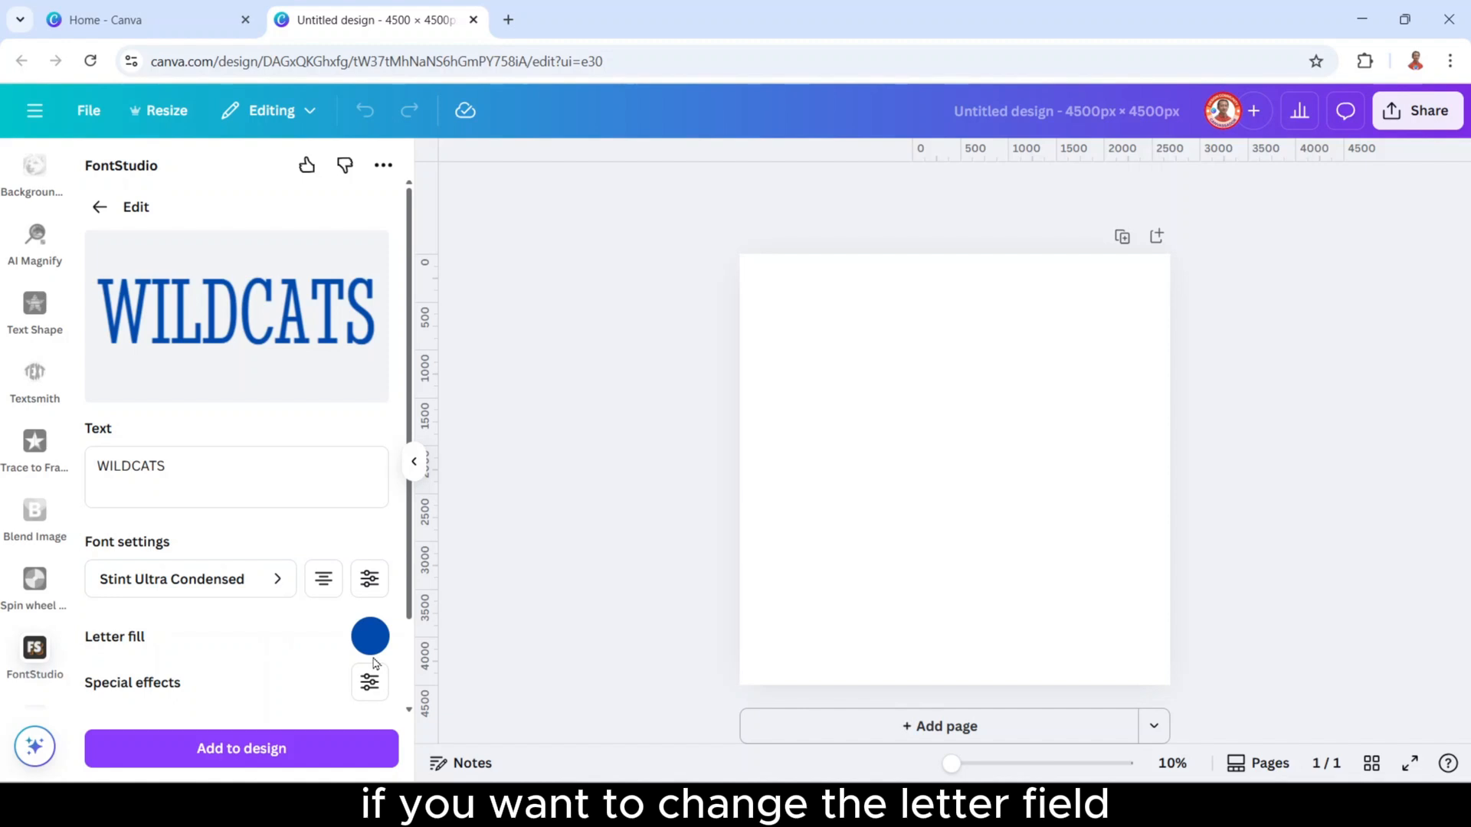
- Set the WILDCATS letter fill to blue #0A55B9 and copy the hex code
{"action": "left_click", "coordinate": [370, 635]}
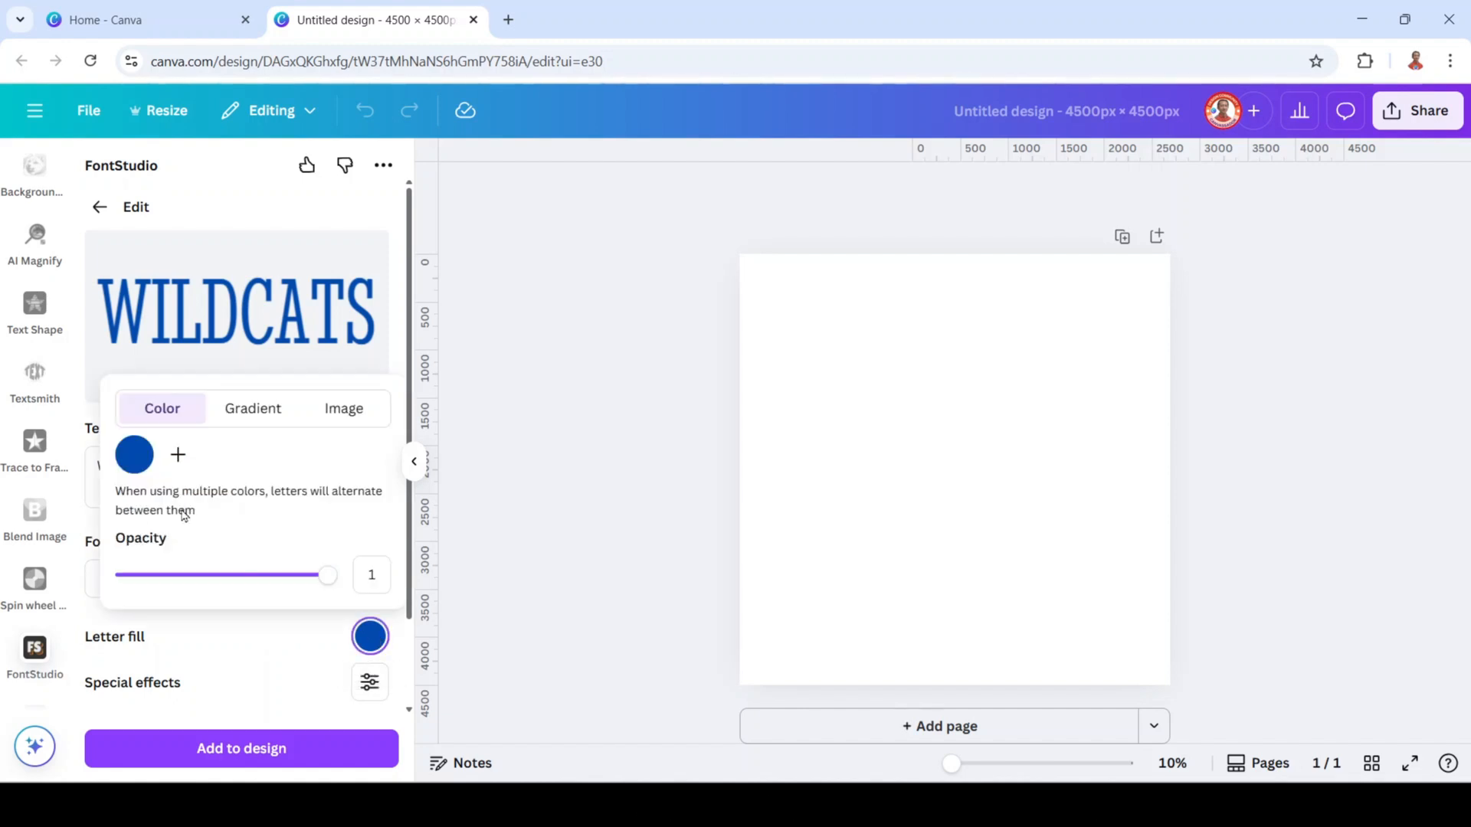
{"action": "left_click", "coordinate": [134, 455]}
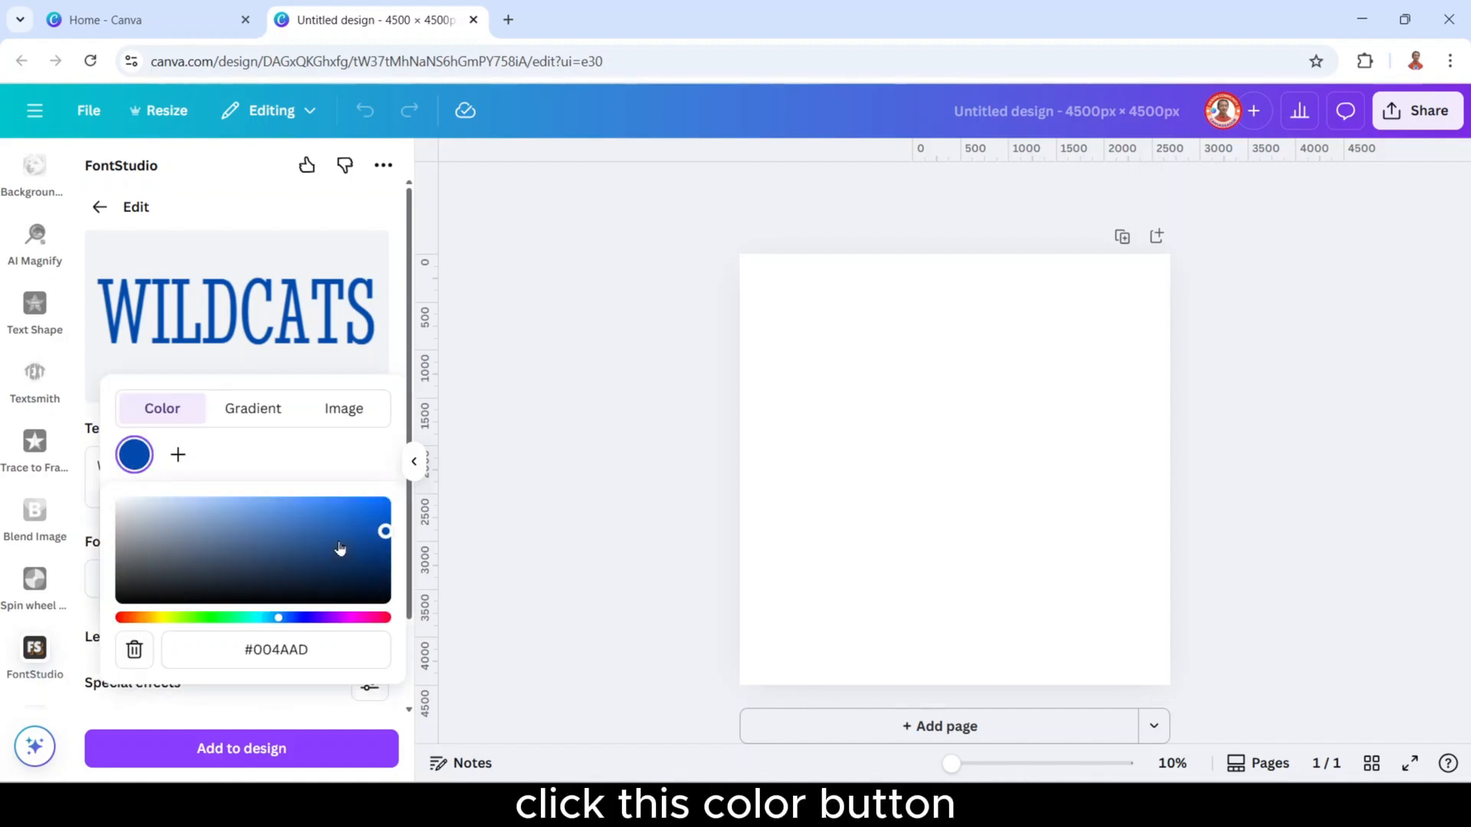
{"action": "left_click", "coordinate": [376, 526]}
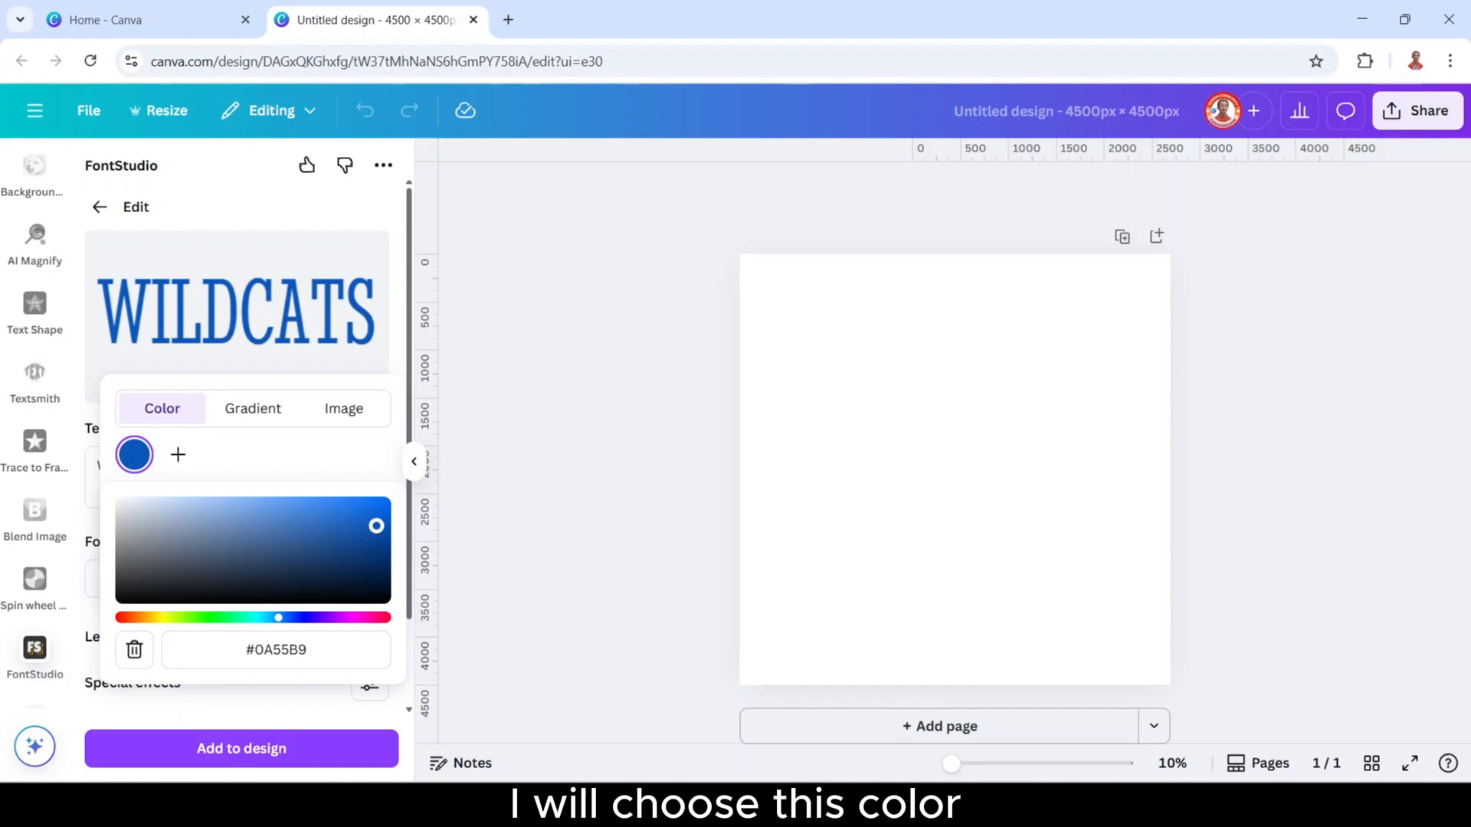
{"action": "triple_click", "coordinate": [276, 649]}
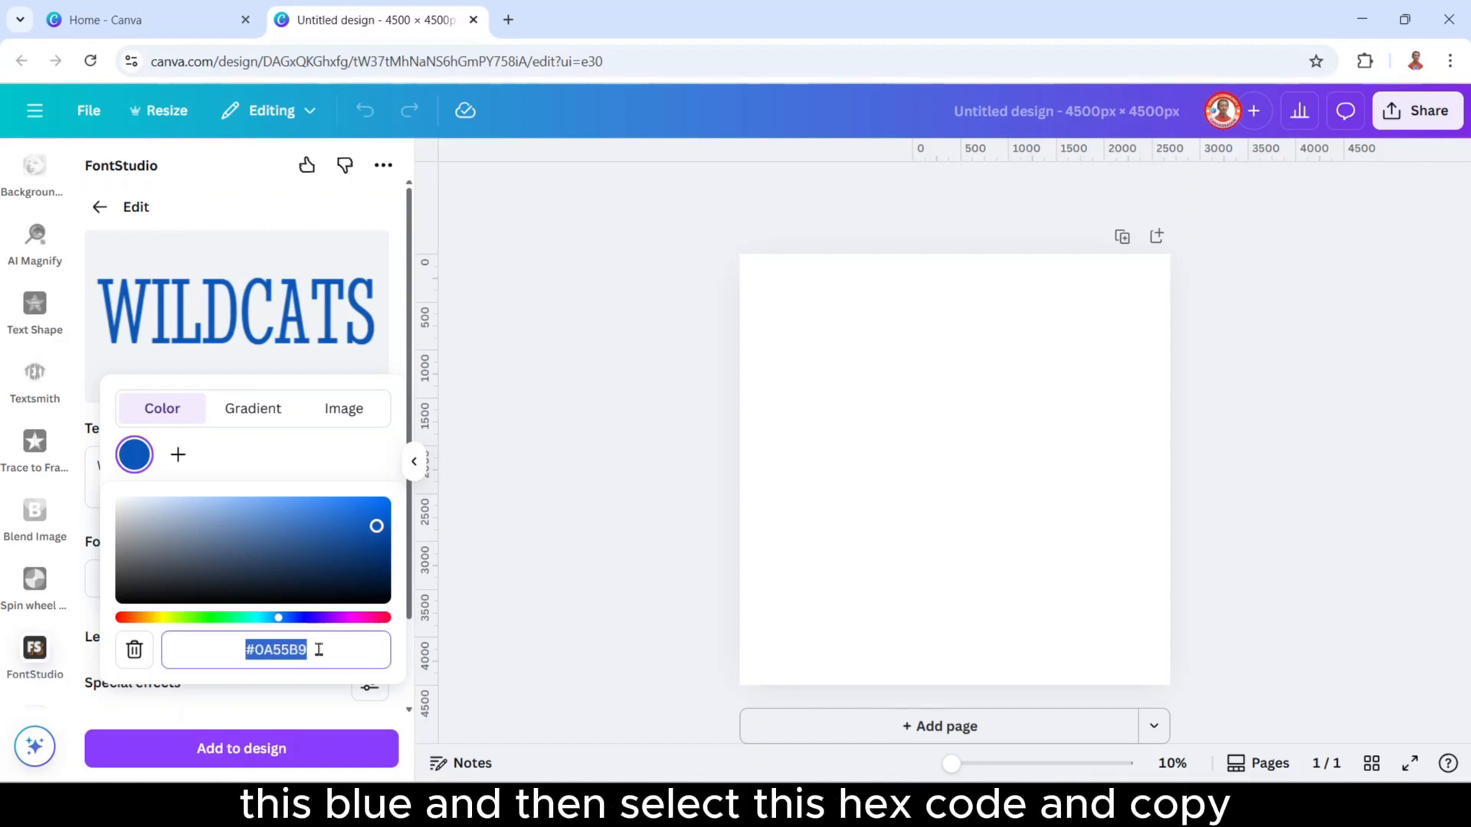
{"action": "right_click", "coordinate": [275, 649]}
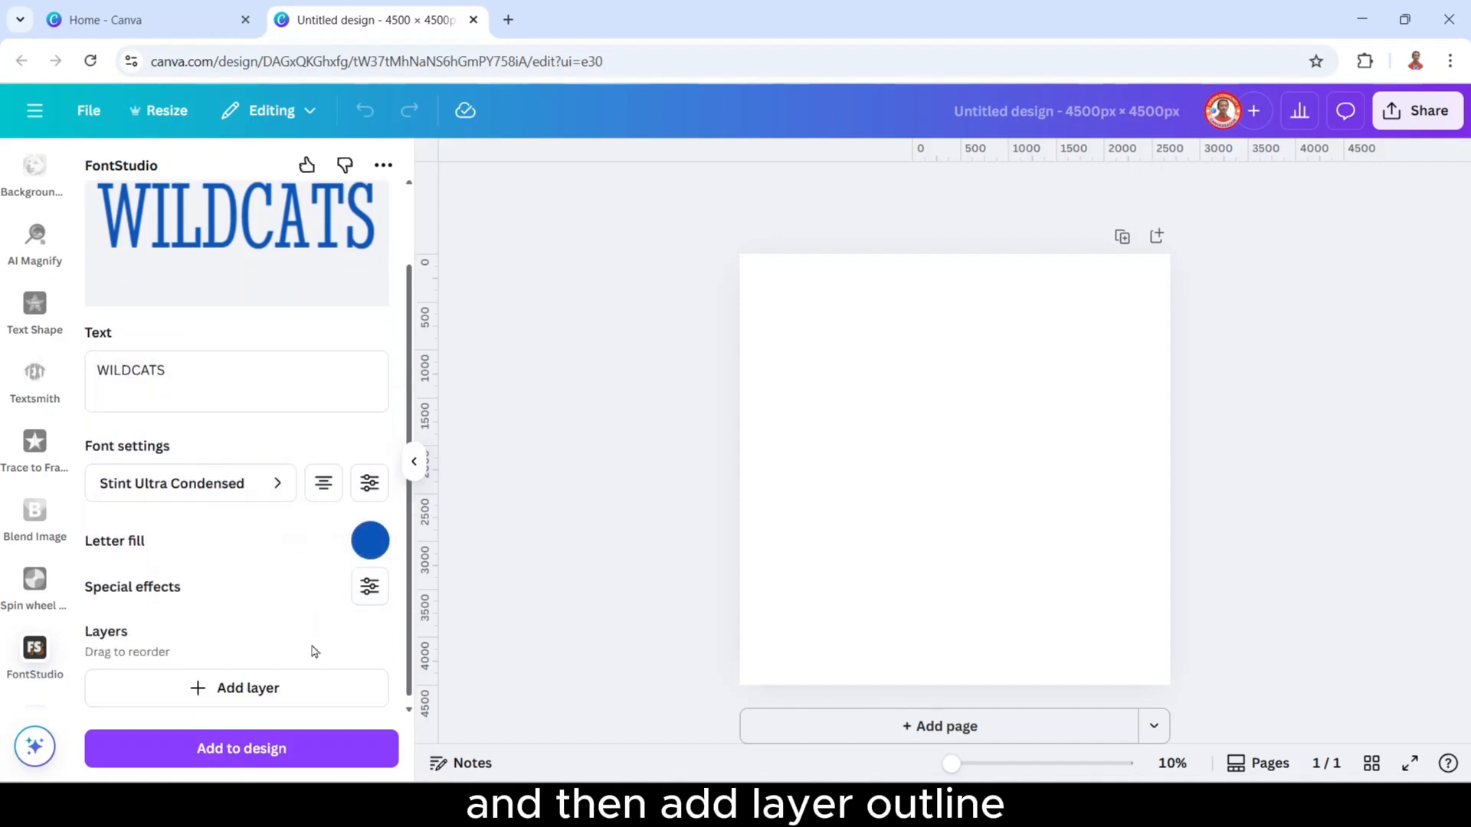
- Add a white outline layer to WILDCATS and adjust its thickness value
{"action": "left_click", "coordinate": [241, 679]}
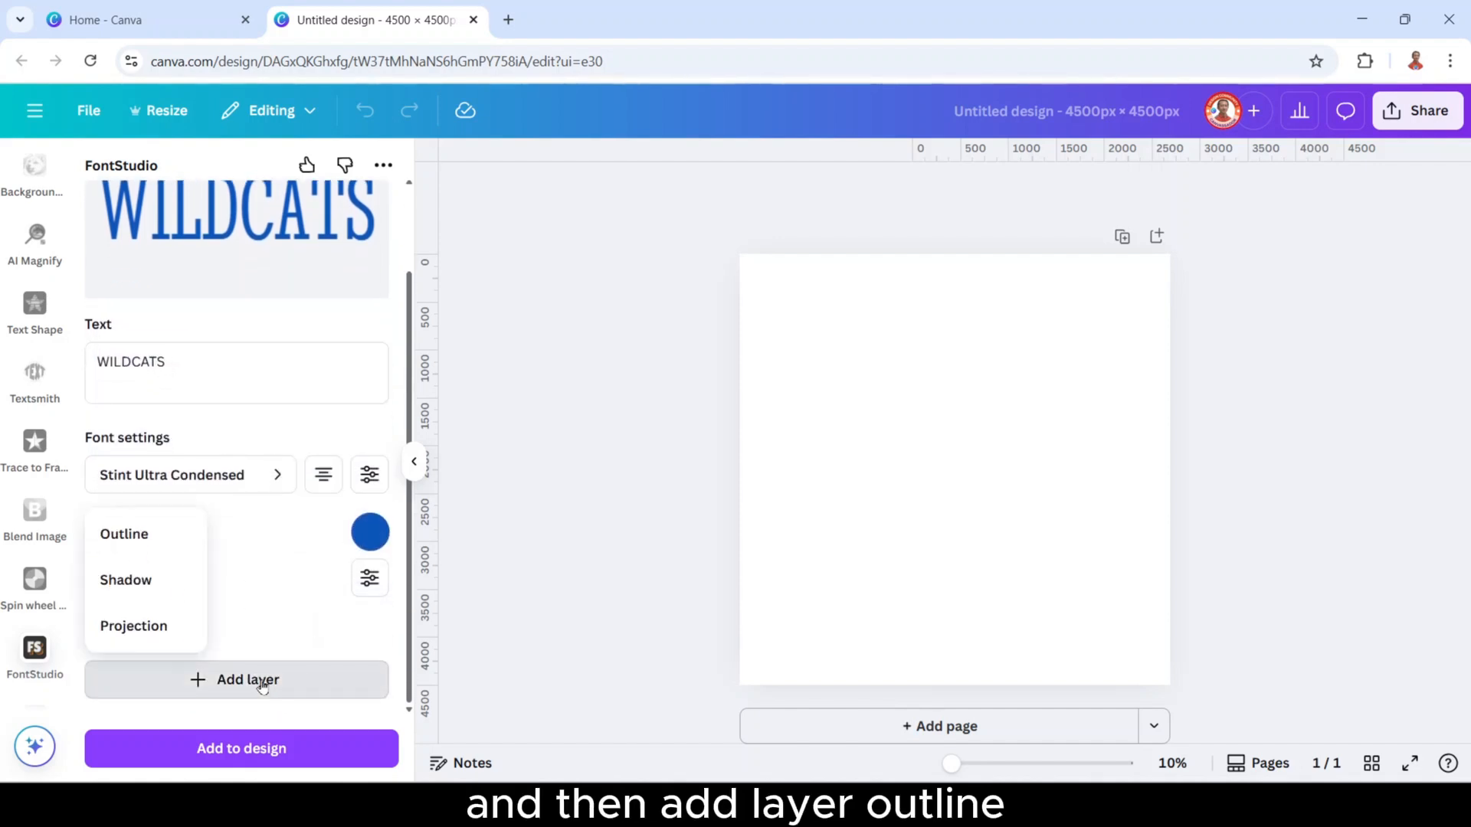
{"action": "left_click", "coordinate": [122, 534]}
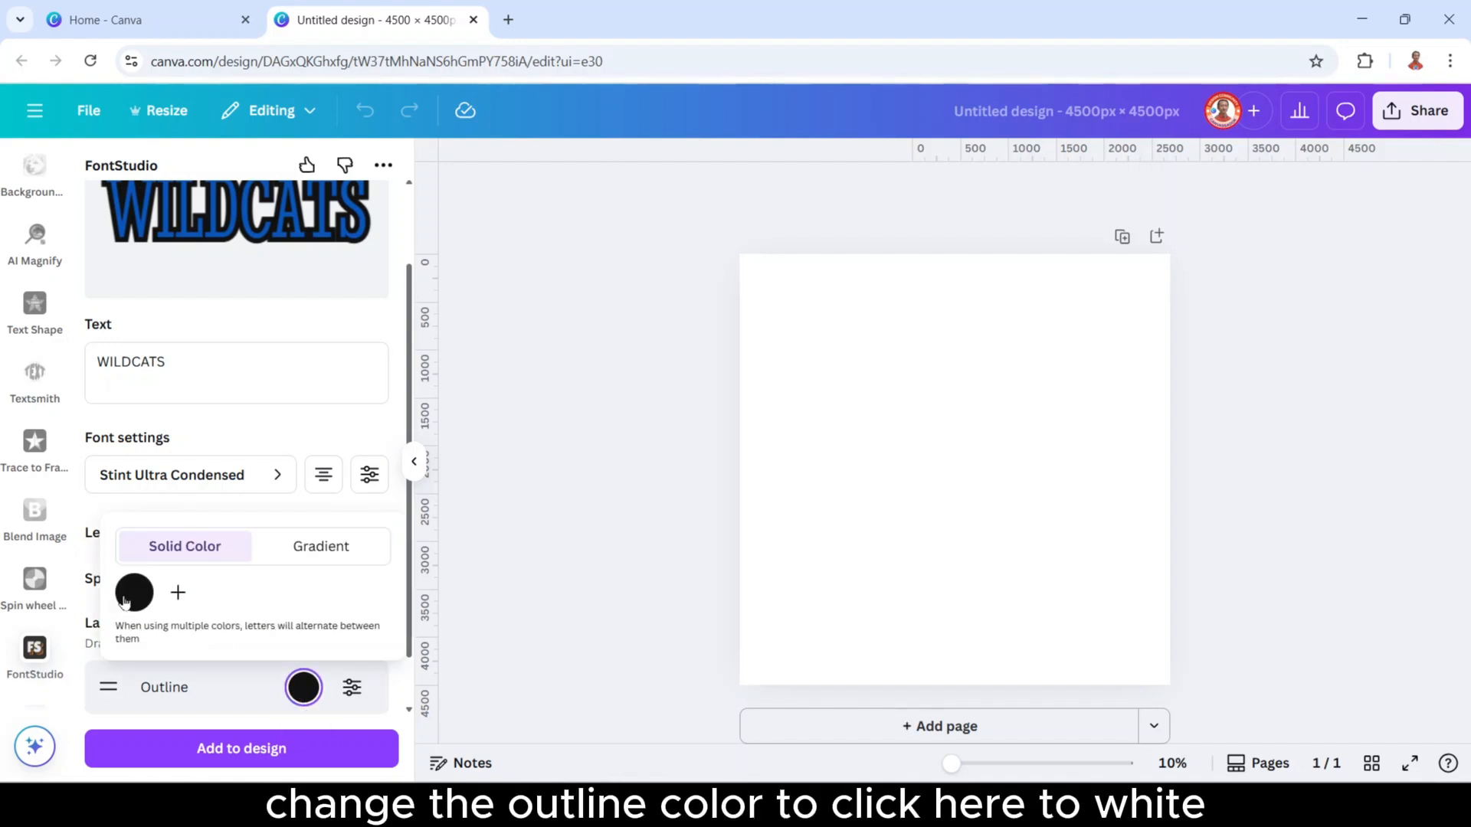
{"action": "left_click", "coordinate": [303, 686]}
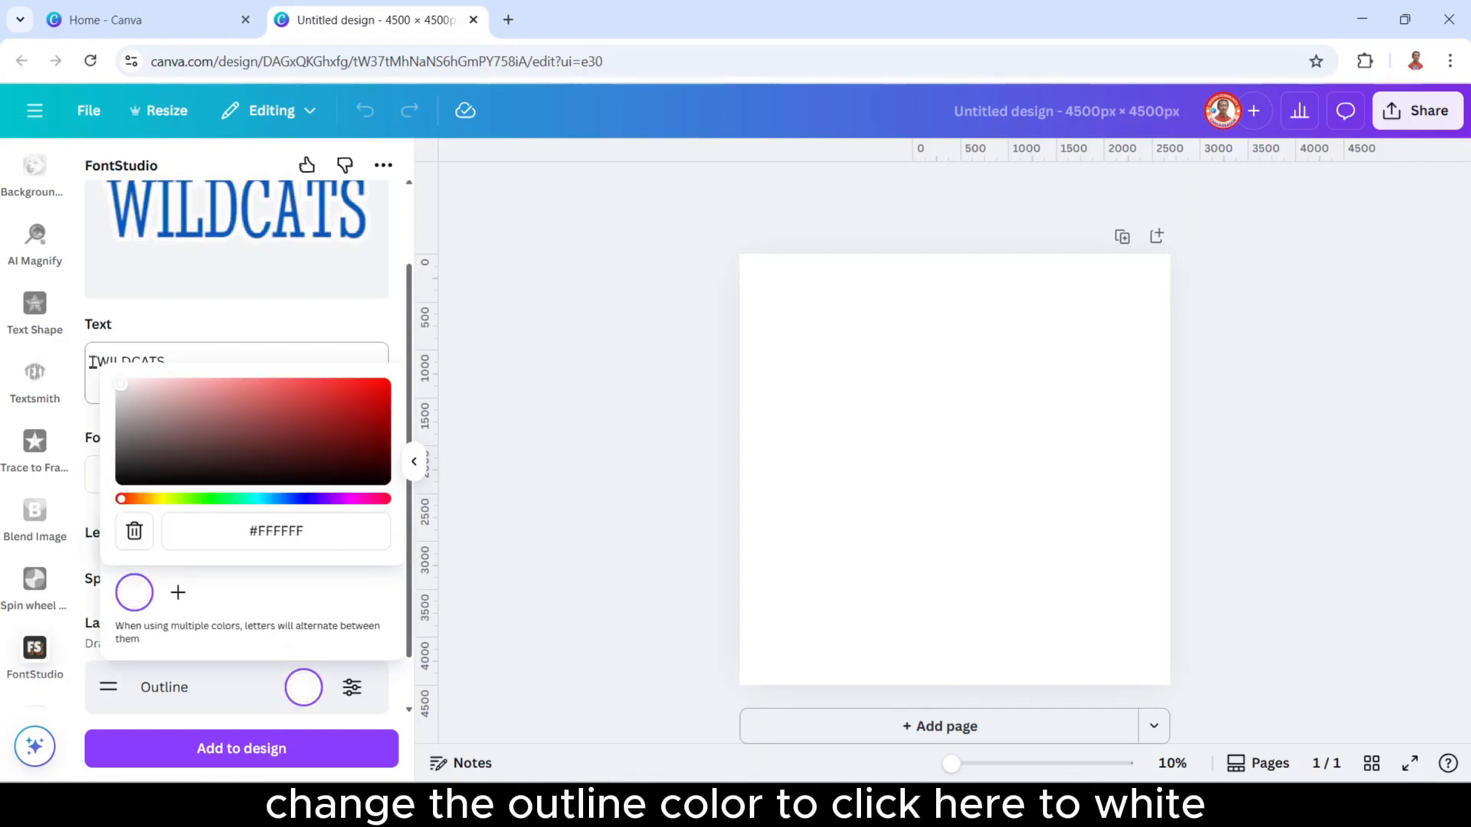
{"action": "left_click", "coordinate": [303, 688]}
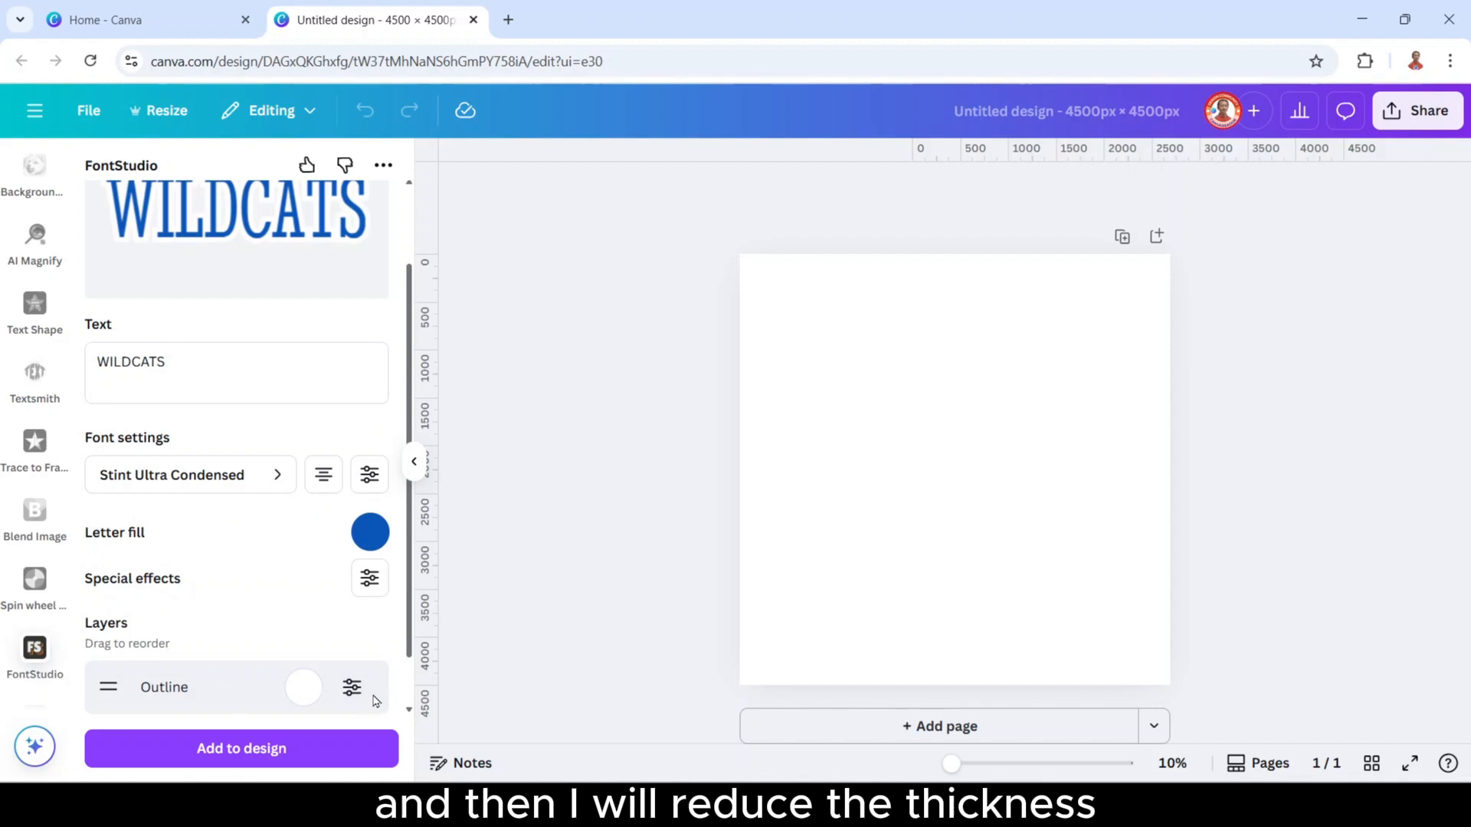
{"action": "left_click", "coordinate": [351, 688]}
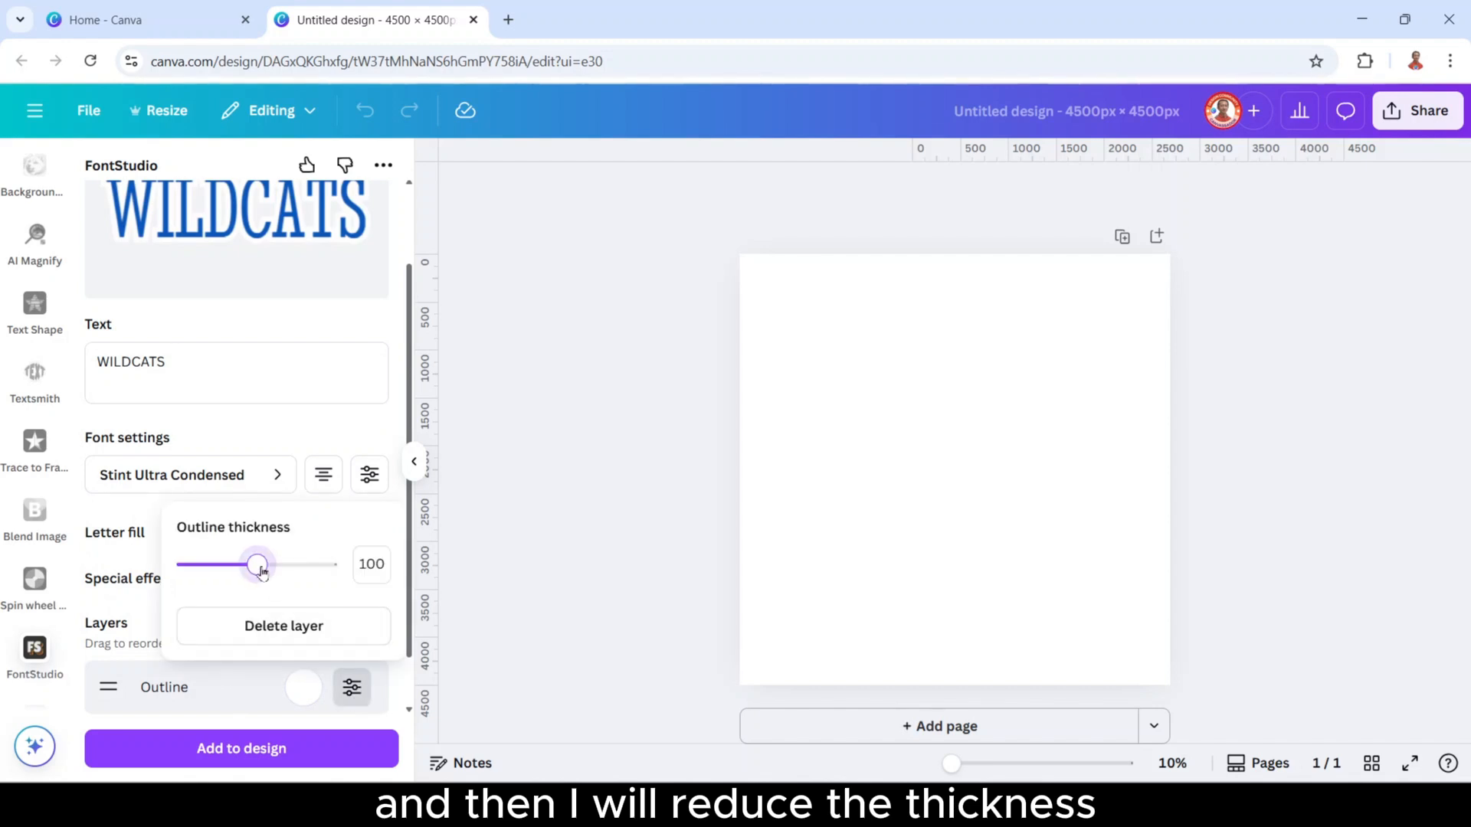
{"action": "triple_click", "coordinate": [371, 564]}
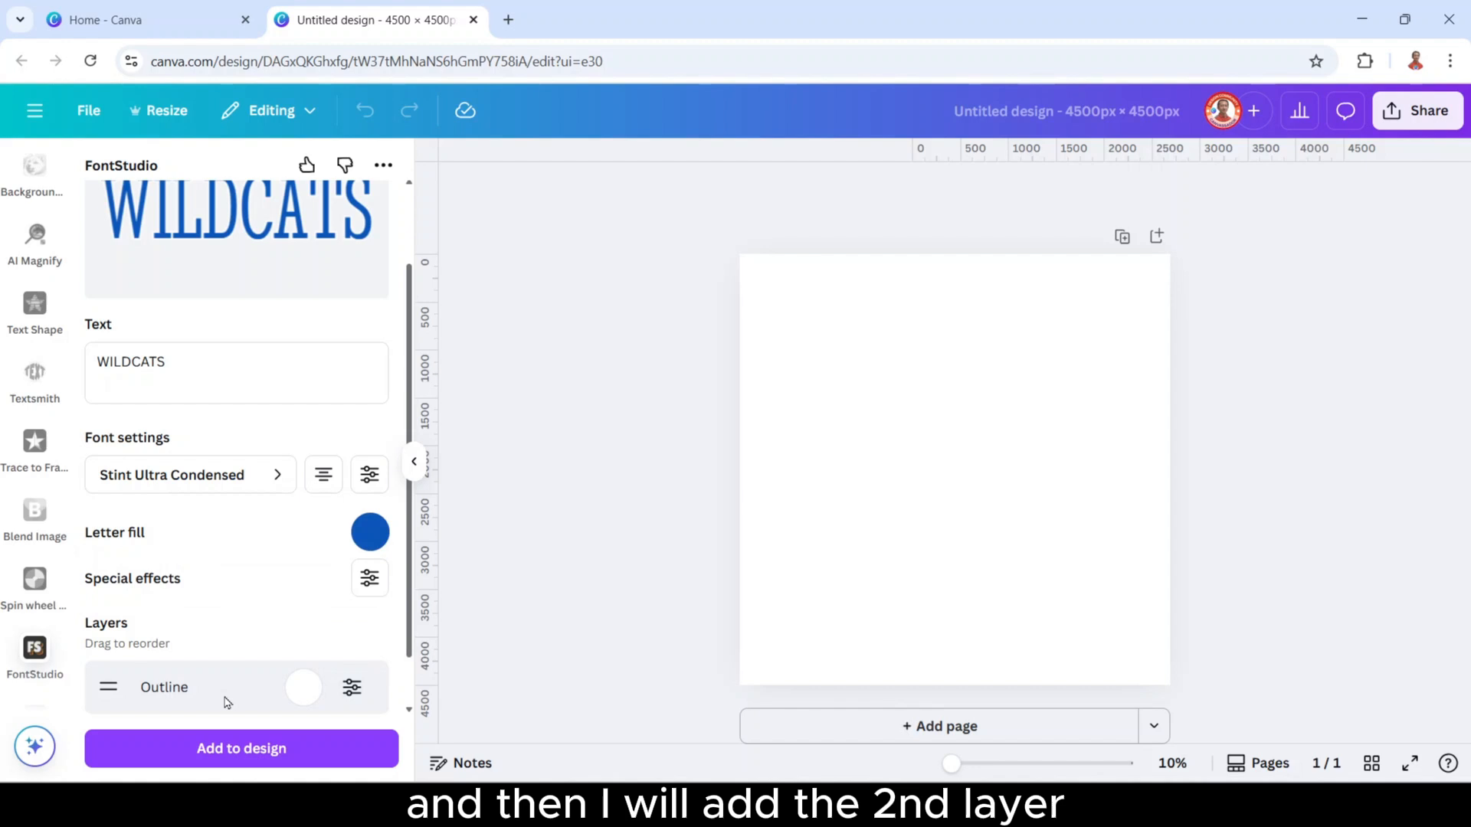
{"action": "mouse_move", "coordinate": [105, 631]}
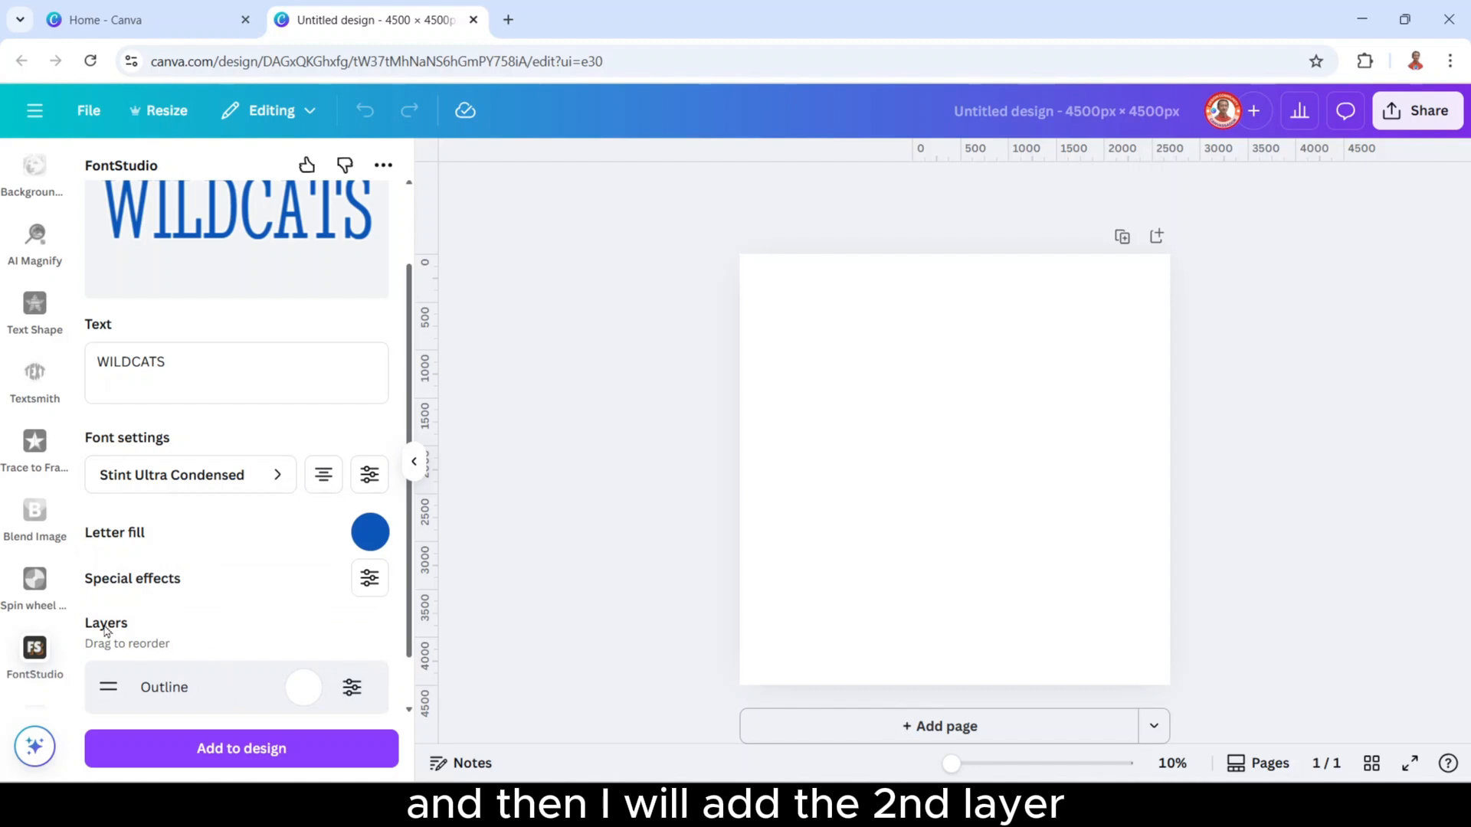
- Add a second outline layer and set its colour to #0A55B9
{"action": "left_click", "coordinate": [248, 679]}
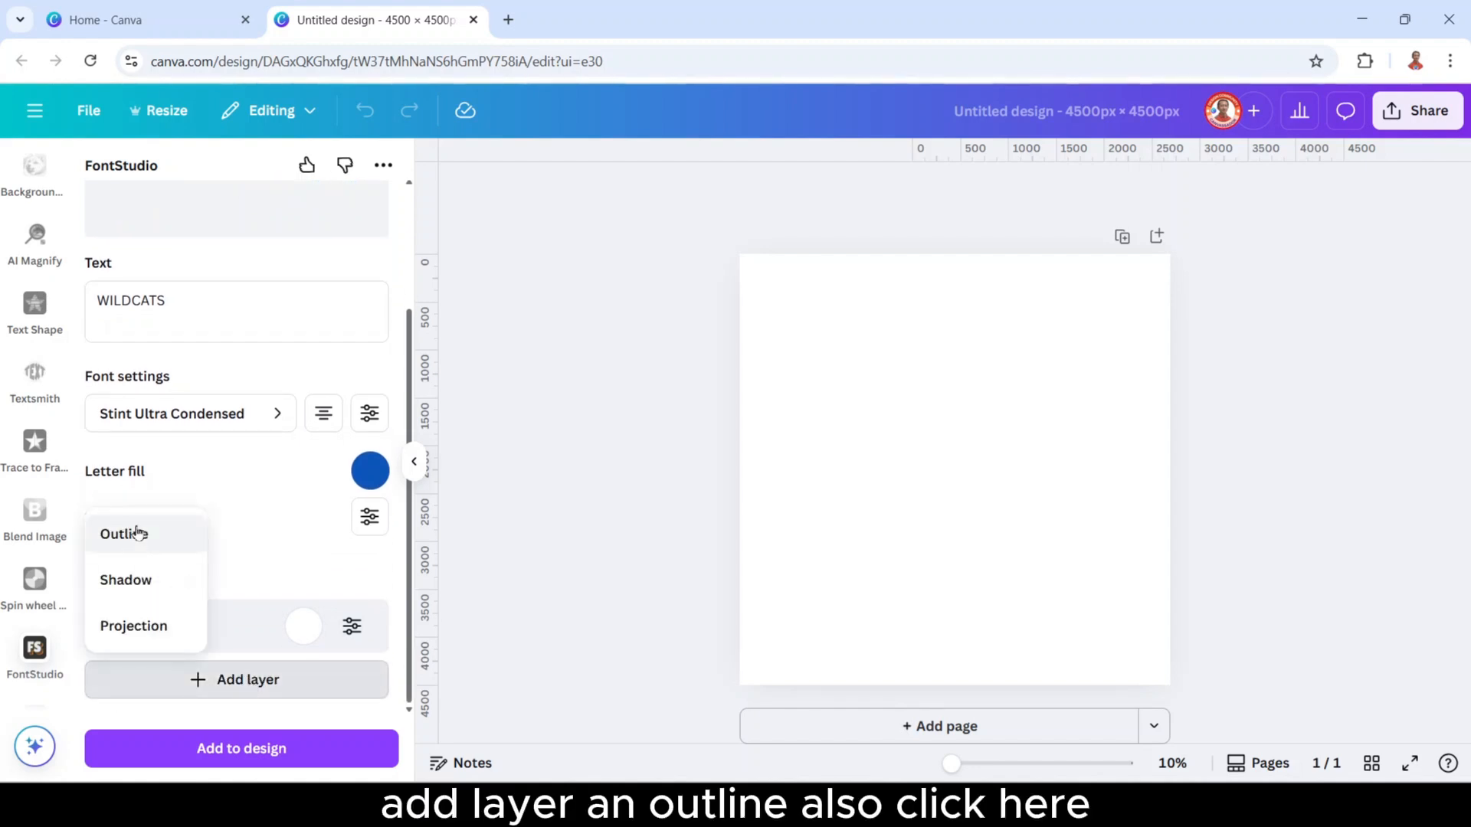
{"action": "left_click", "coordinate": [123, 534]}
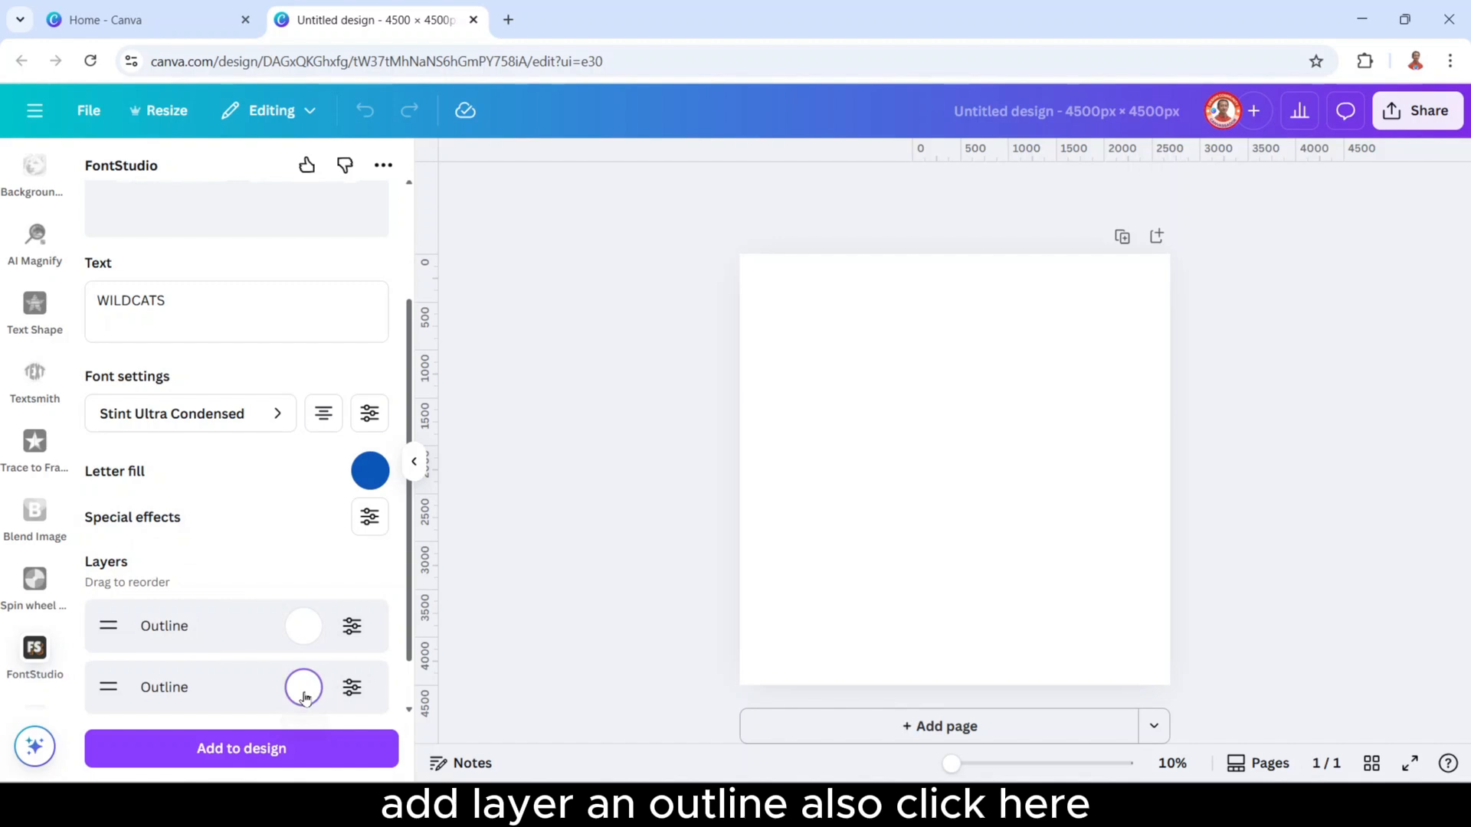
{"action": "left_click", "coordinate": [303, 688]}
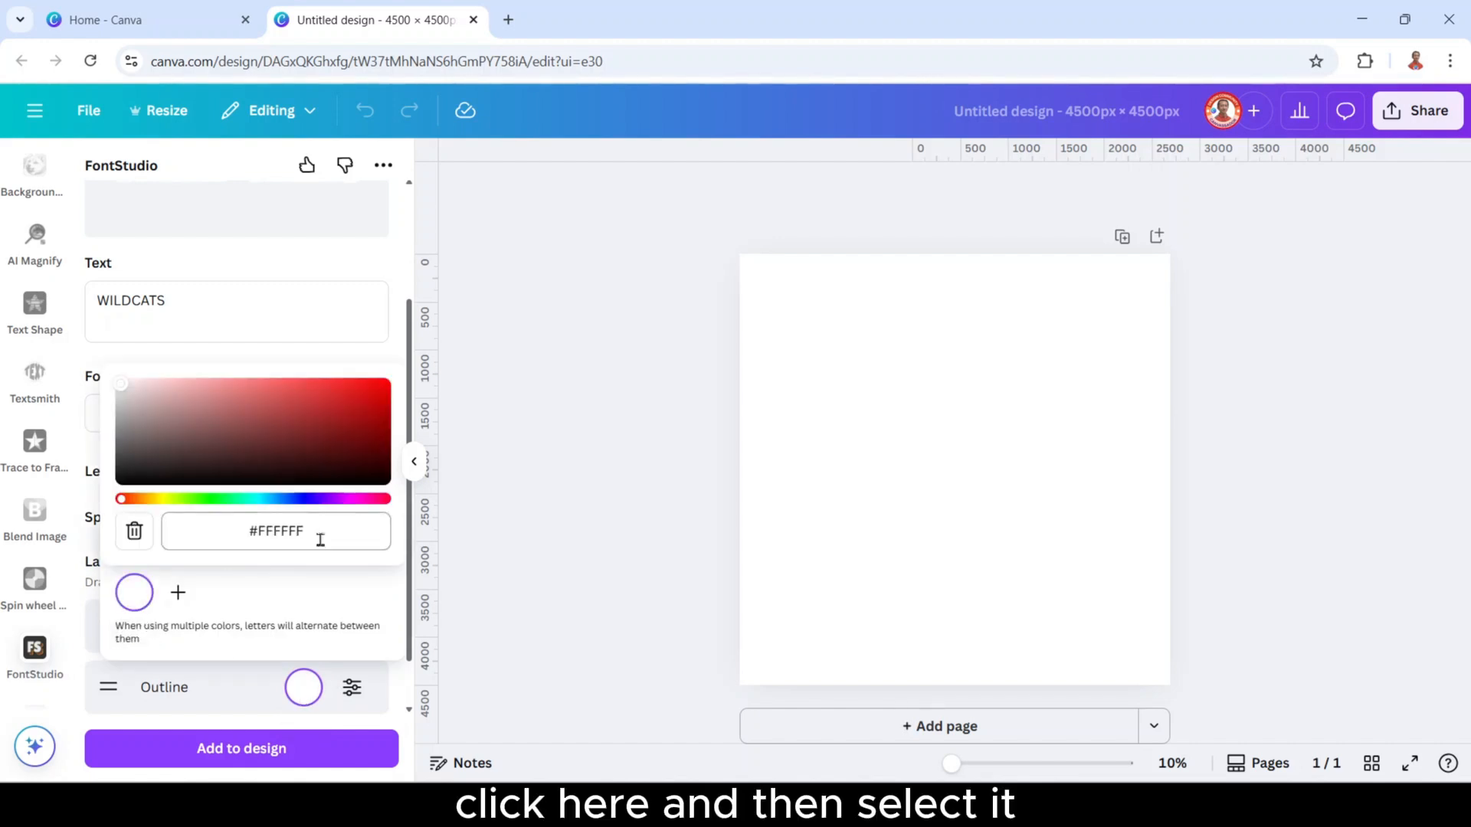
{"action": "triple_click", "coordinate": [275, 531]}
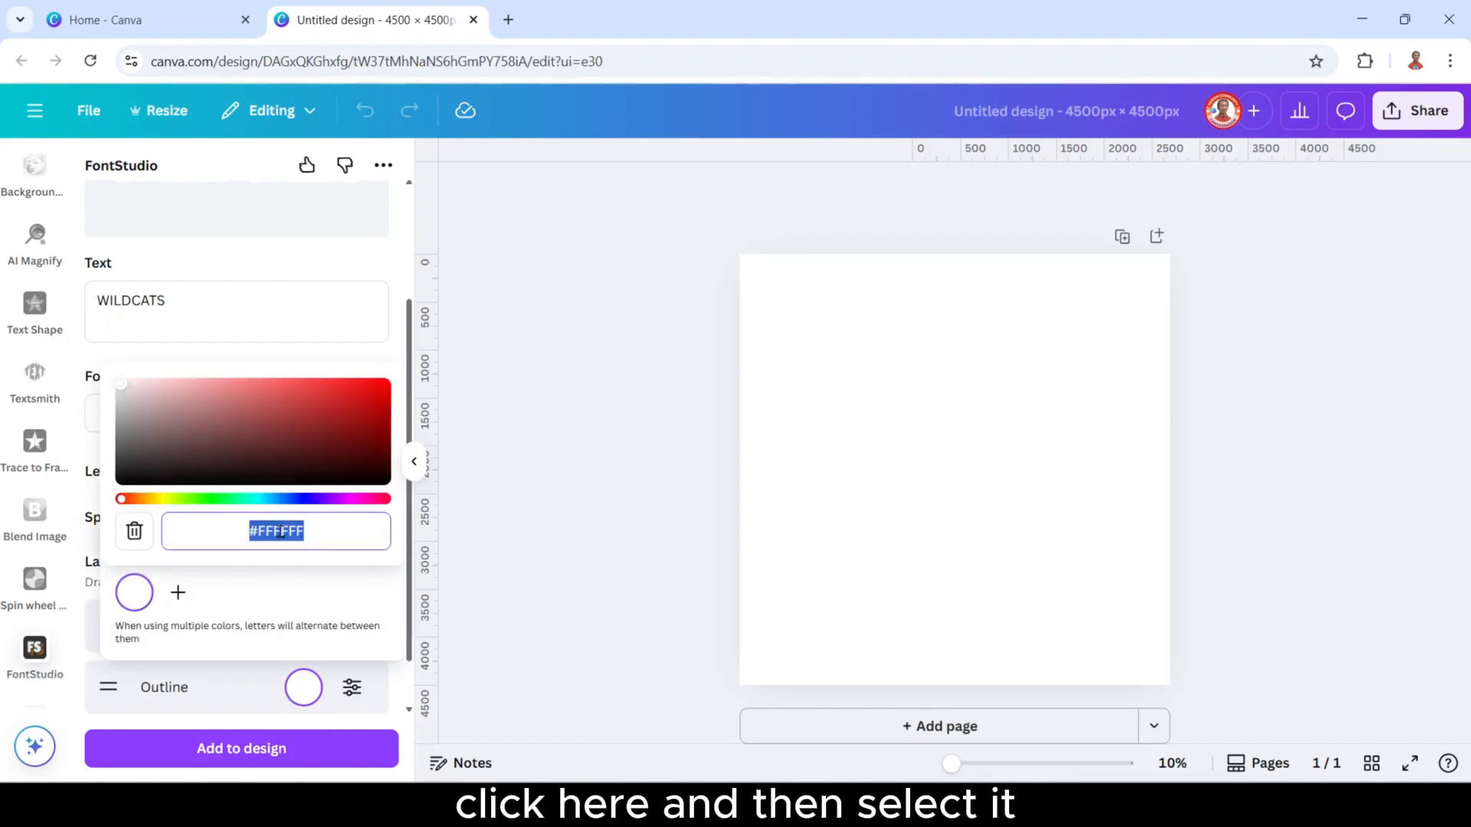
{"action": "type", "text": "#0A55B9"}
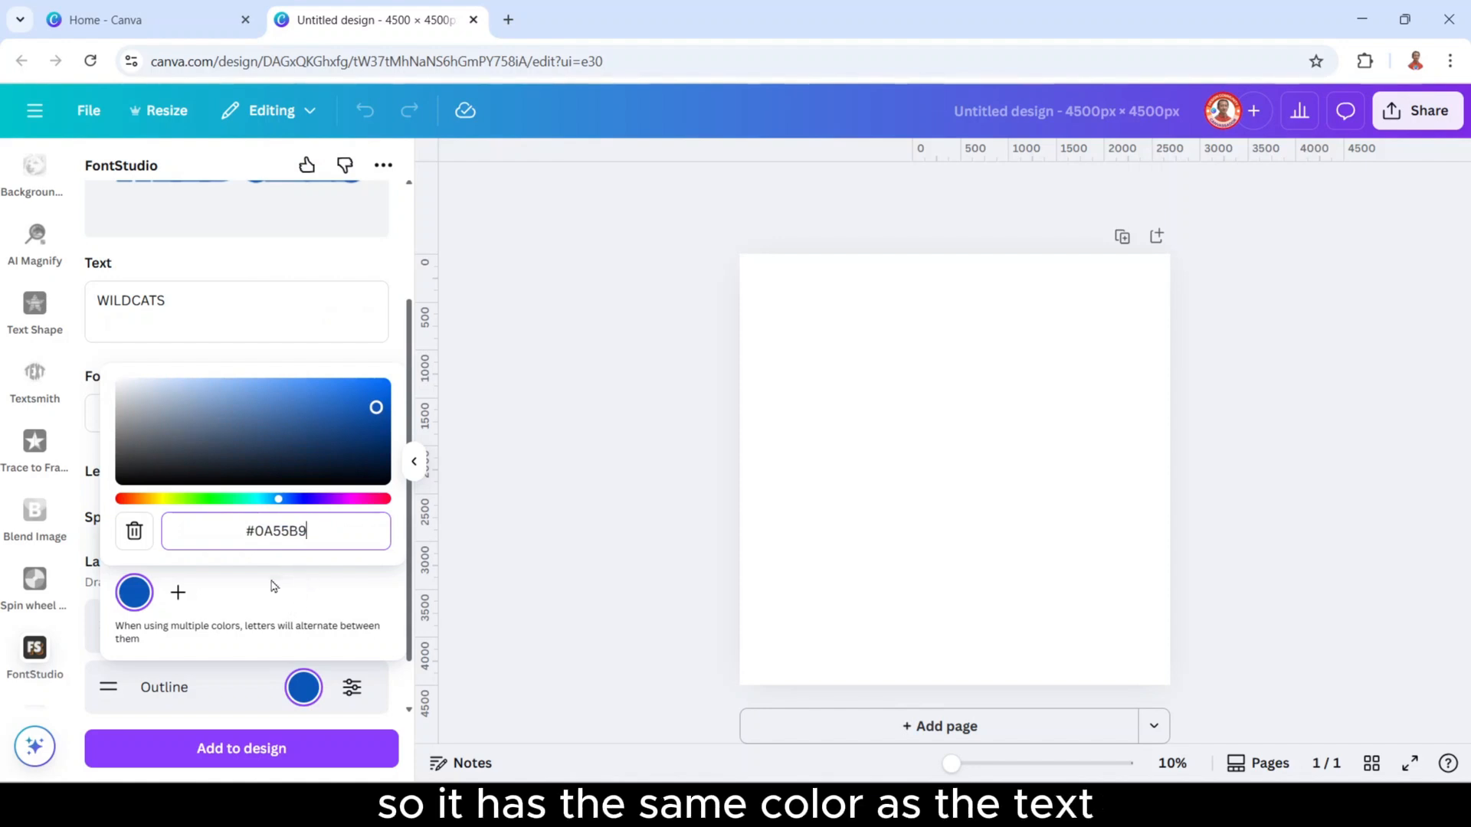
{"action": "left_click", "coordinate": [319, 360]}
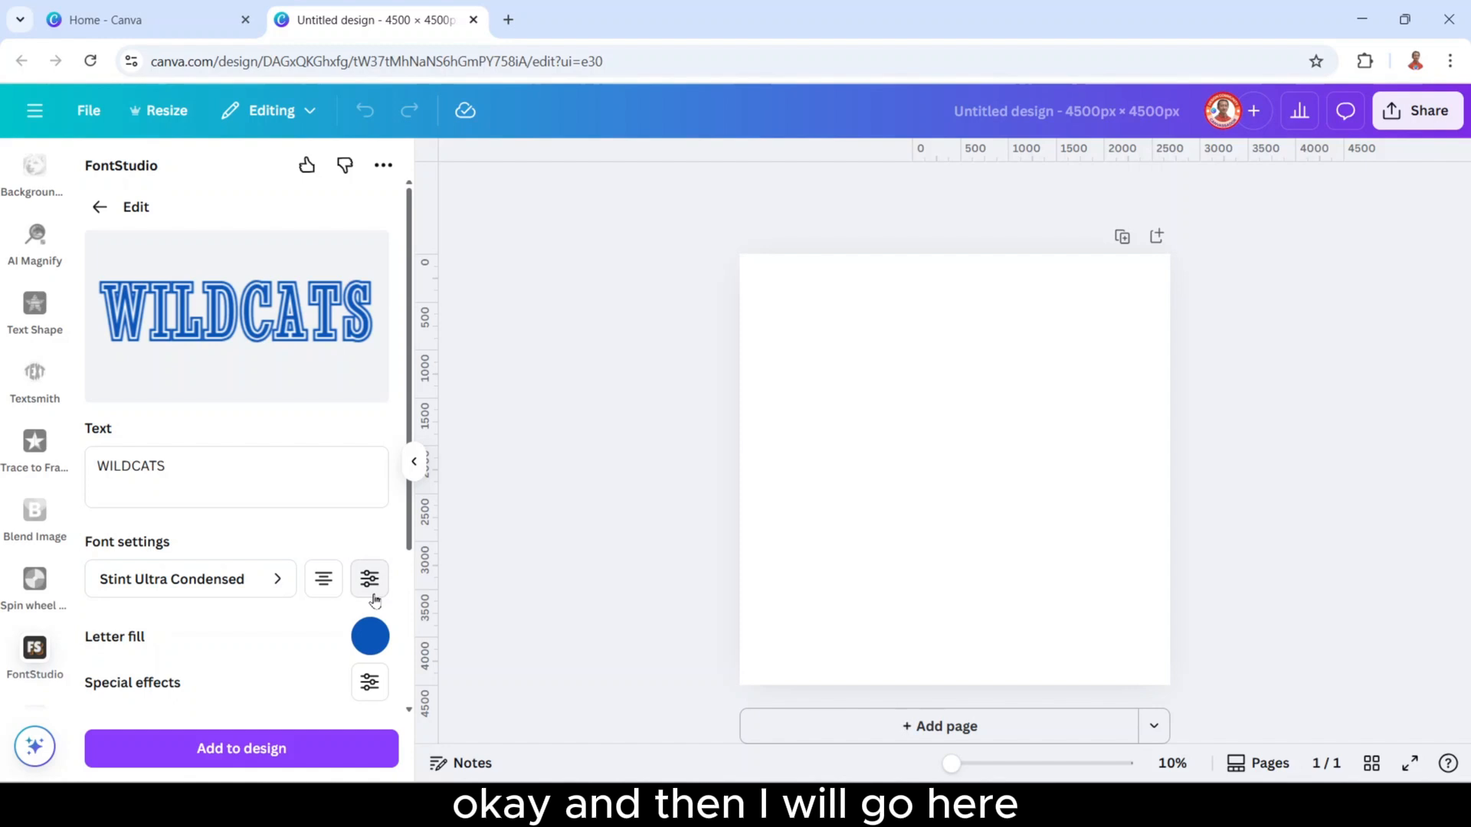
- Set the WILDCATS letter spacing to 160
{"action": "left_click", "coordinate": [370, 579]}
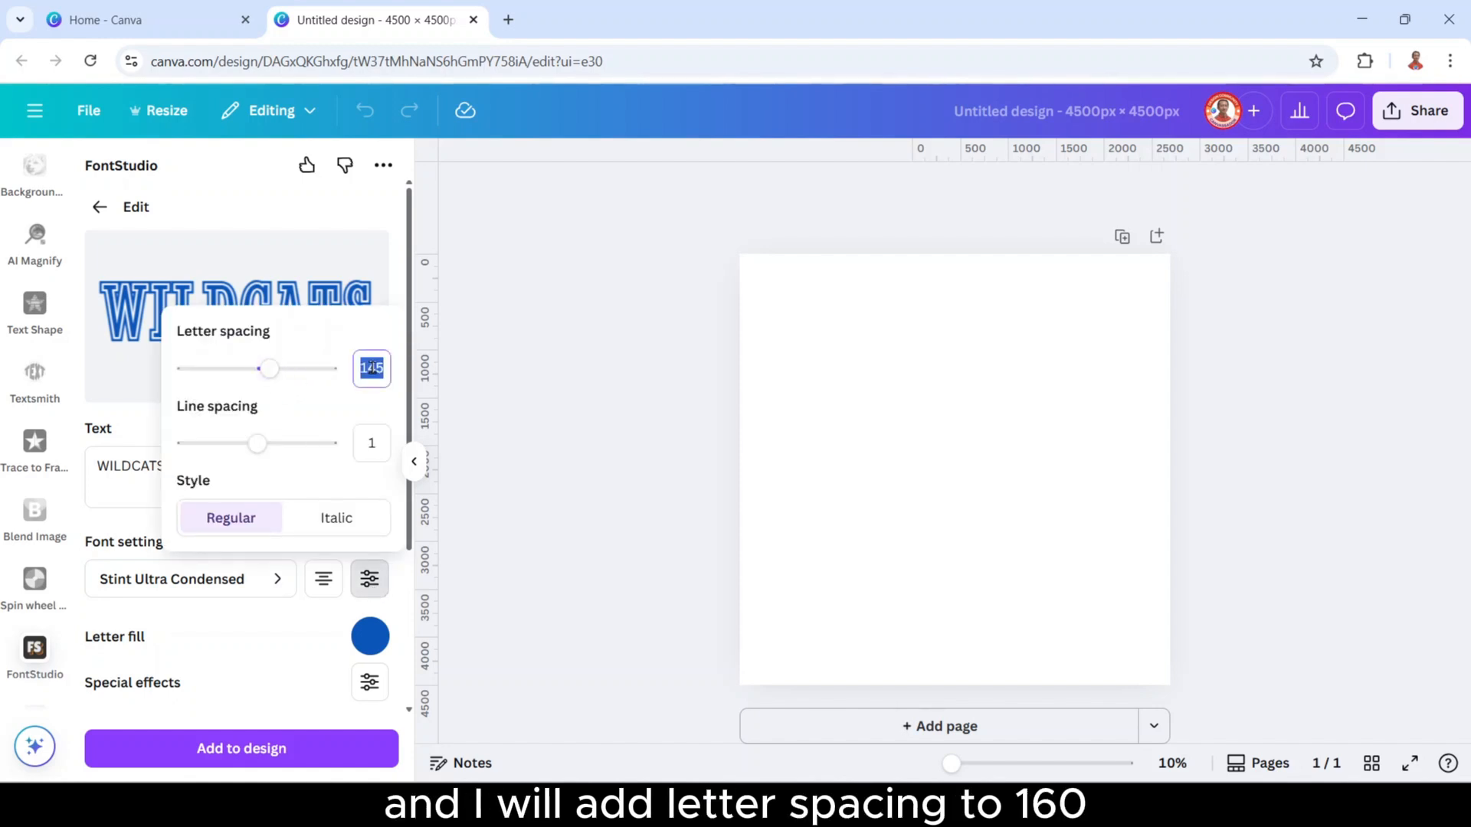
{"action": "type", "text": "160"}
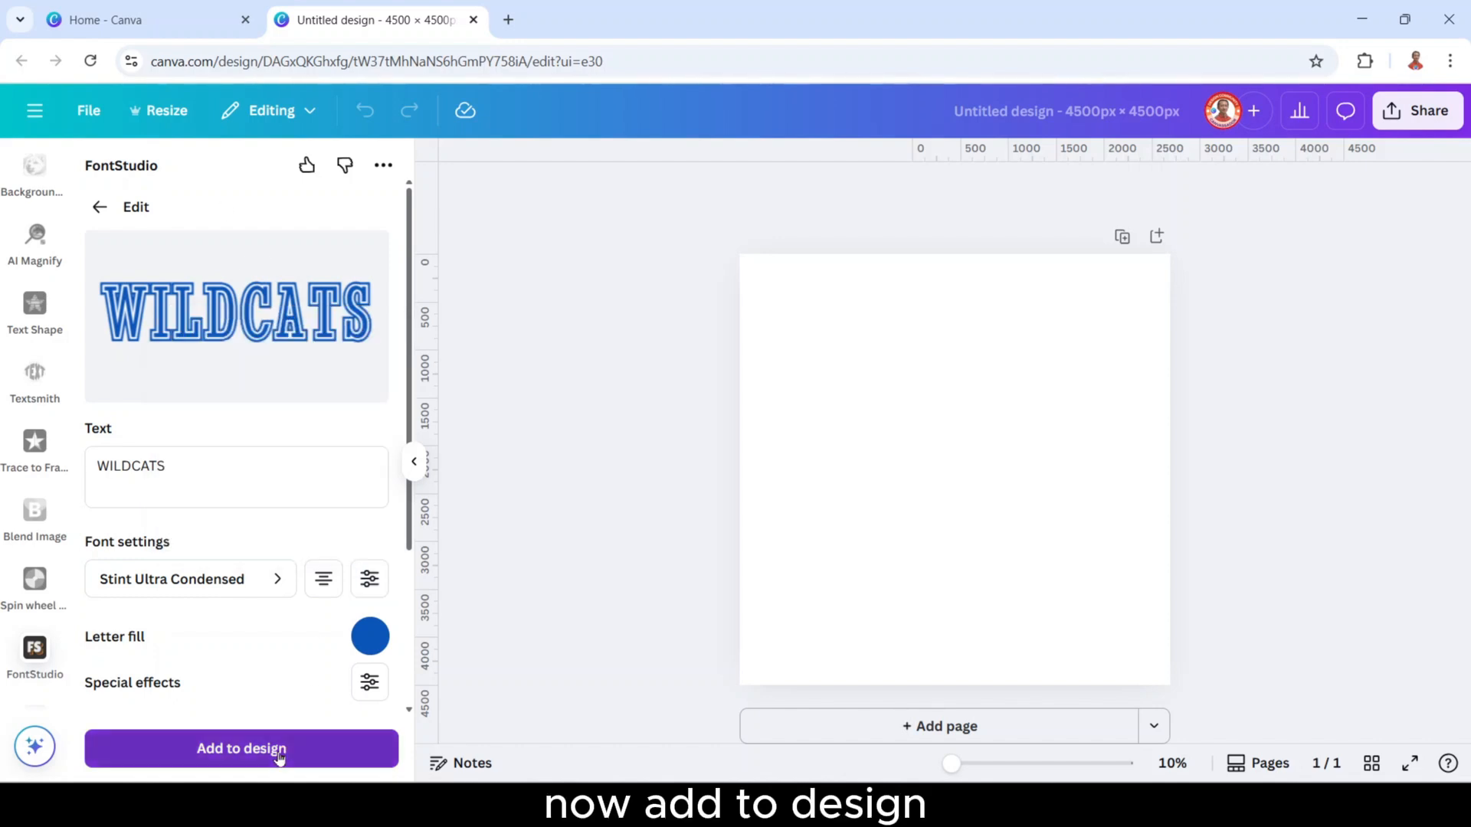
- Add the blue WILDCATS to the page, then switch letter fill to white and first outline to blue
{"action": "left_click", "coordinate": [241, 749]}
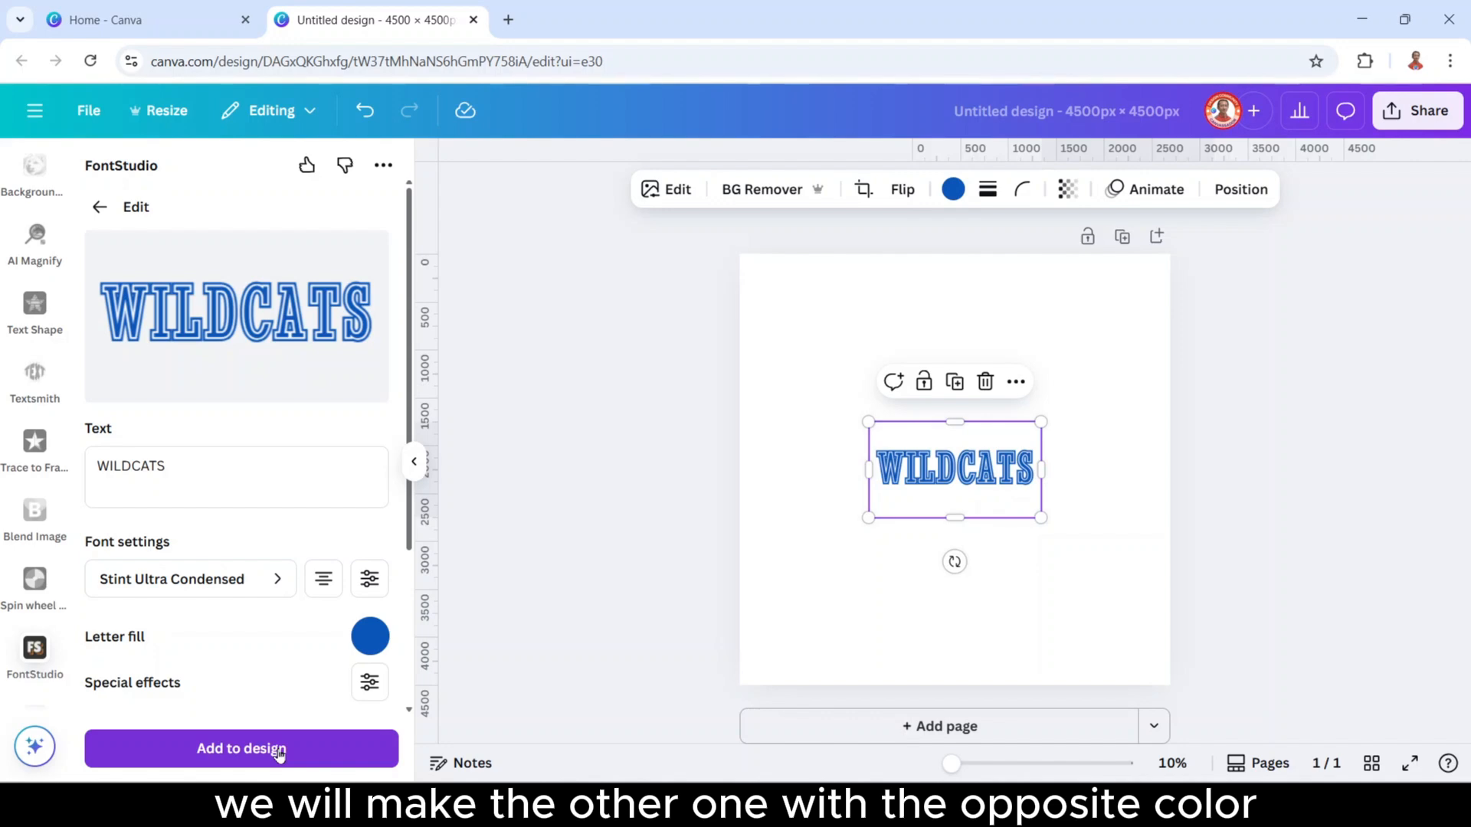
{"action": "left_click", "coordinate": [369, 636]}
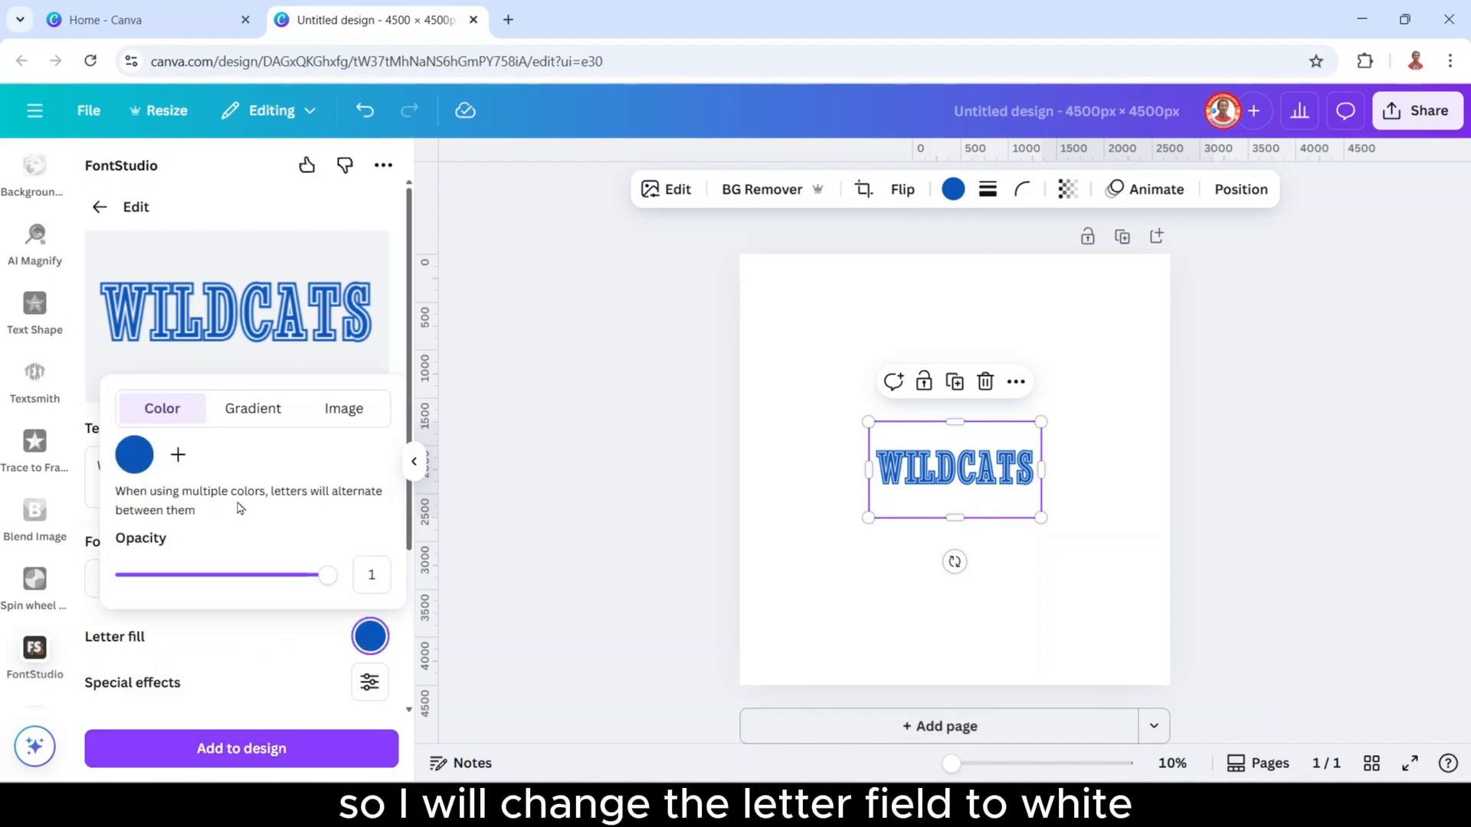
{"action": "left_click", "coordinate": [133, 455]}
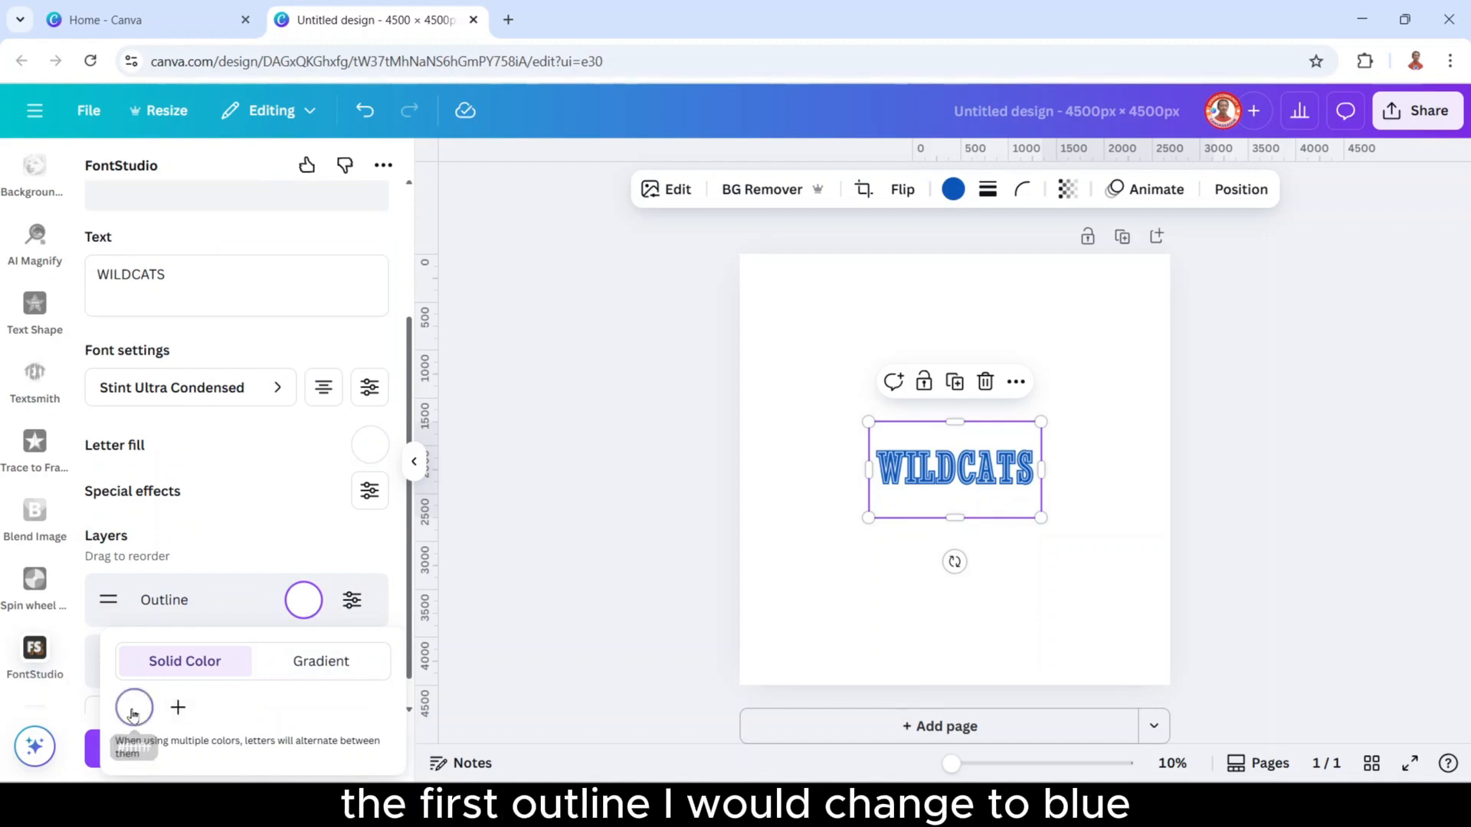
{"action": "left_click", "coordinate": [134, 706]}
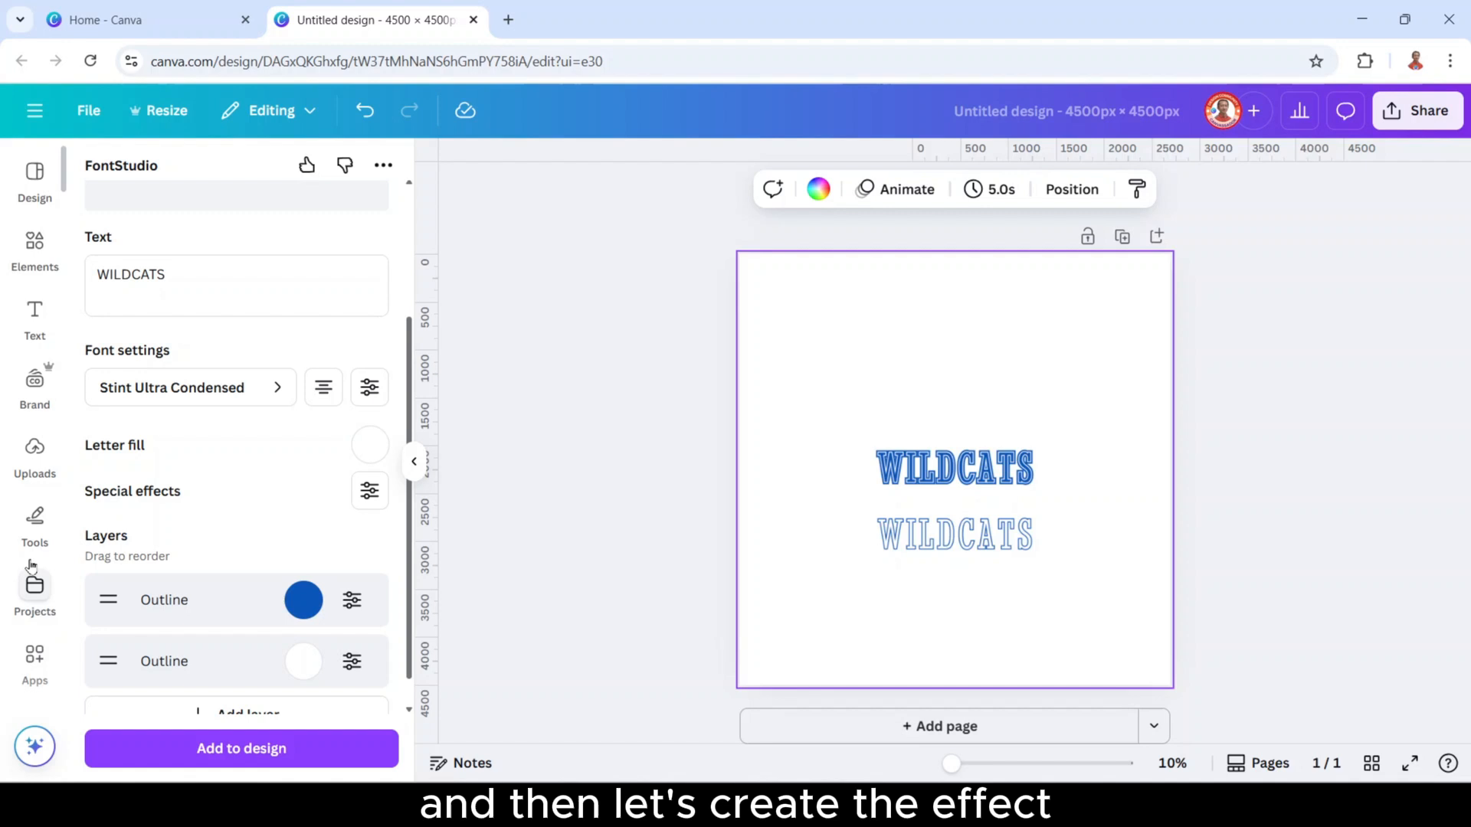
- Search Apps for 'skew' and launch the Skew Image app
{"action": "left_click", "coordinate": [35, 661]}
{"action": "type", "text": "SK"}
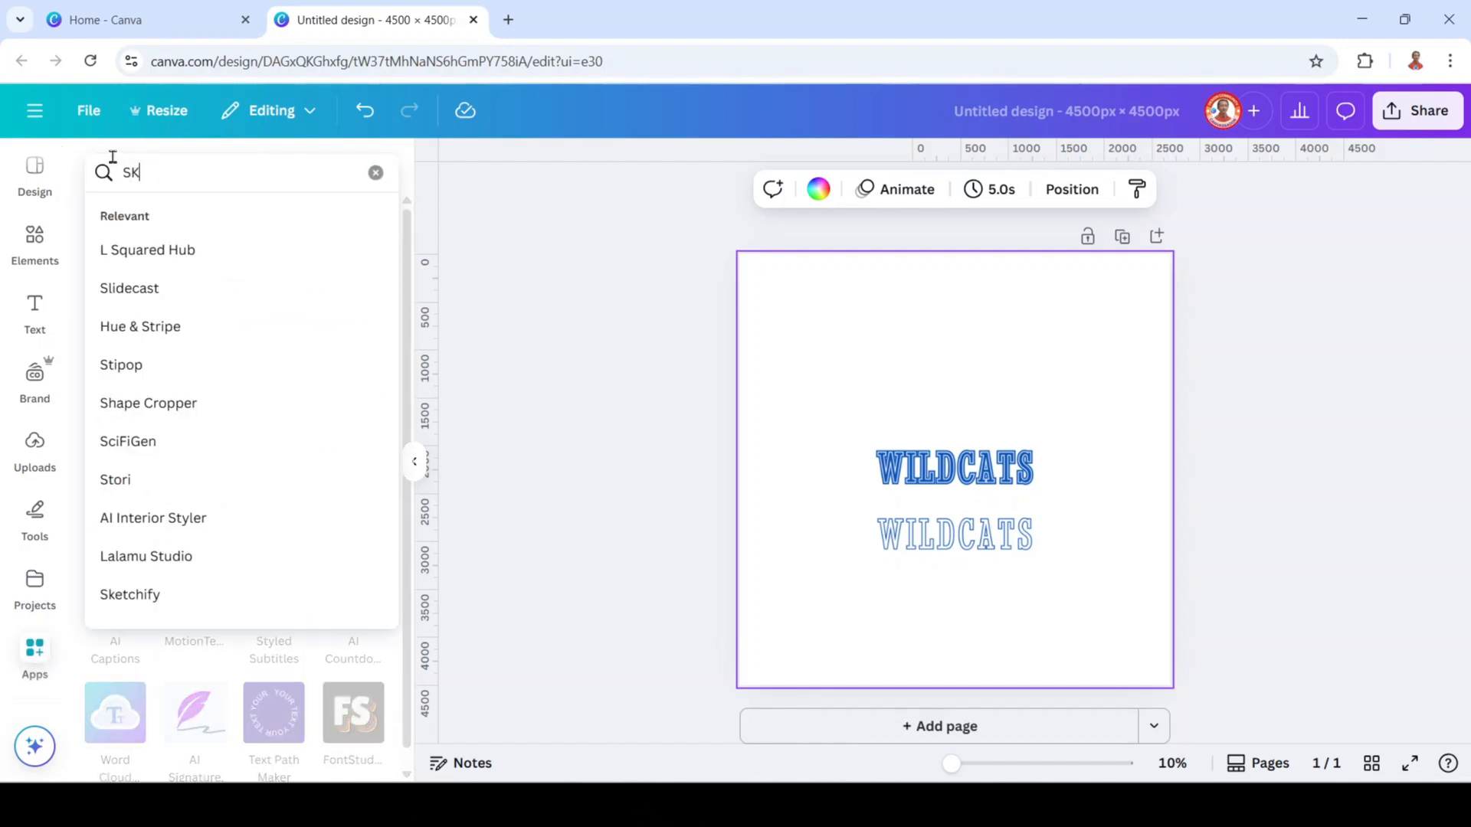
{"action": "type", "text": "EW"}
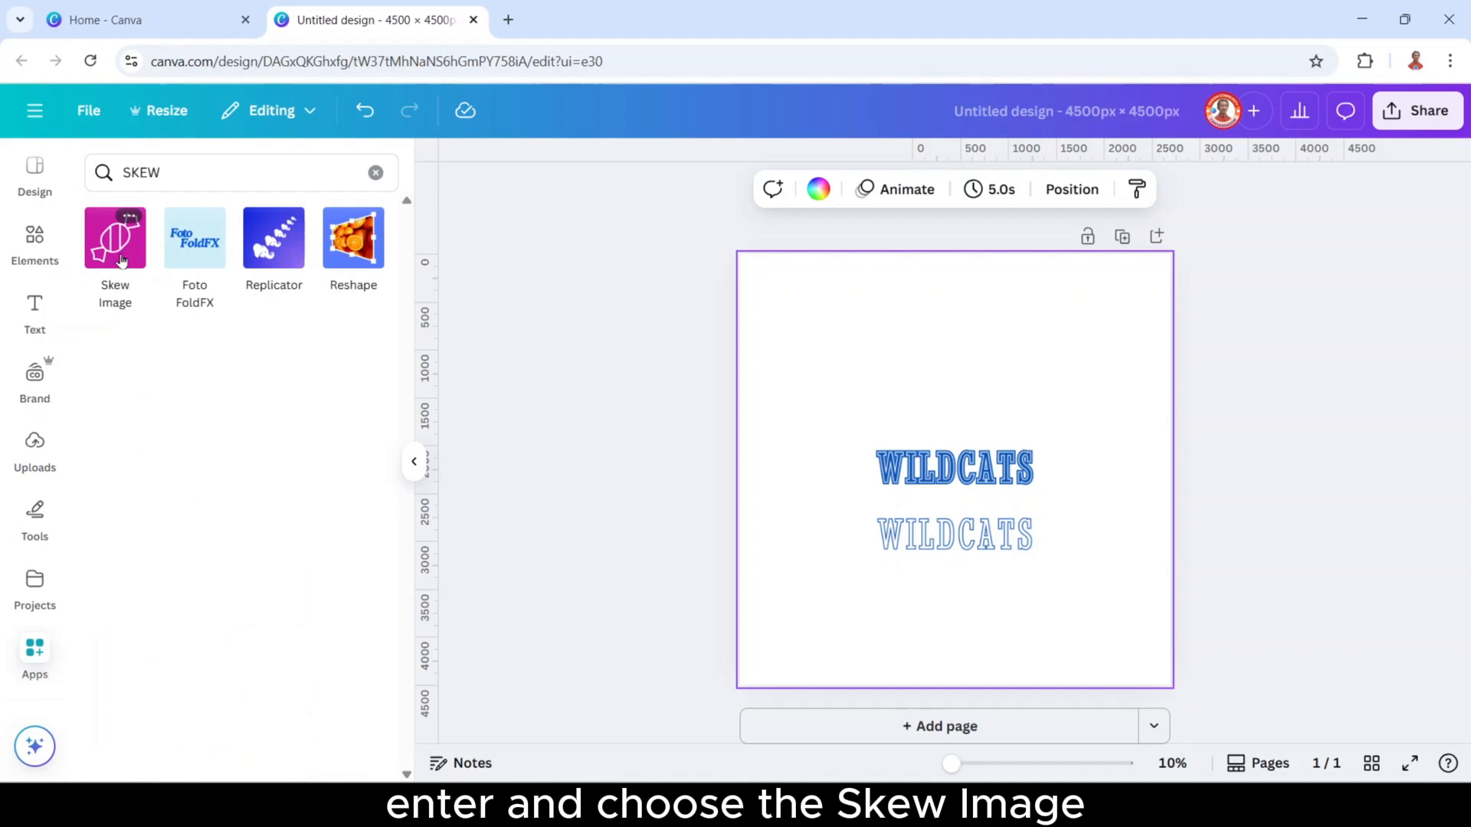
{"action": "left_click", "coordinate": [114, 237]}
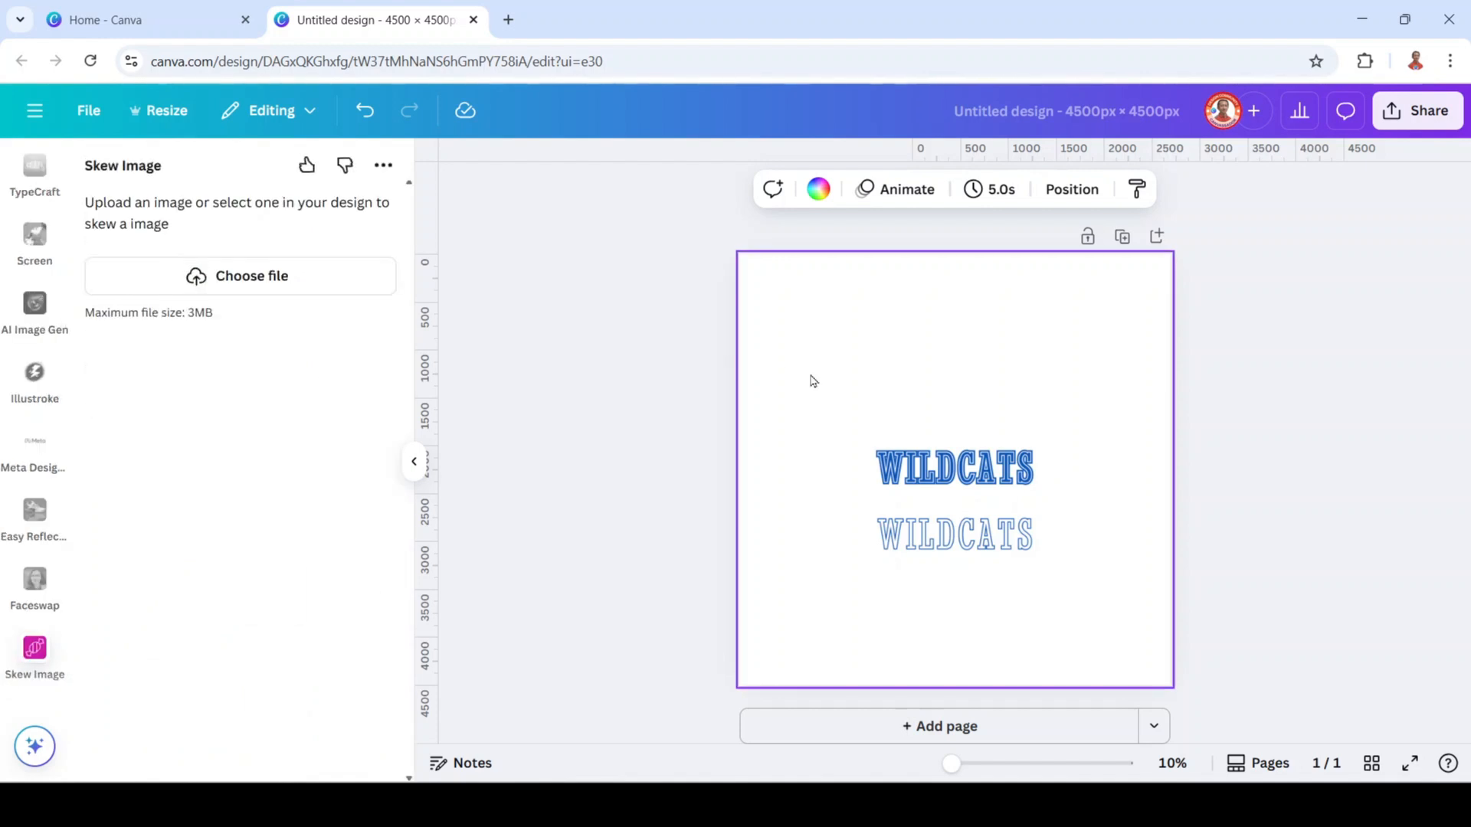
- Add a copy of the blue WILDCATS image skewed vertically by 20°
{"action": "left_click", "coordinate": [954, 469]}
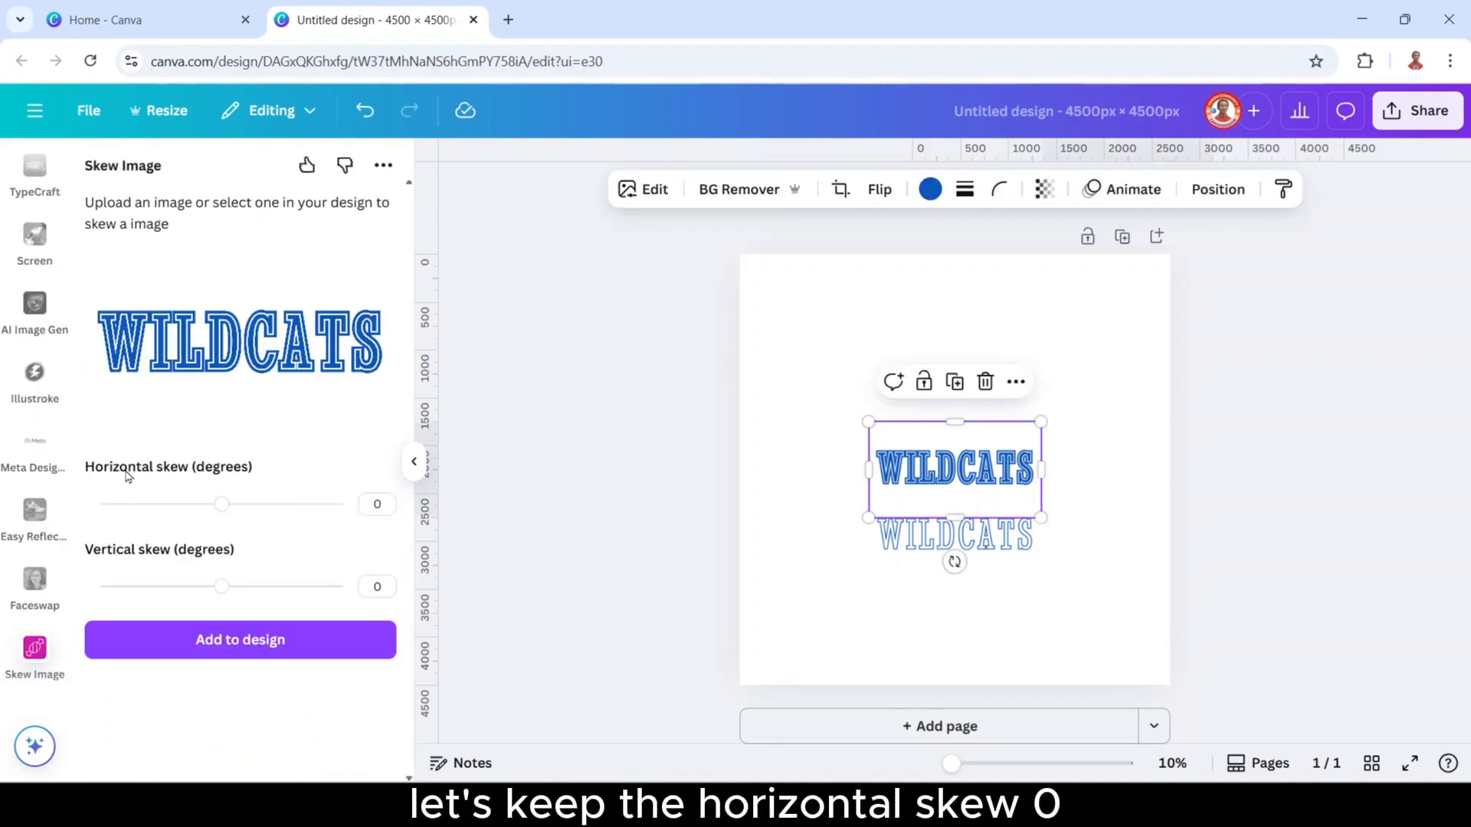
{"action": "left_click", "coordinate": [376, 504]}
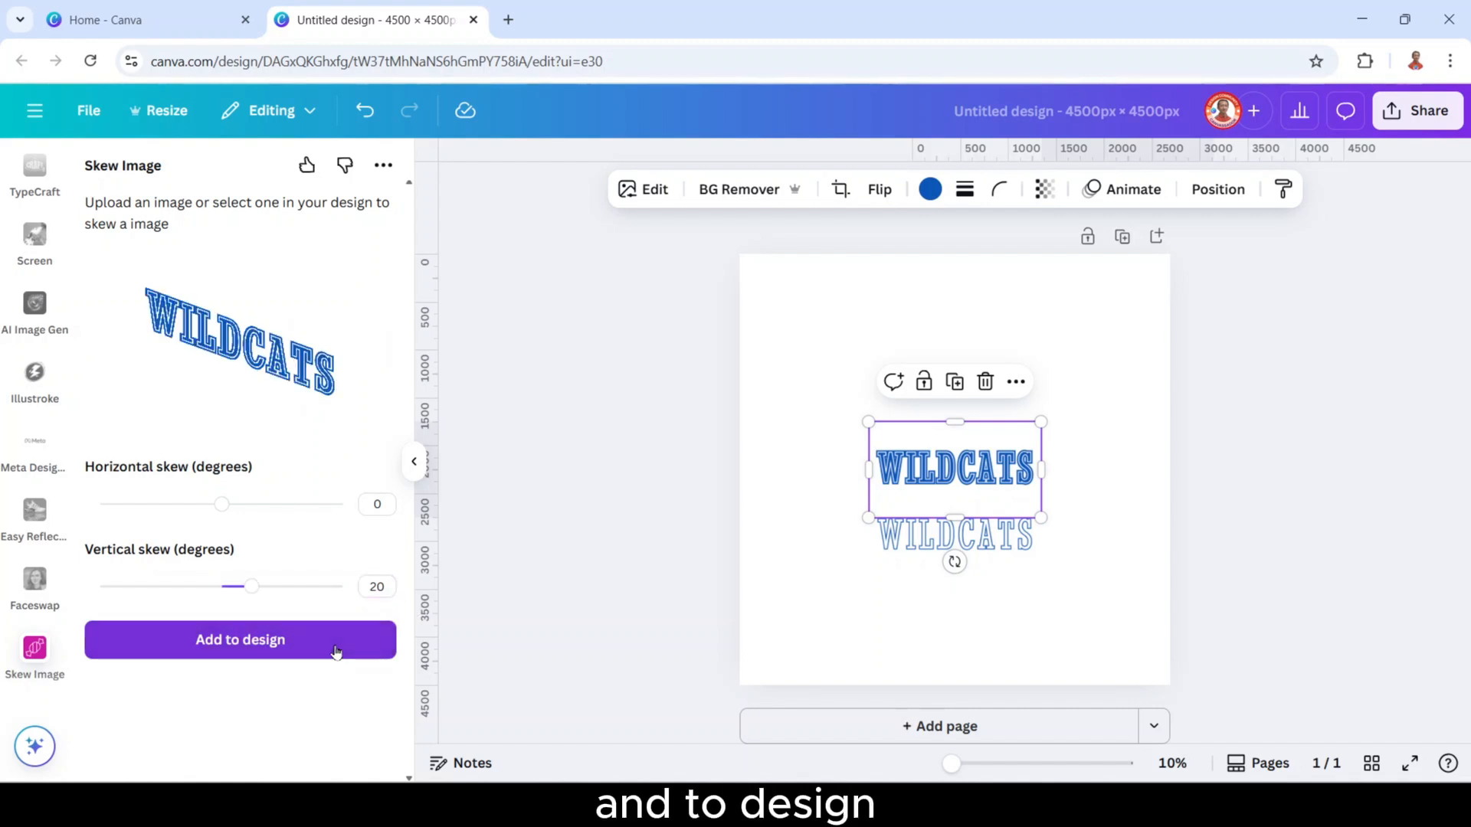
{"action": "left_click", "coordinate": [239, 640]}
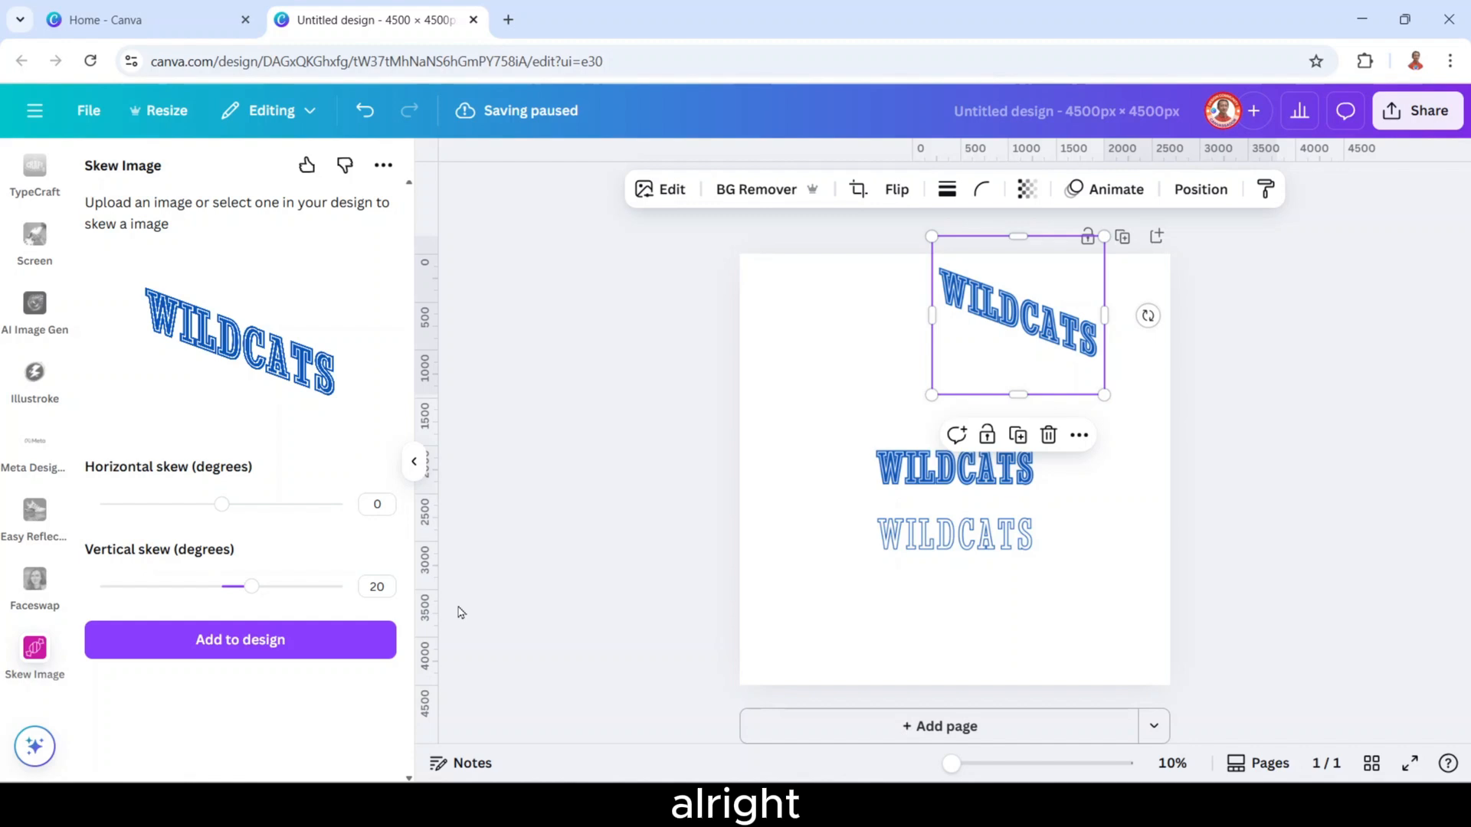
- Add a copy of the white-filled WILDCATS image skewed vertically by −20°
{"action": "left_click", "coordinate": [953, 534]}
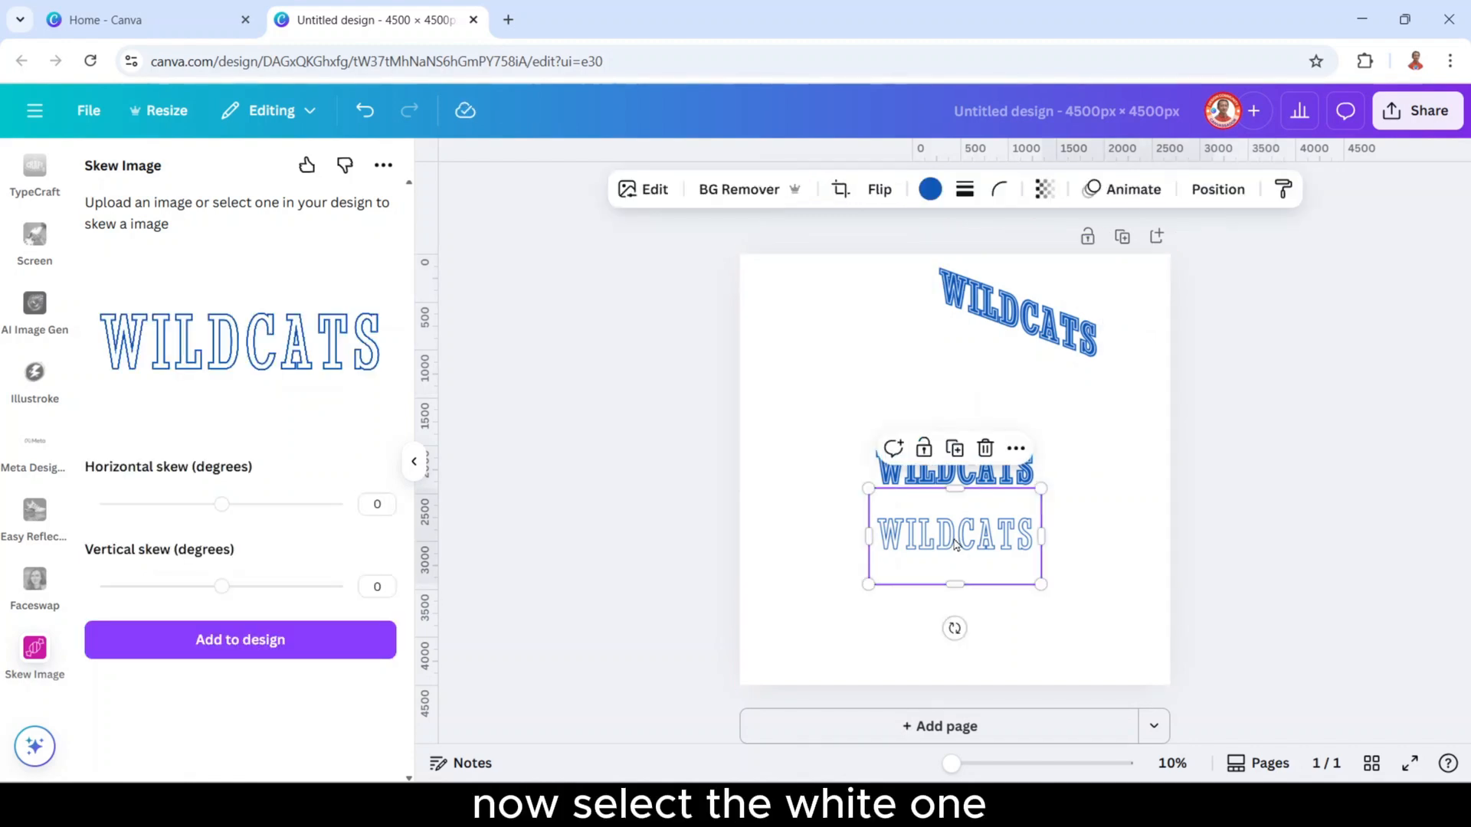
{"action": "left_click", "coordinate": [1019, 318]}
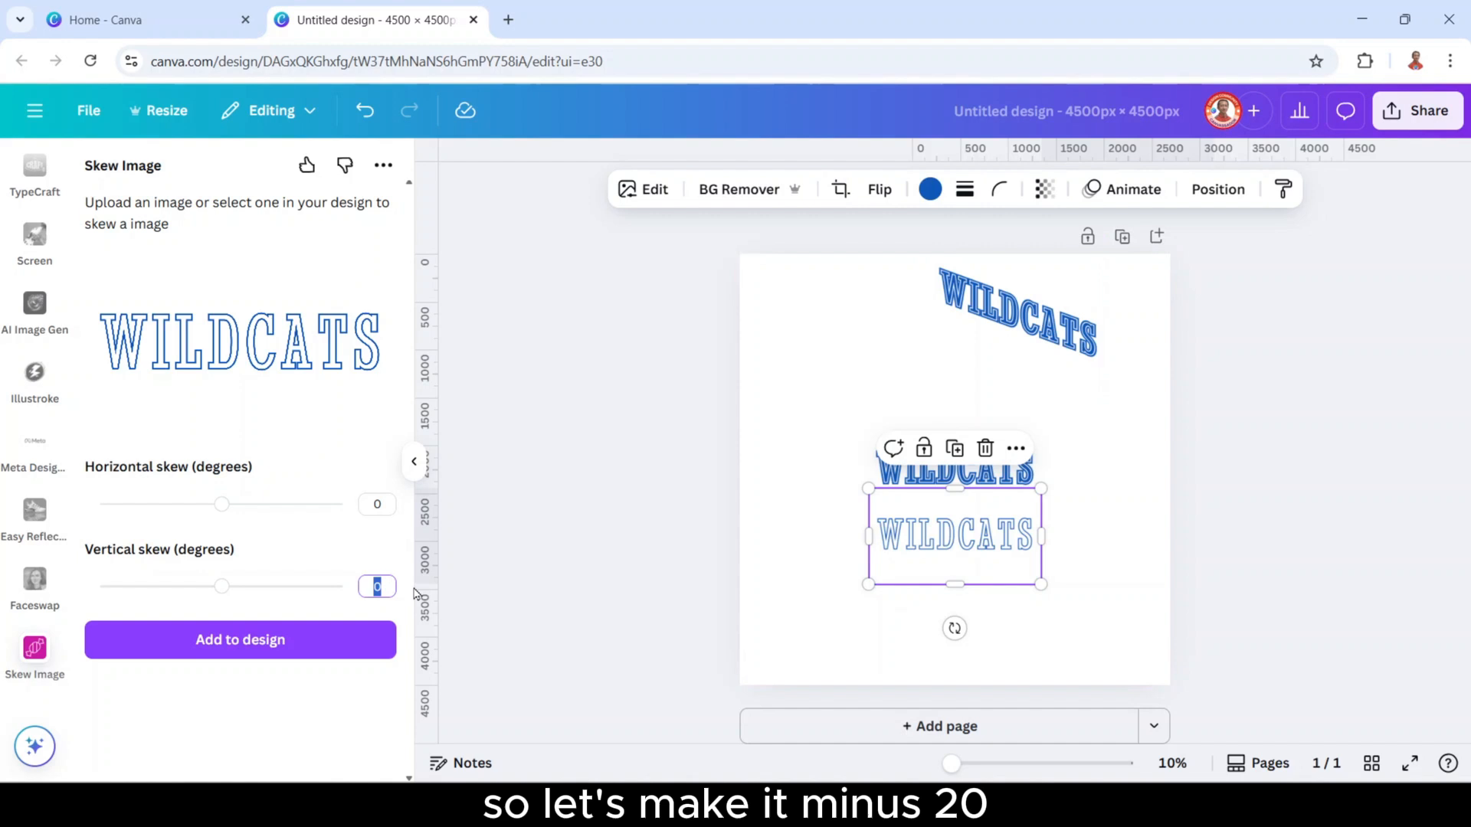
{"action": "type", "text": "-20"}
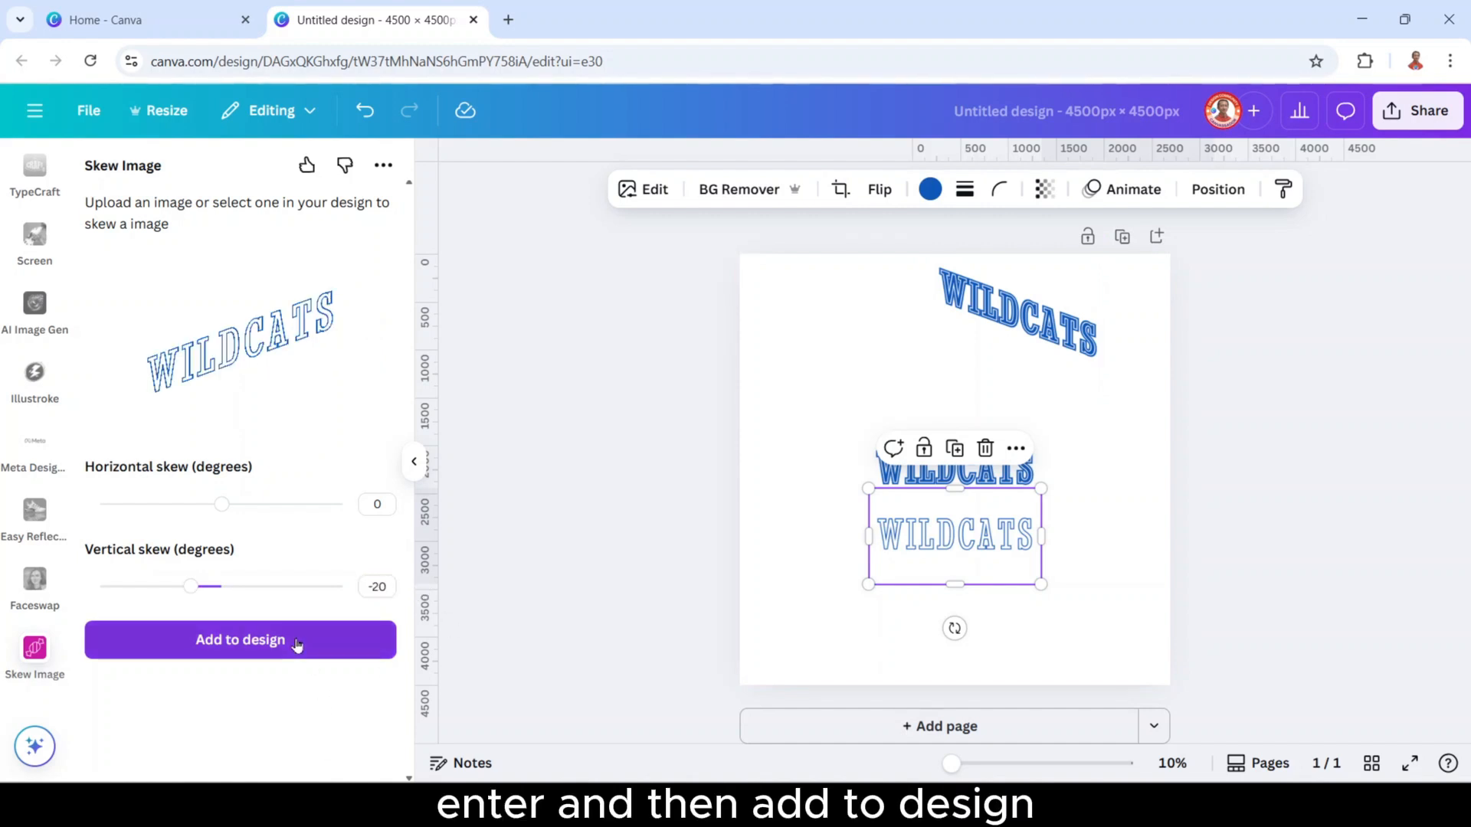
{"action": "left_click", "coordinate": [240, 640]}
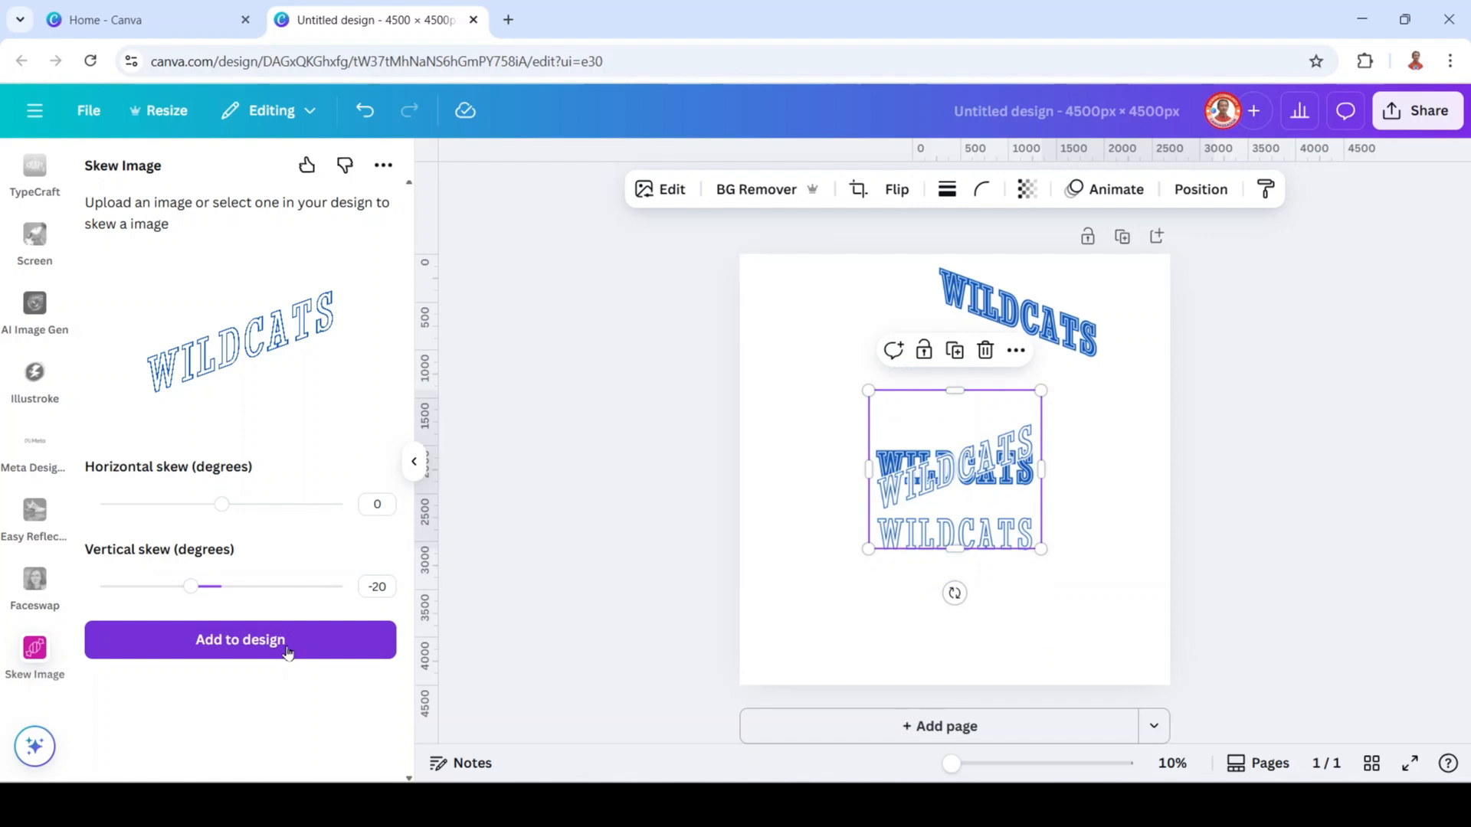
{"action": "left_click", "coordinate": [239, 640]}
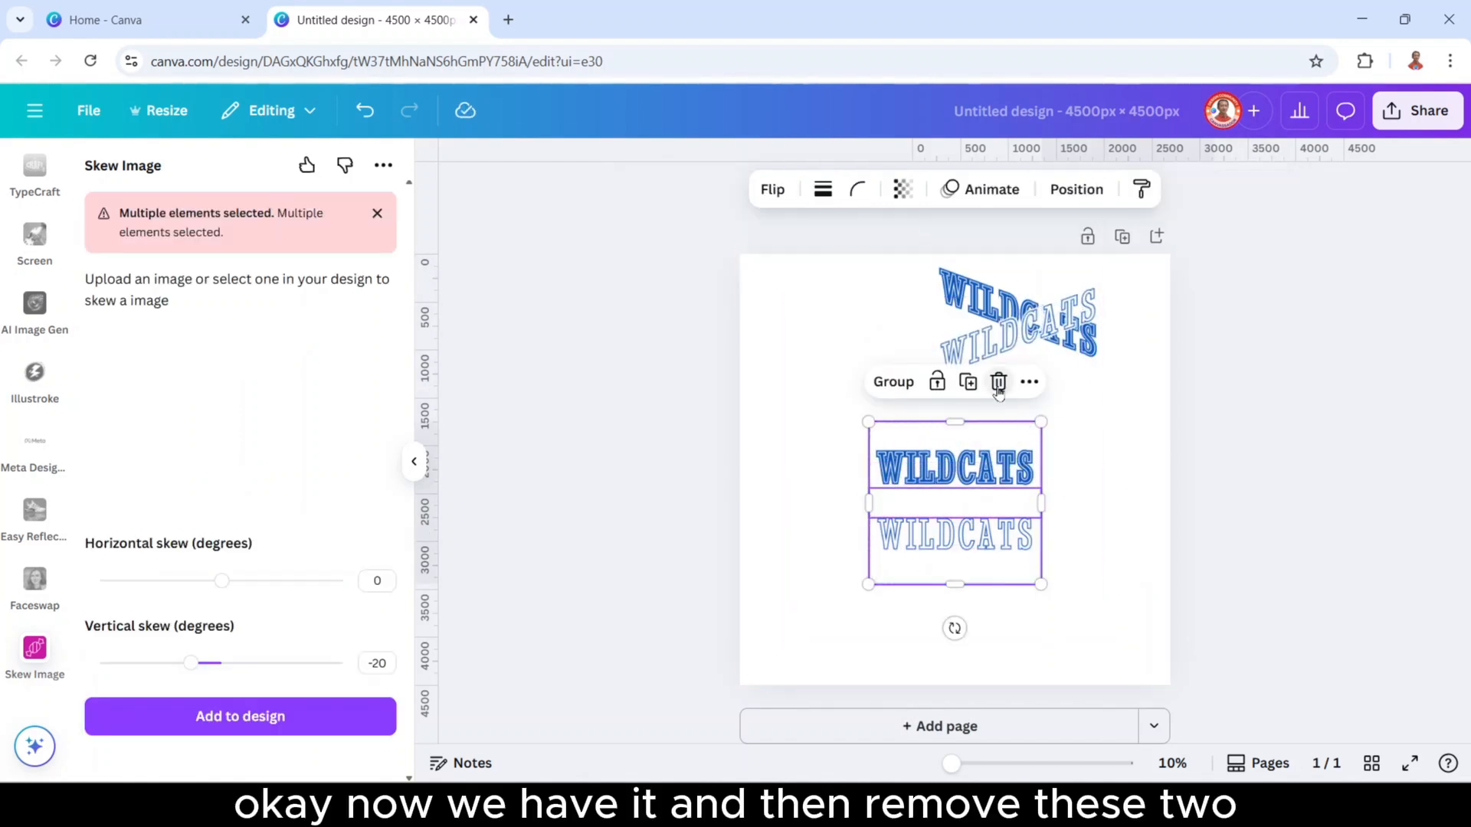
- Delete the flat WILDCATS originals, send a skewed copy backward, and overlap both centrally
{"action": "left_click", "coordinate": [998, 382]}
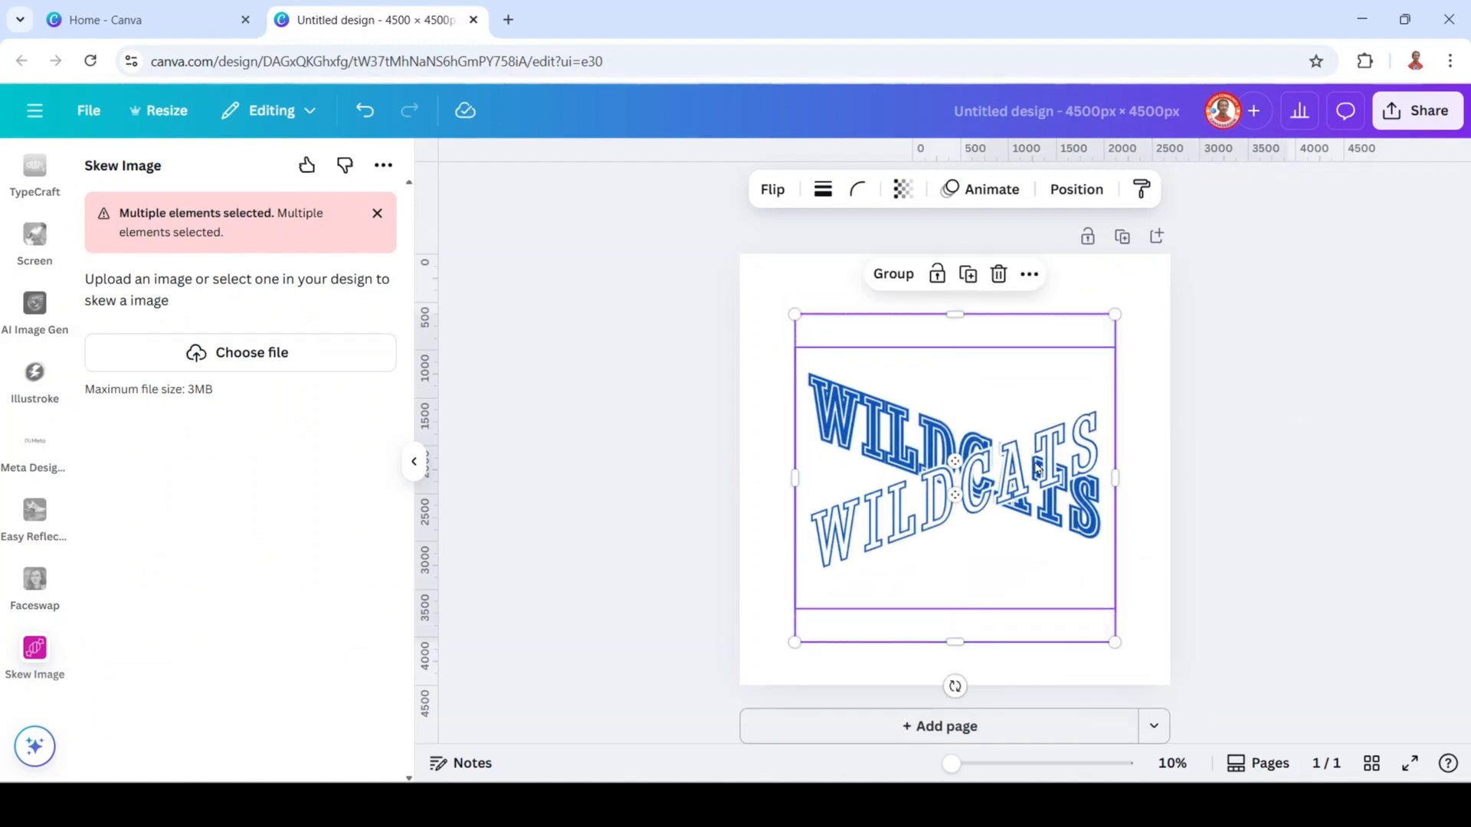
{"action": "right_click", "coordinate": [955, 478]}
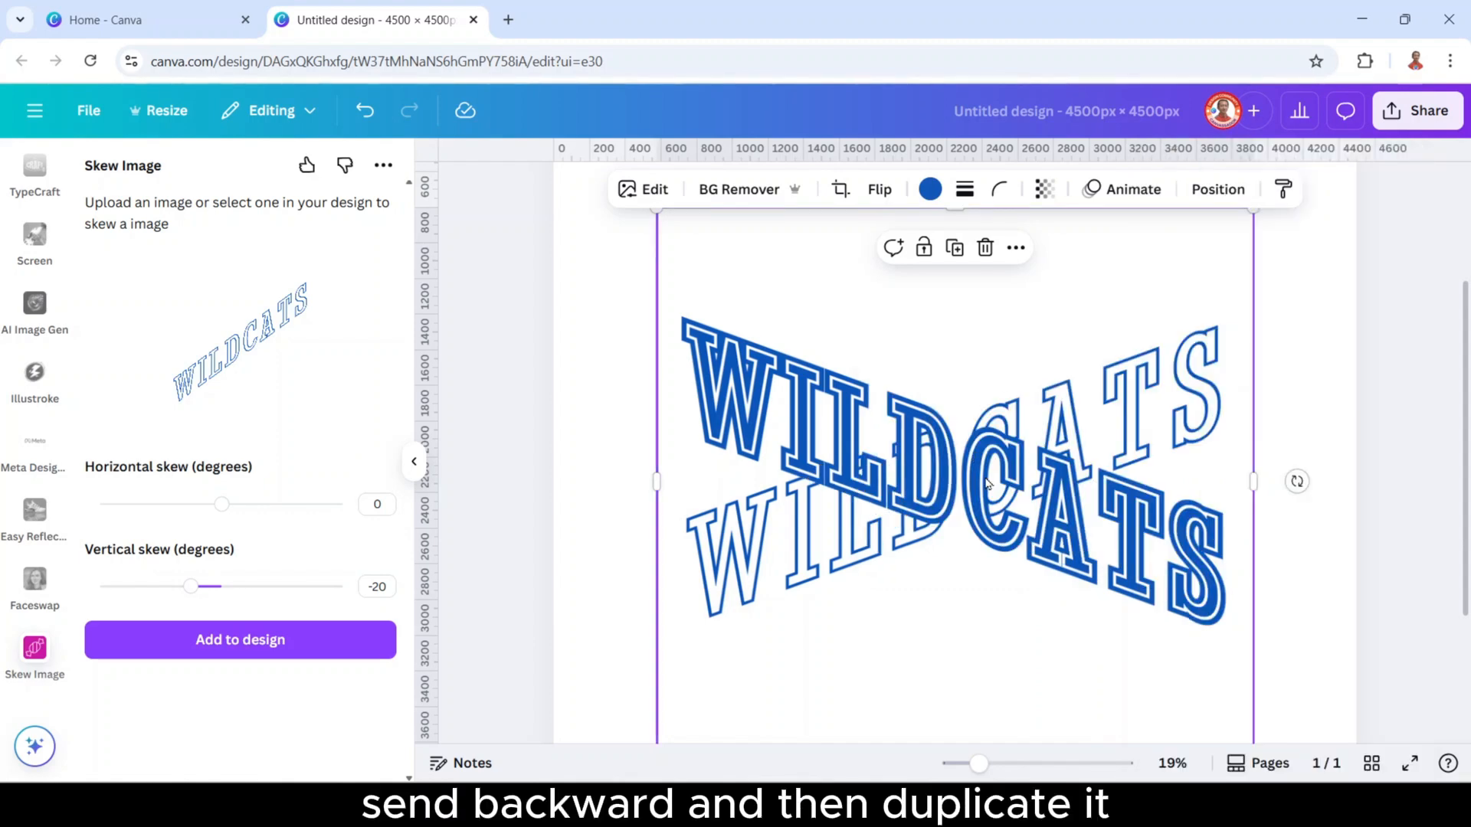
{"action": "left_click", "coordinate": [955, 250]}
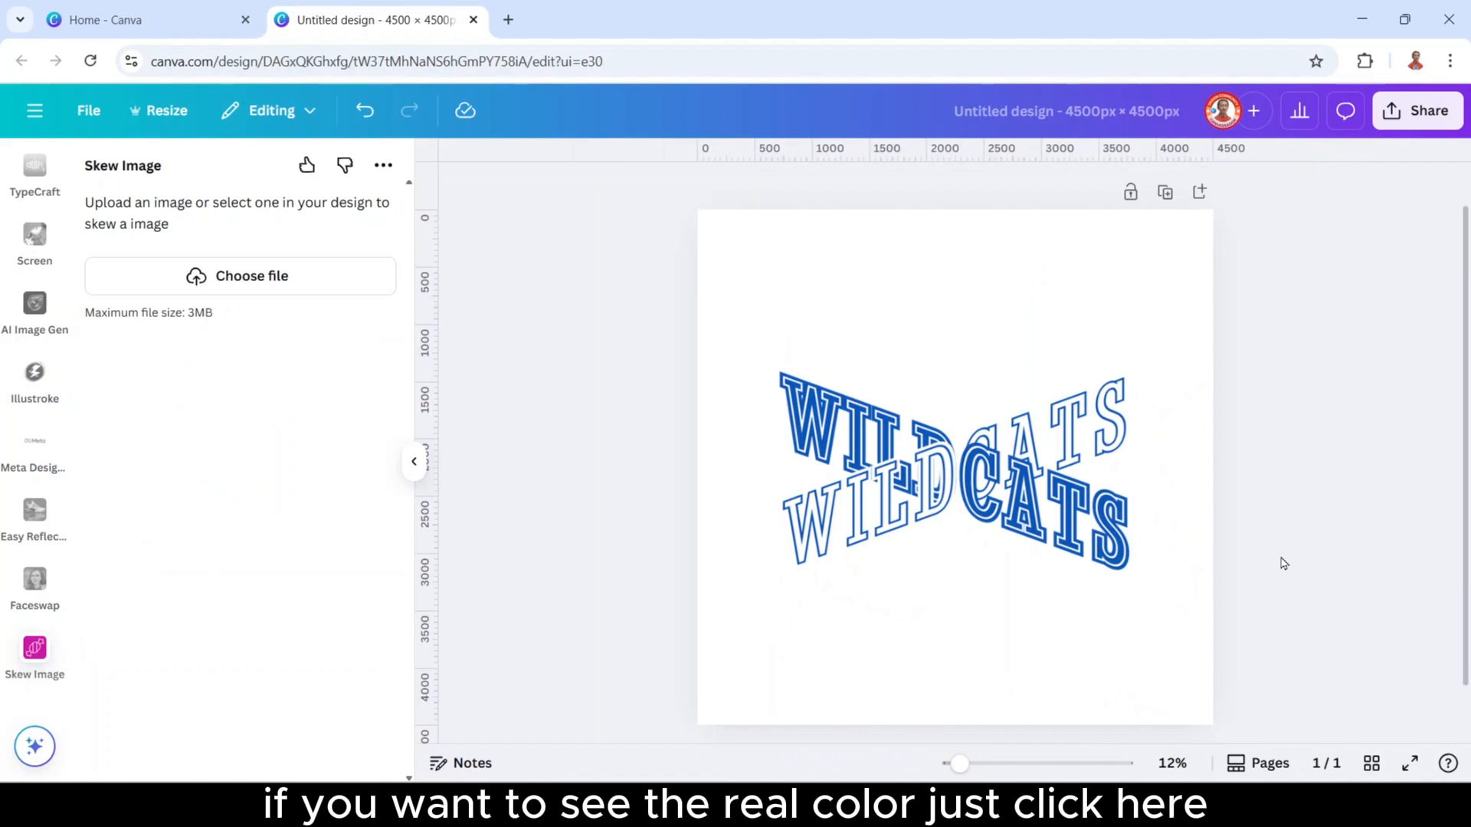
- Make the page background gray from Default solid colors and bring up Share
{"action": "left_click", "coordinate": [954, 466]}
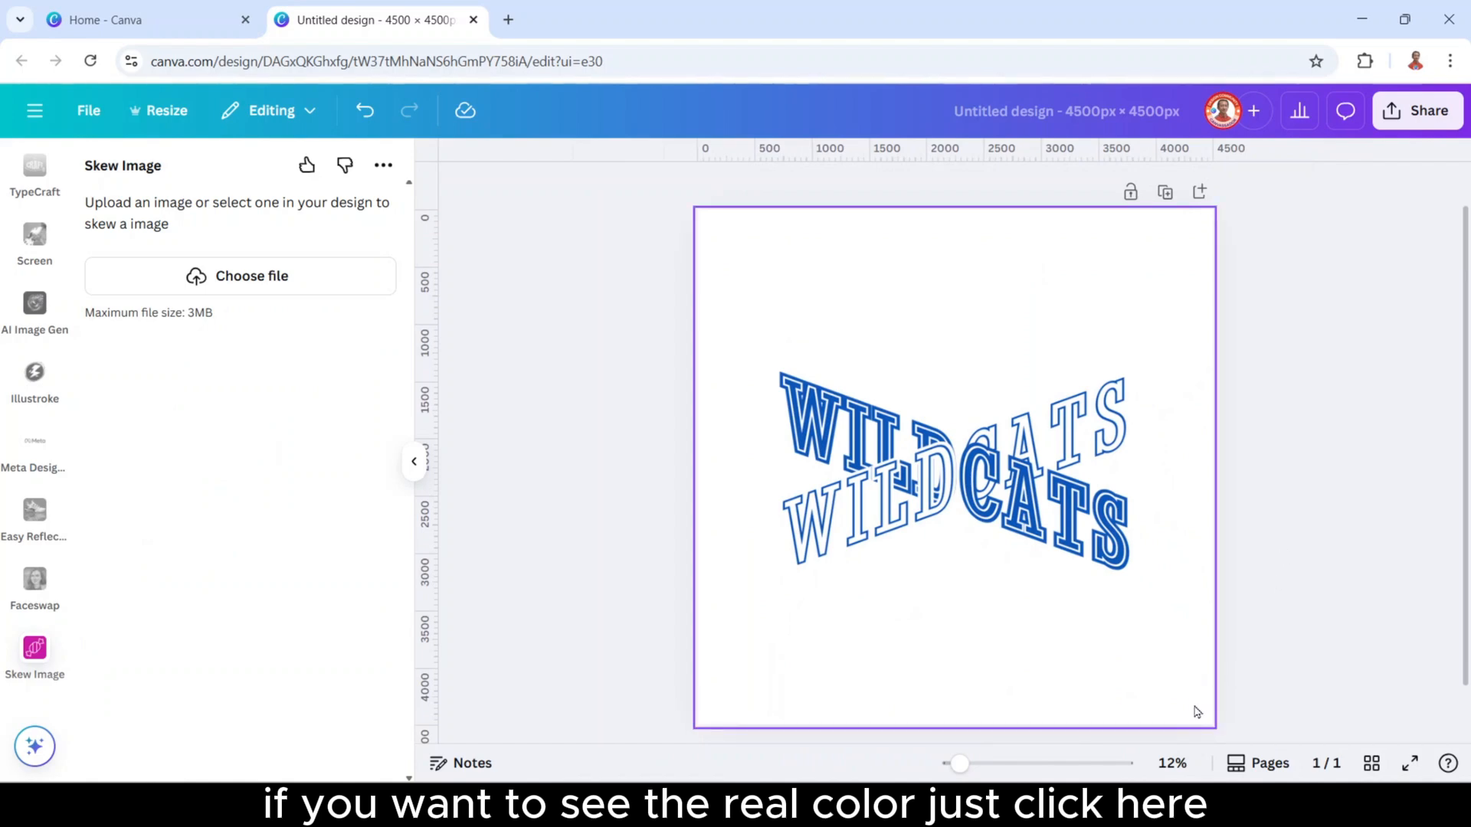
{"action": "left_click", "coordinate": [953, 469]}
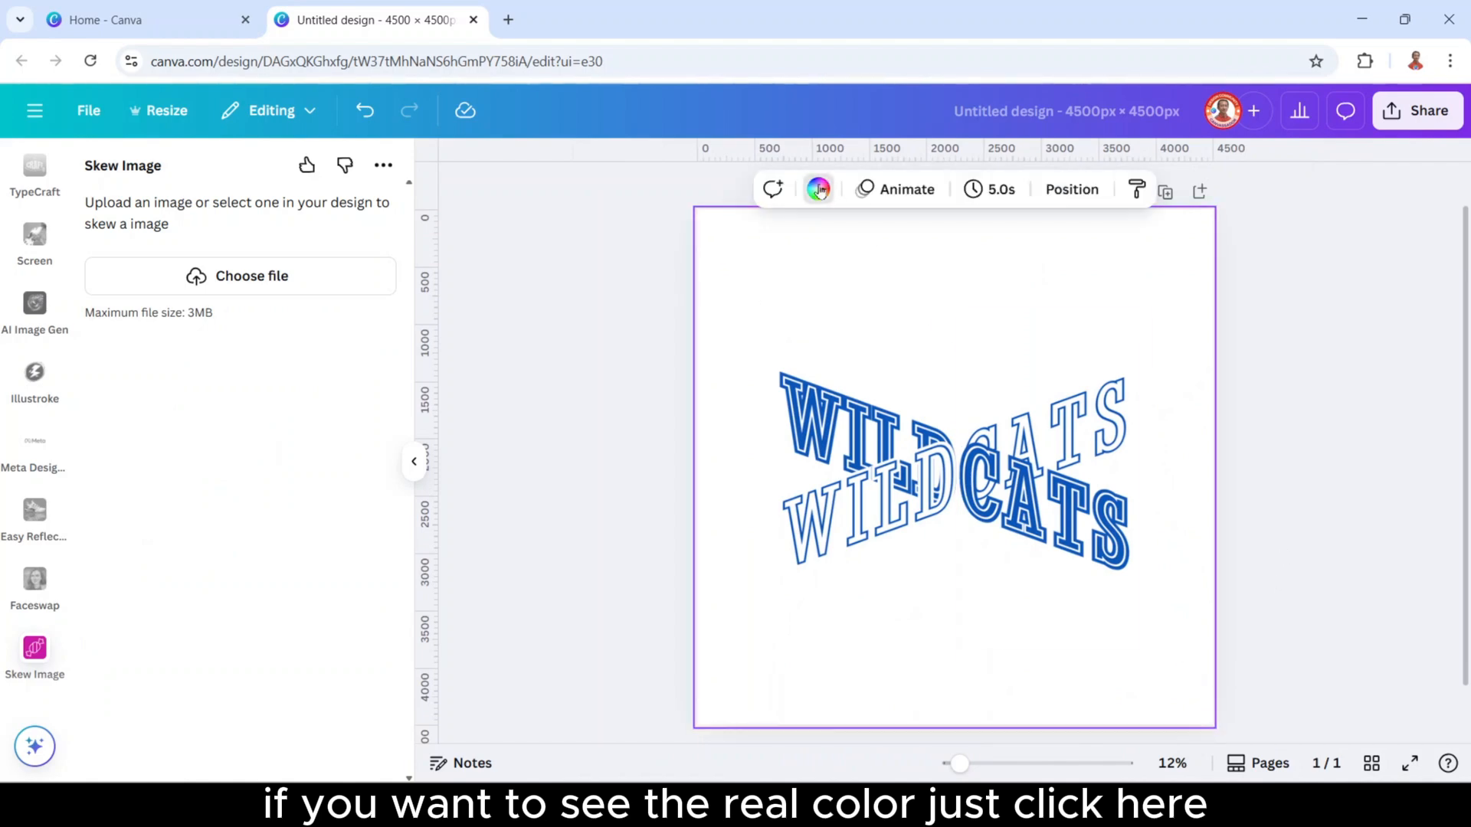
{"action": "left_click", "coordinate": [818, 189]}
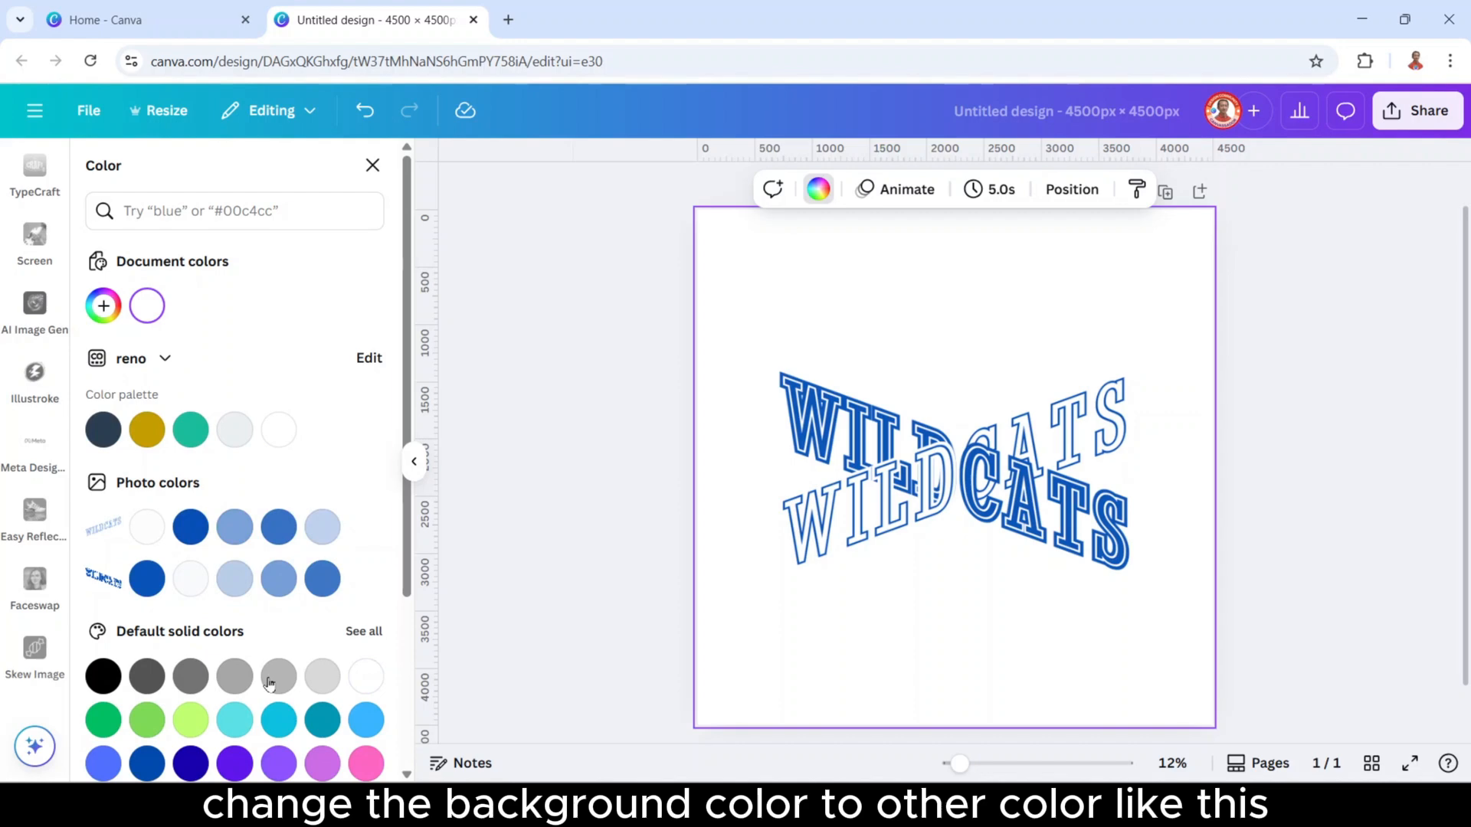
{"action": "left_click", "coordinate": [234, 676]}
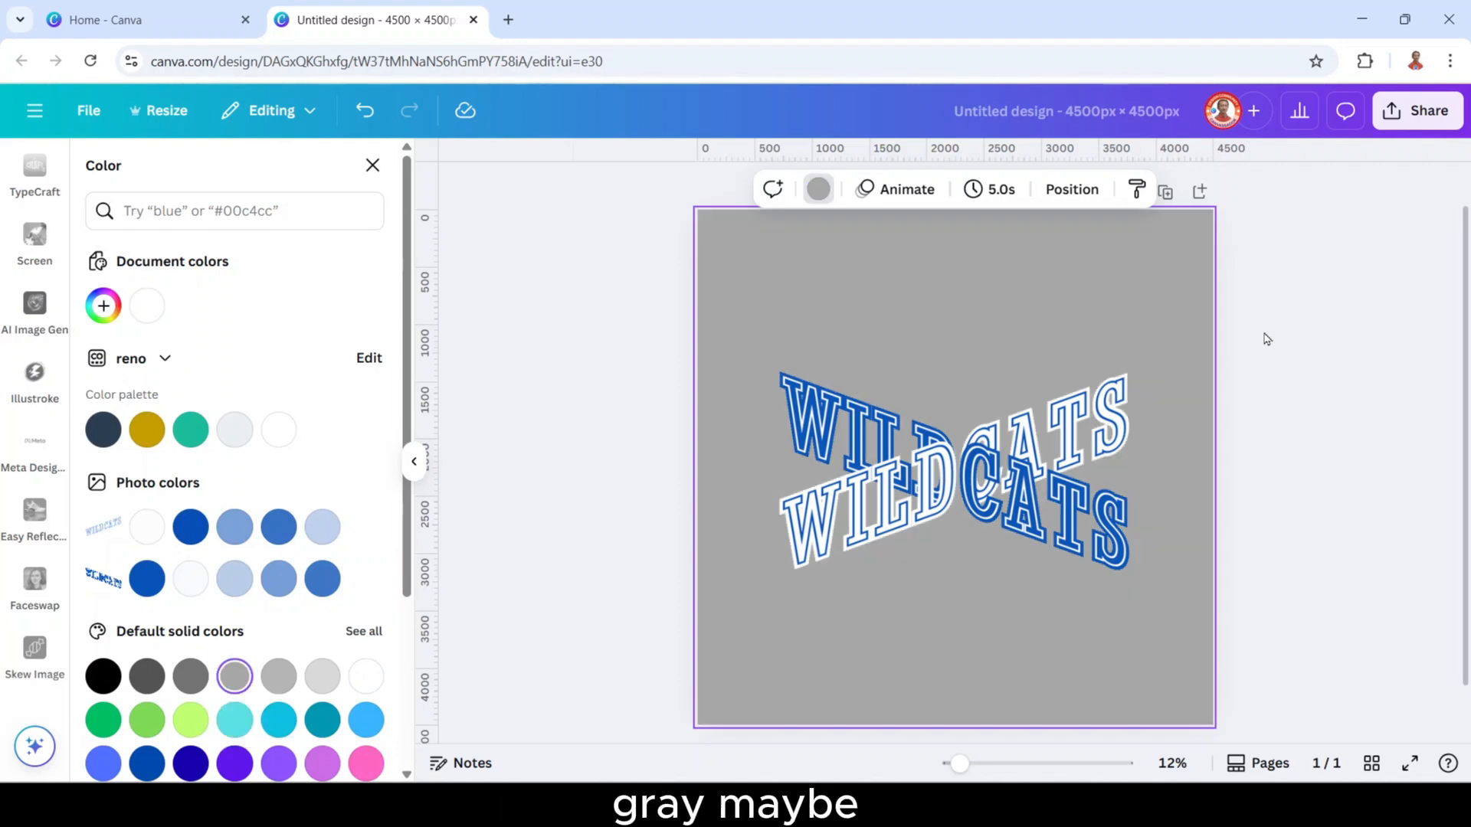
{"action": "mouse_move", "coordinate": [1282, 314]}
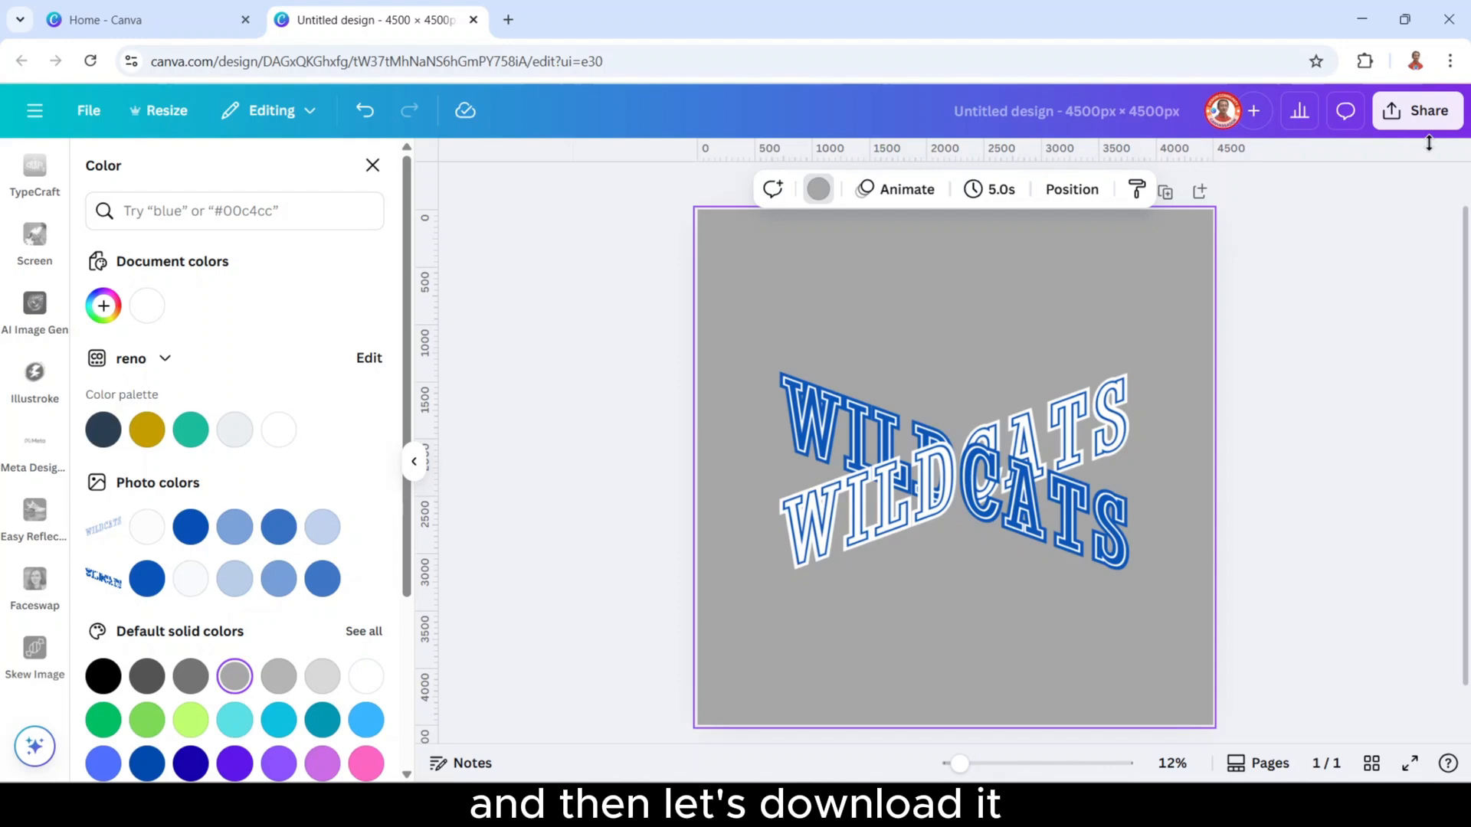
{"action": "left_click", "coordinate": [1418, 110]}
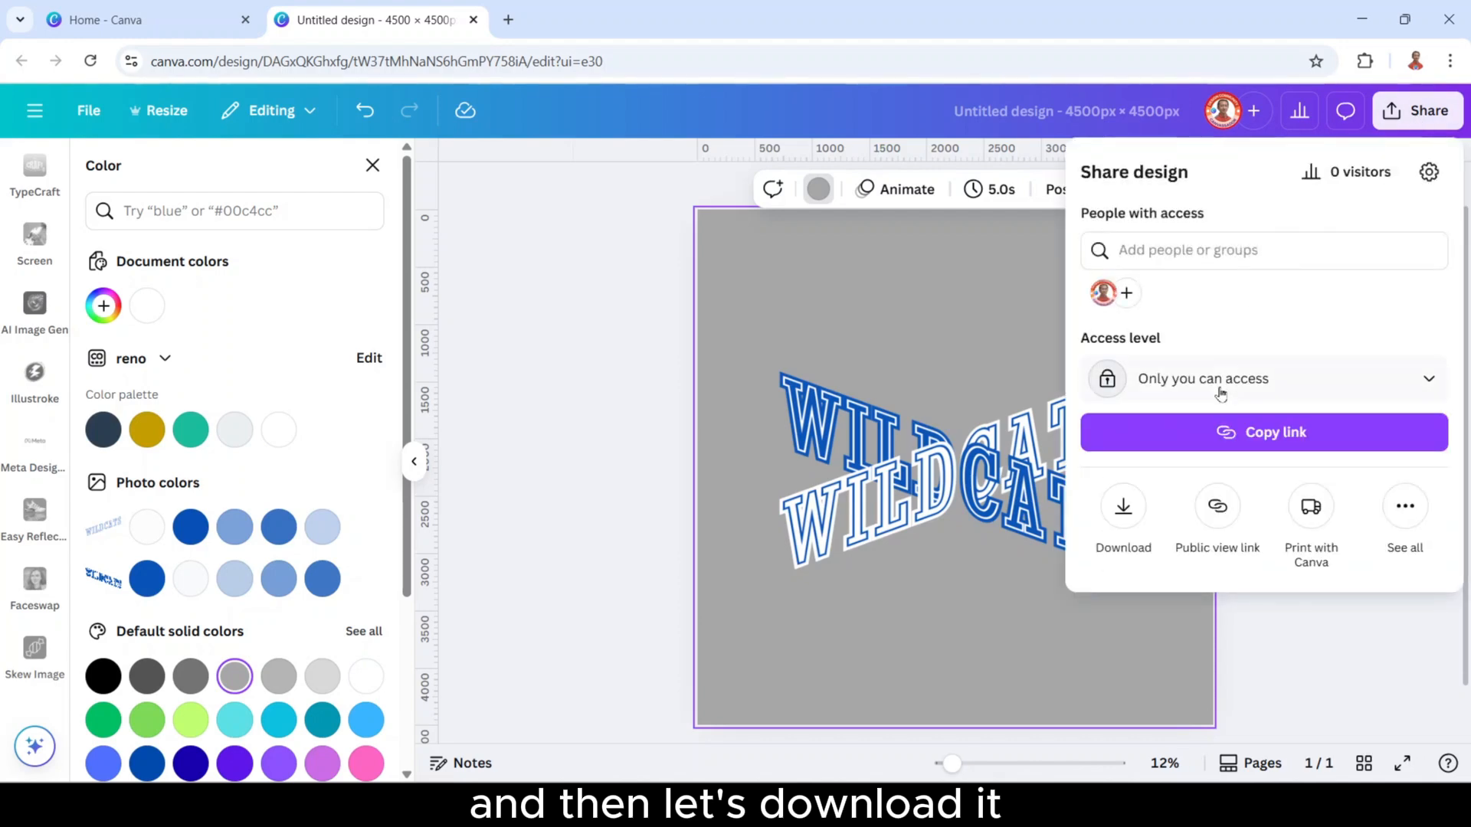
- Download the WILDCATS design as a PNG with Transparent background enabled
{"action": "left_click", "coordinate": [1122, 506]}
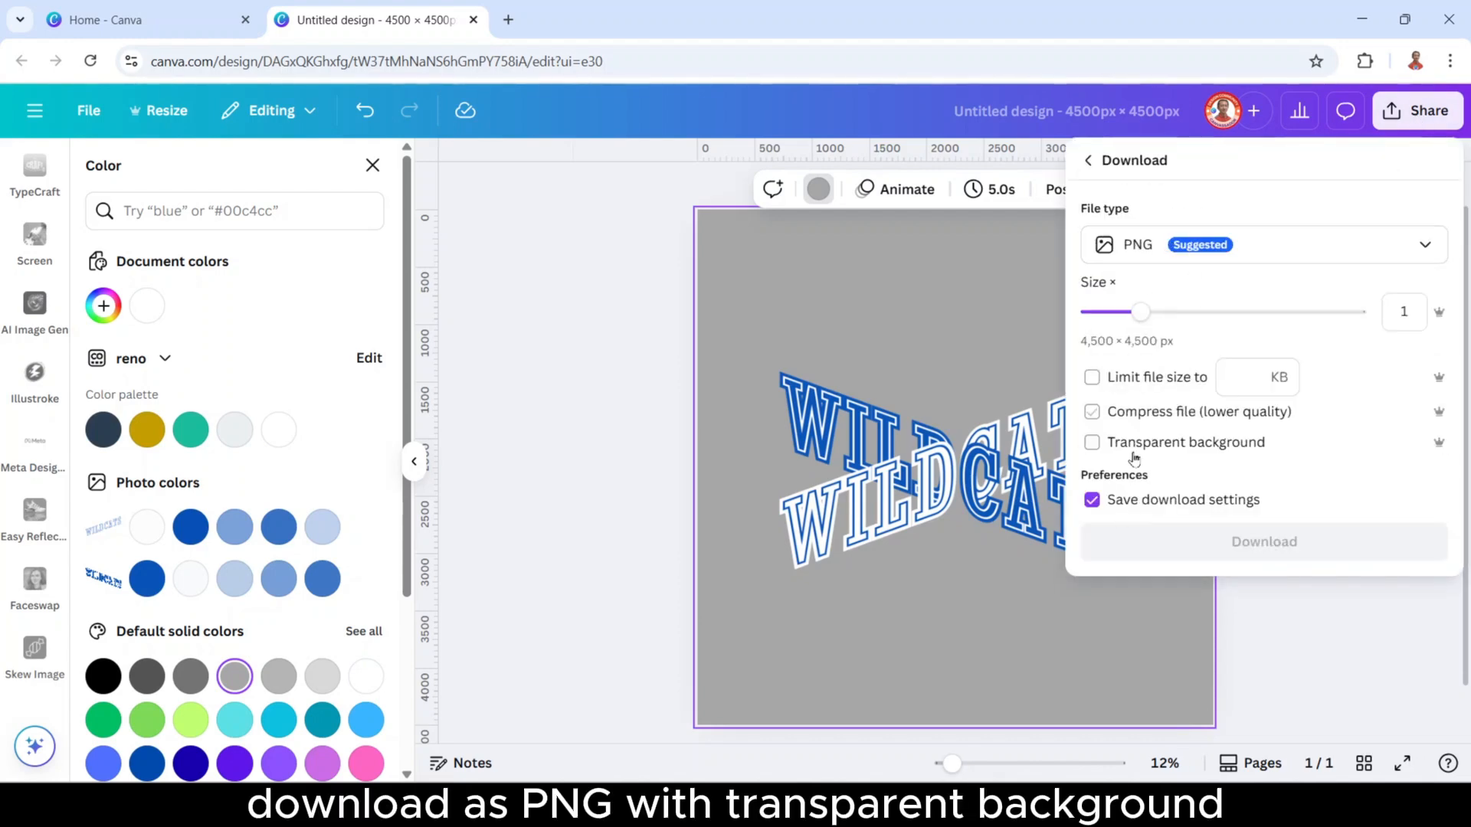
{"action": "left_click", "coordinate": [1091, 442]}
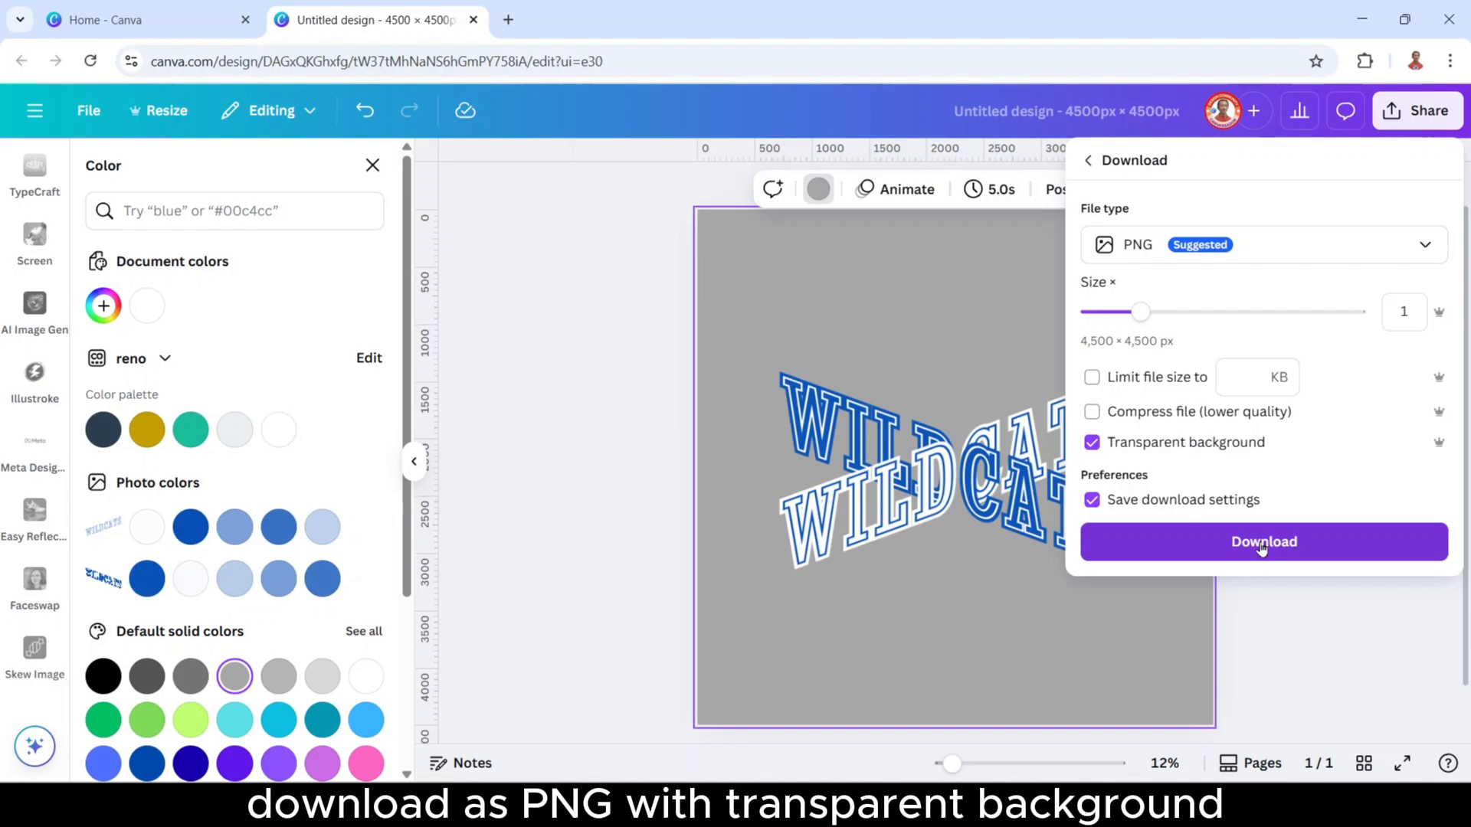
{"action": "left_click", "coordinate": [1263, 541]}
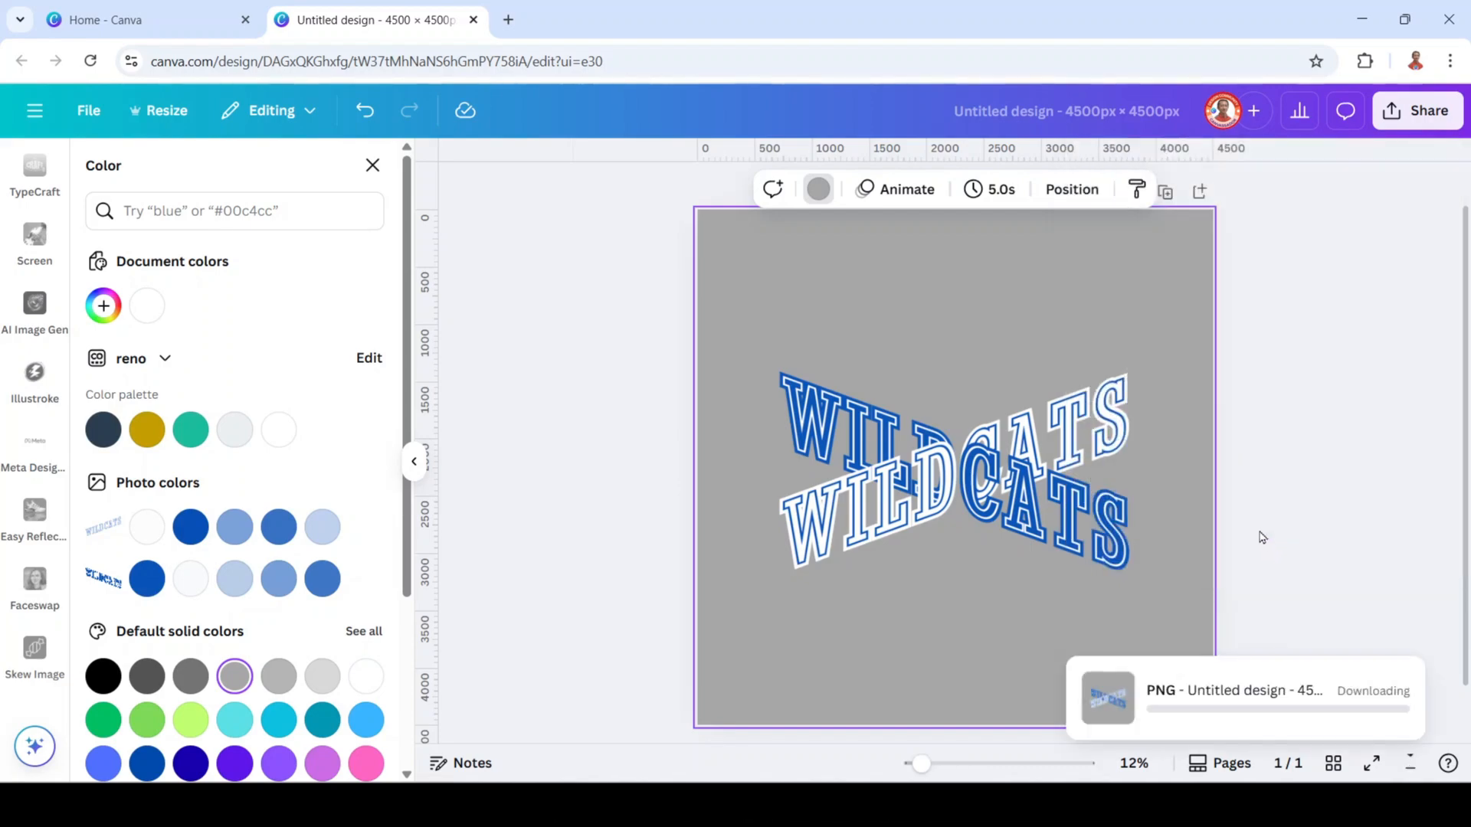